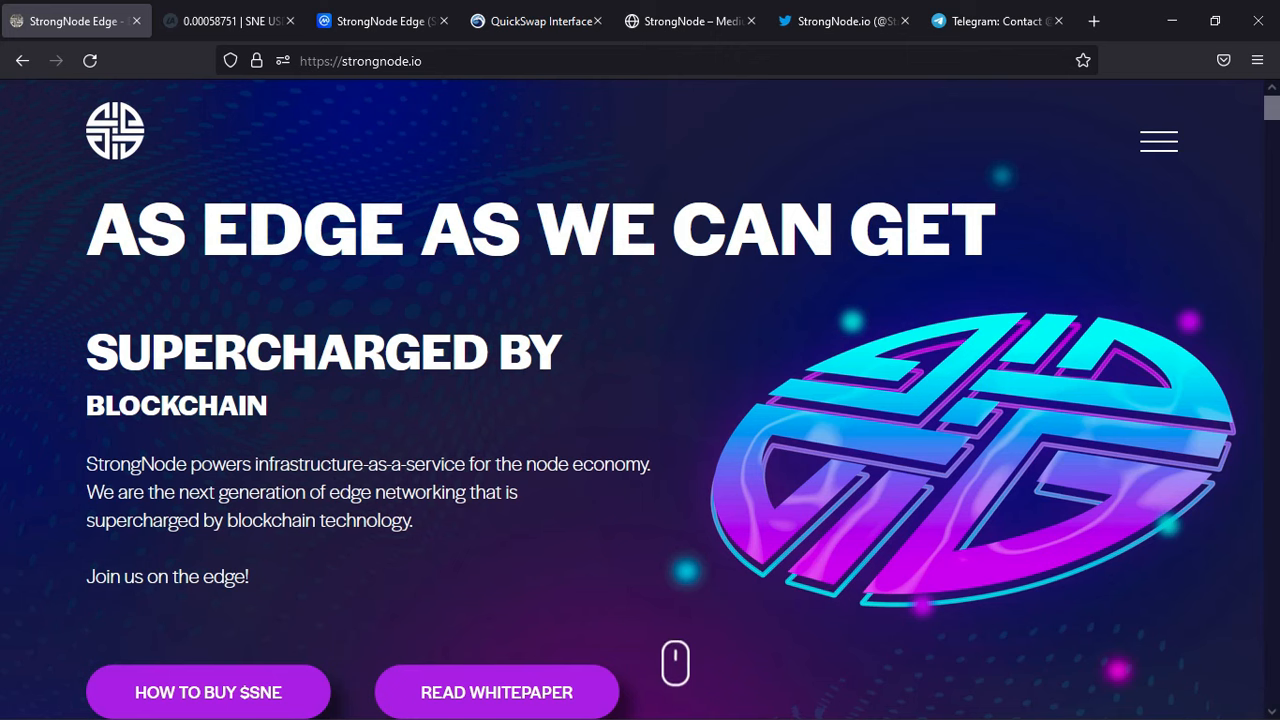
pyautogui.moveTo(548, 164)
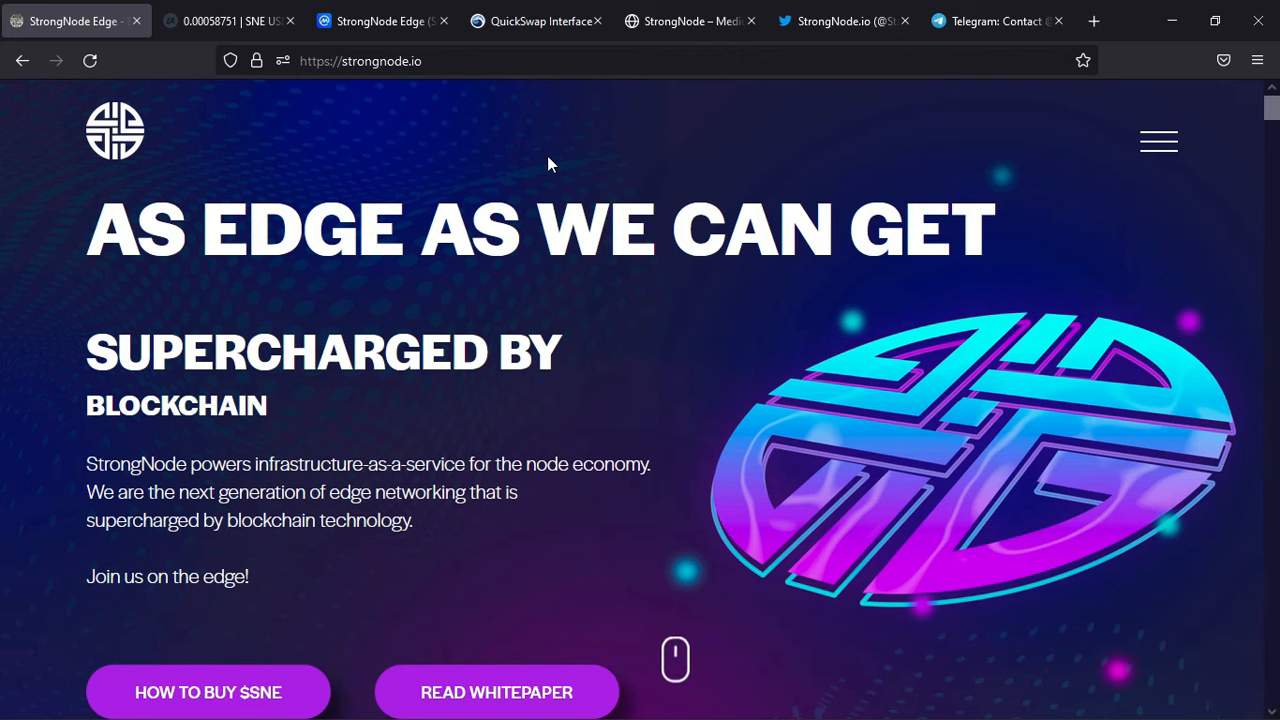
pyautogui.moveTo(638, 320)
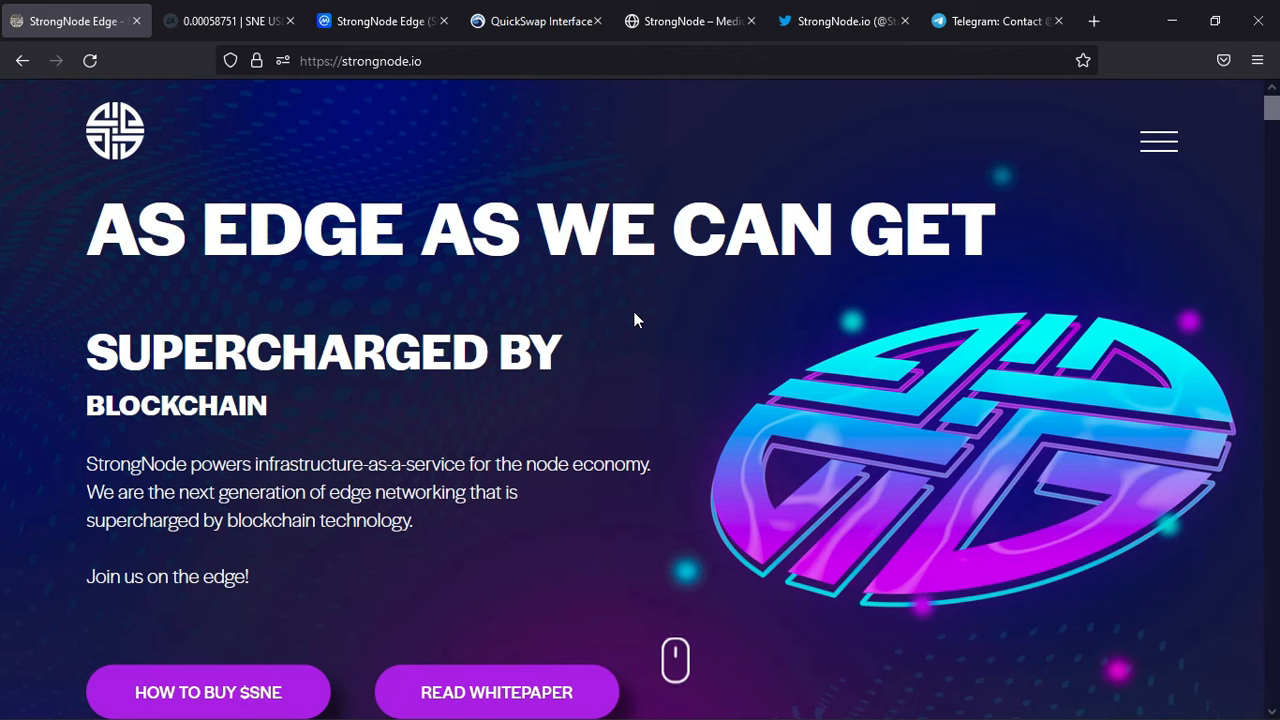
pyautogui.moveTo(412, 428)
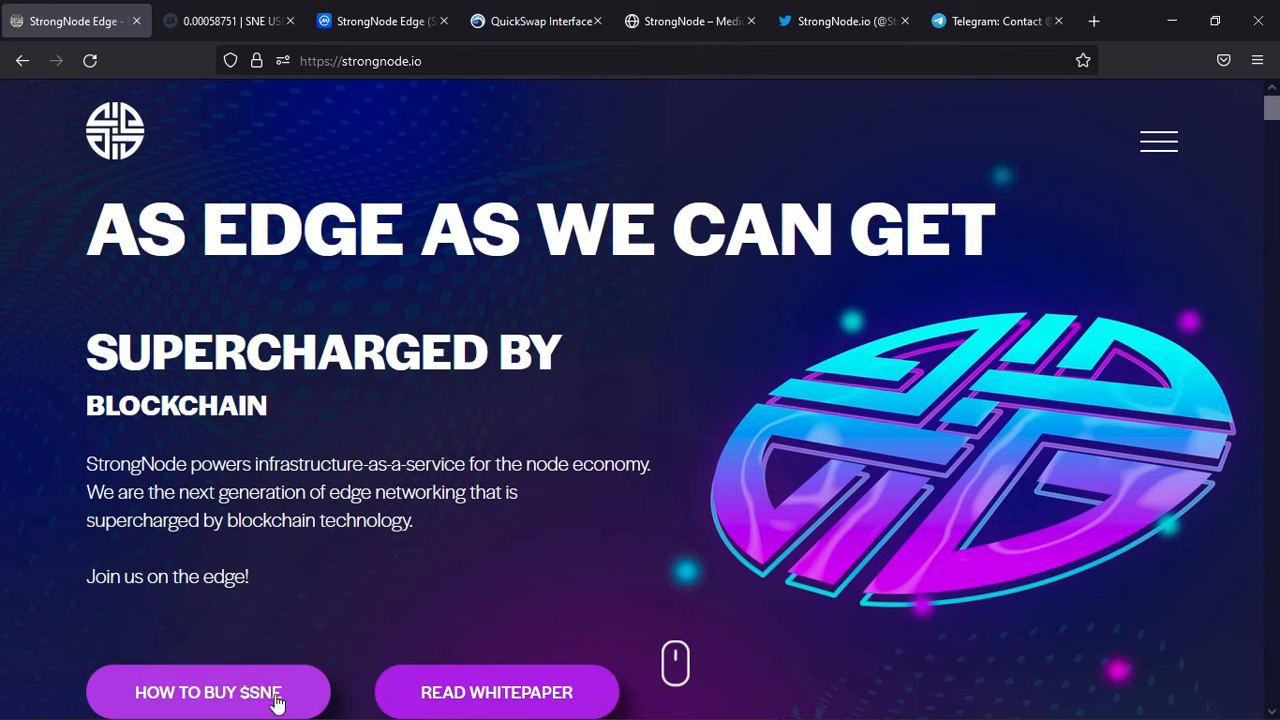
# - Scroll down through the user segments section, briefly scrolling back up to reread it
pyautogui.scroll(-3)
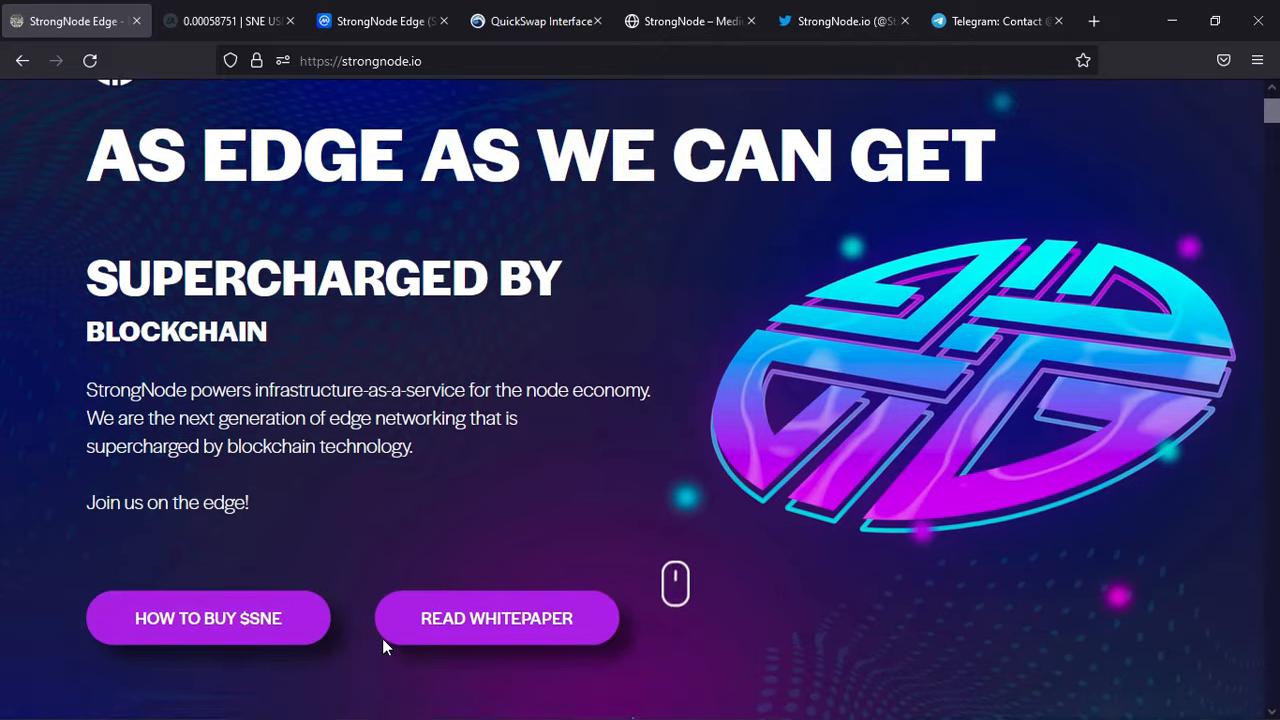
pyautogui.scroll(-3)
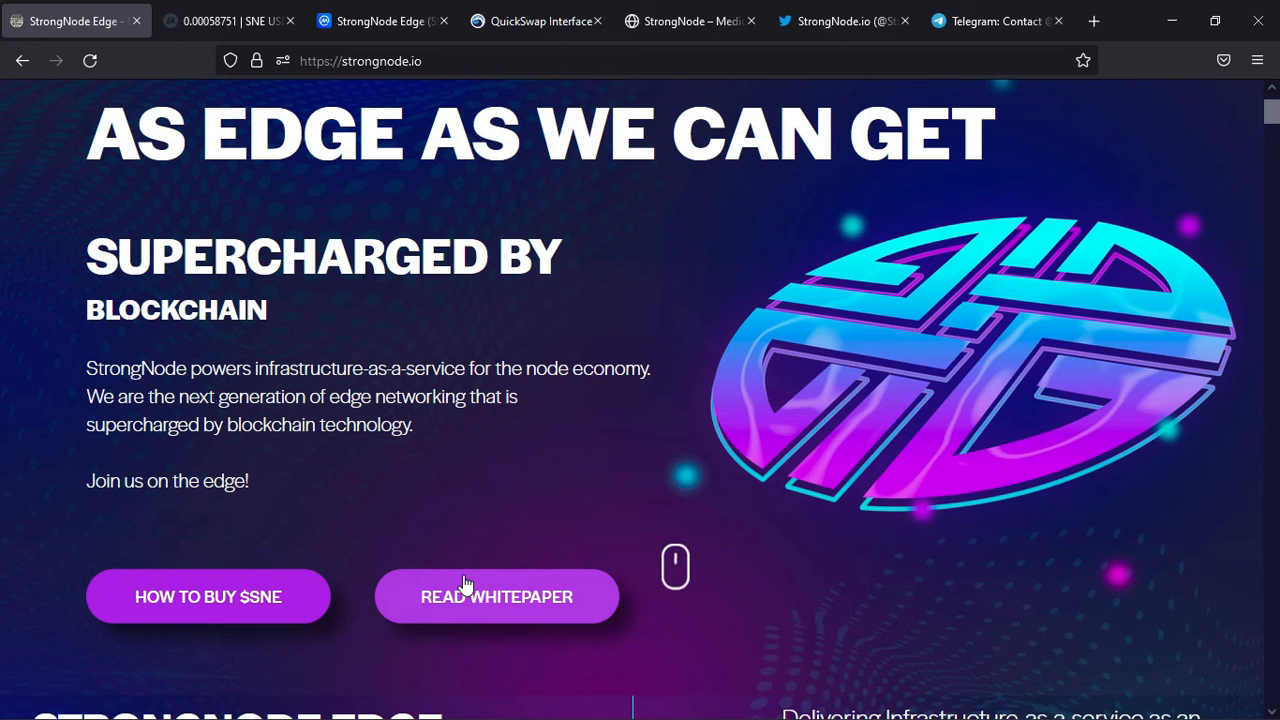
pyautogui.scroll(-3)
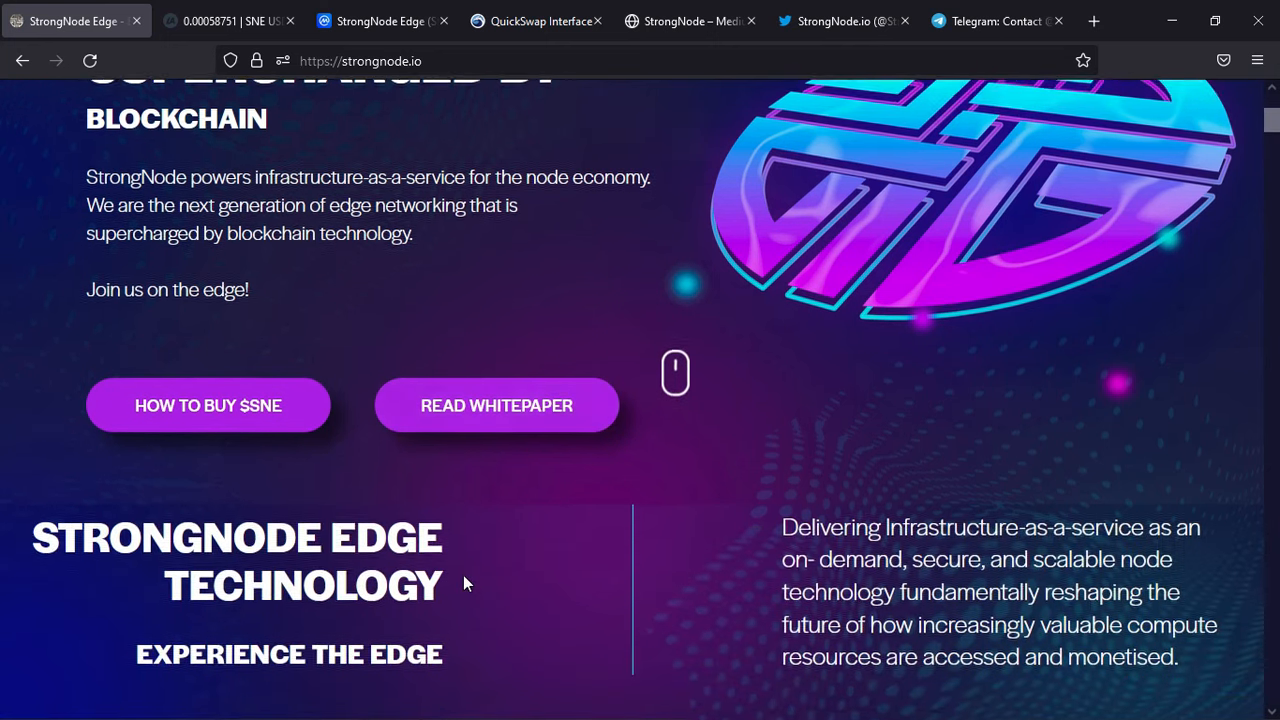
pyautogui.scroll(-3)
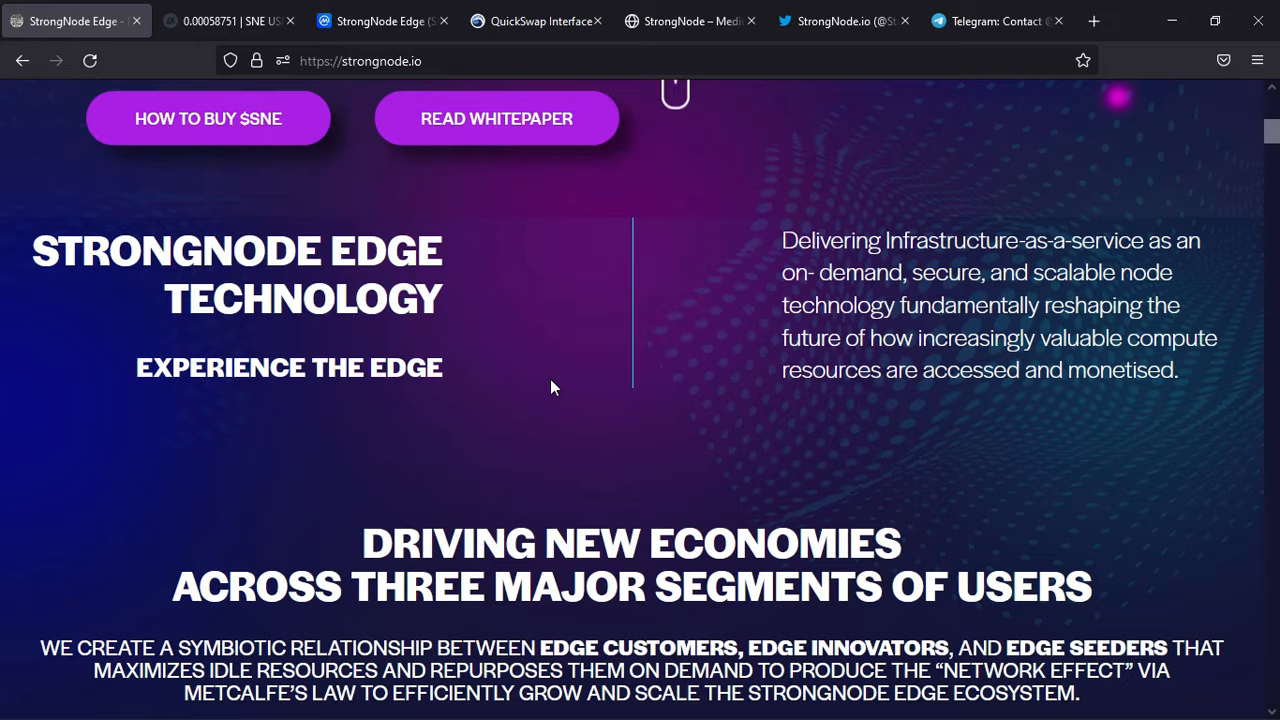
pyautogui.moveTo(488, 408)
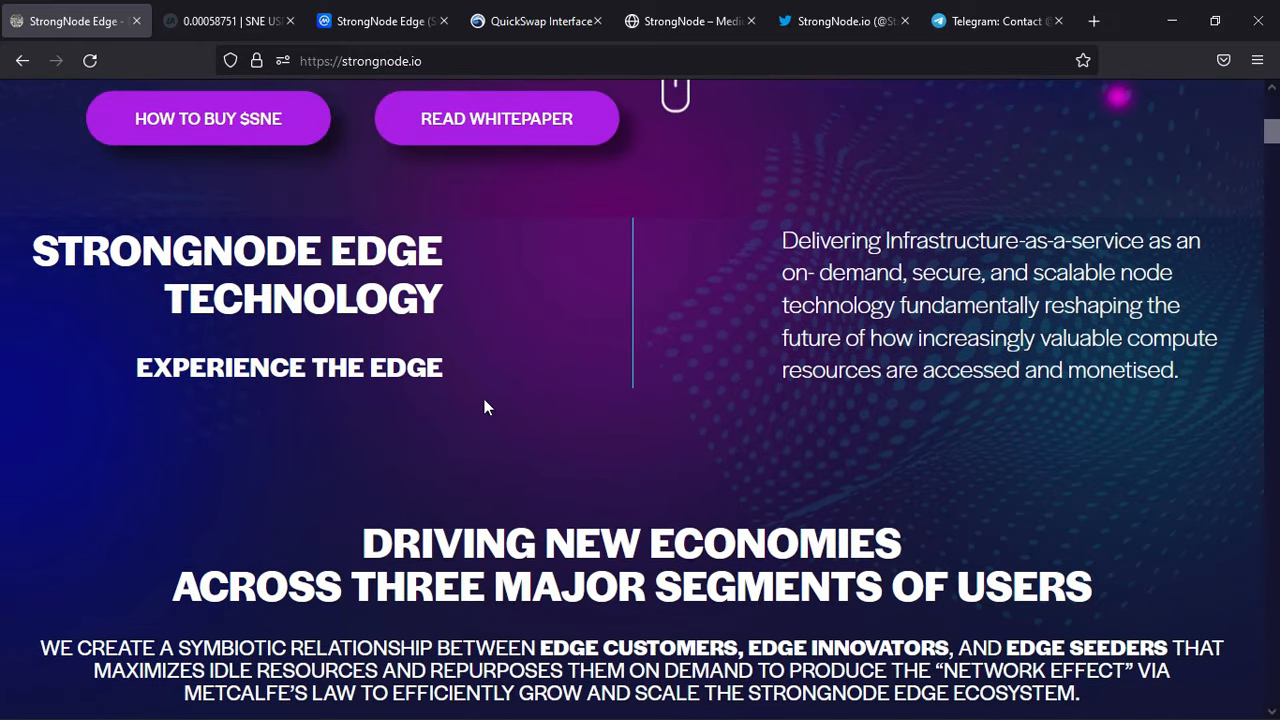
pyautogui.scroll(-3)
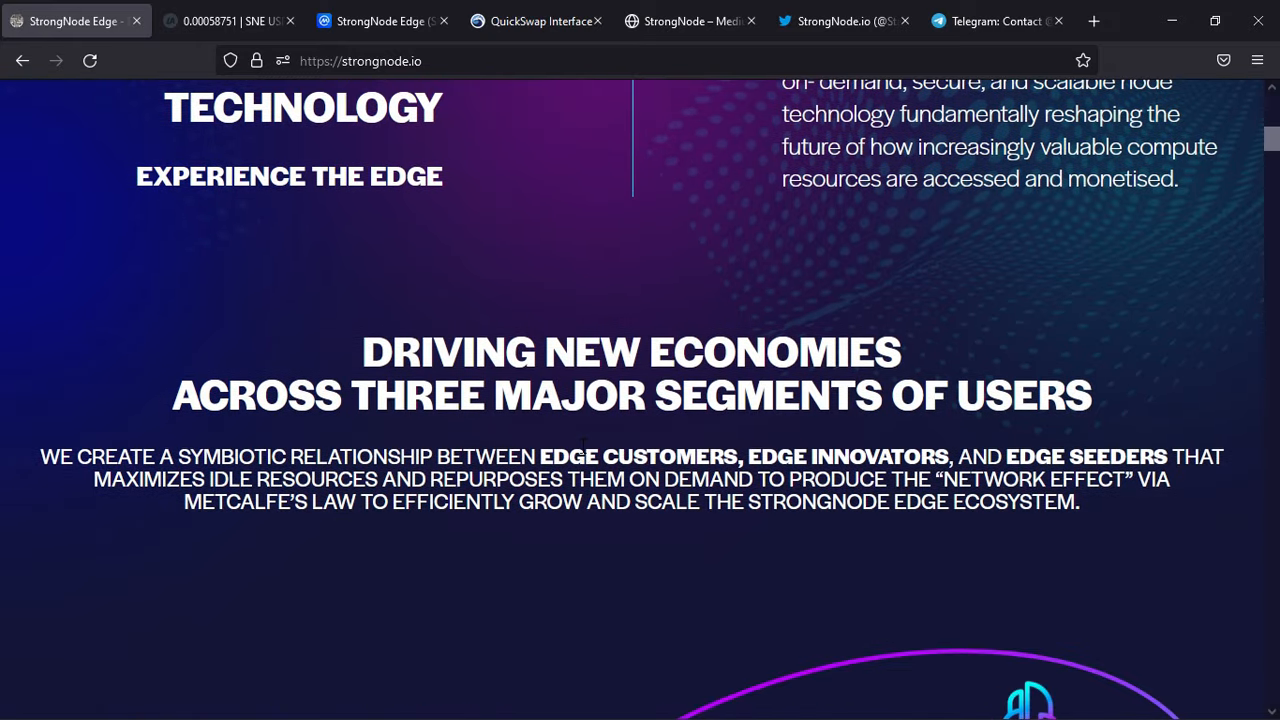
pyautogui.scroll(-3)
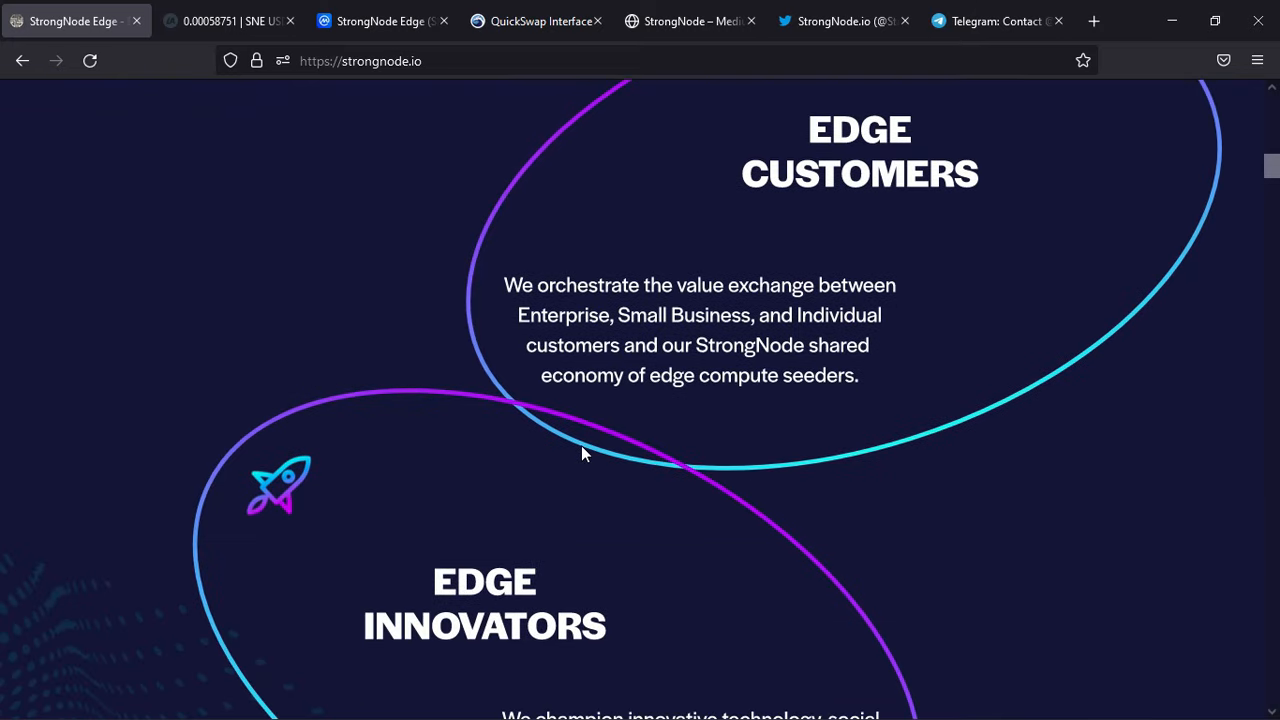
pyautogui.scroll(3)
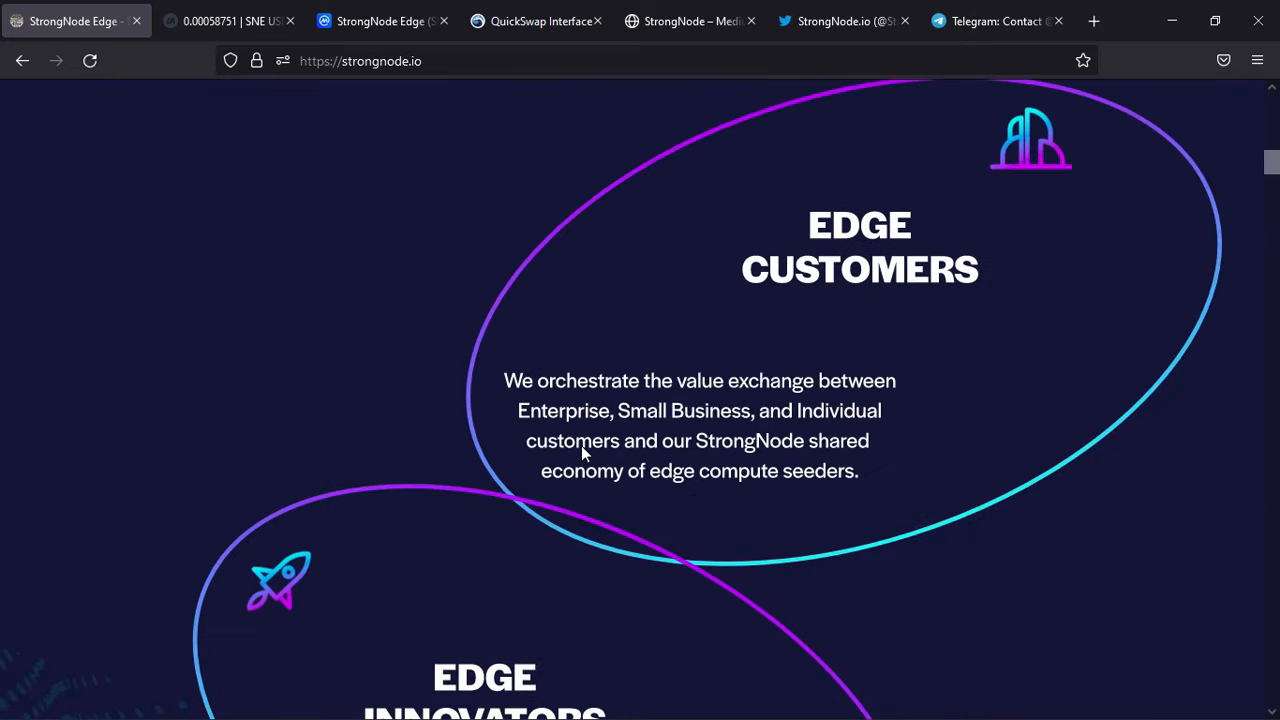
pyautogui.scroll(3)
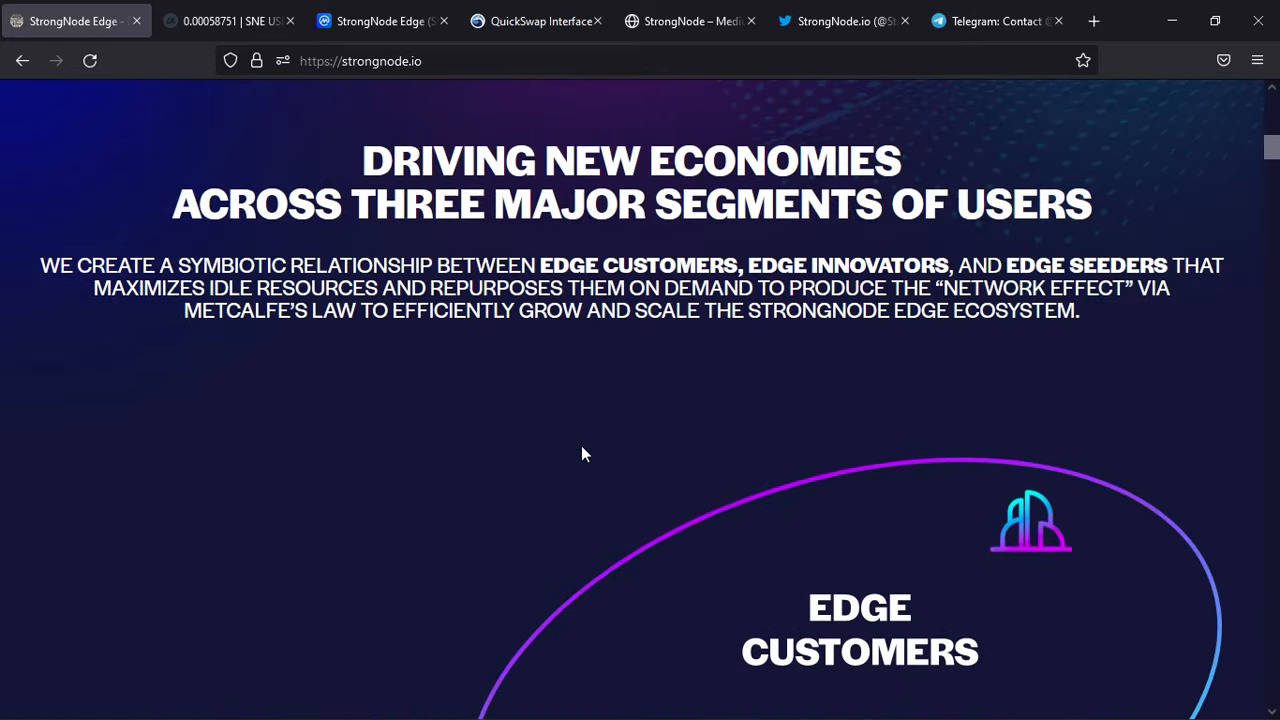
# - Continue down past the five-fold advantage cards to the Working to be Blockchain Agnostic section
pyautogui.scroll(-3)
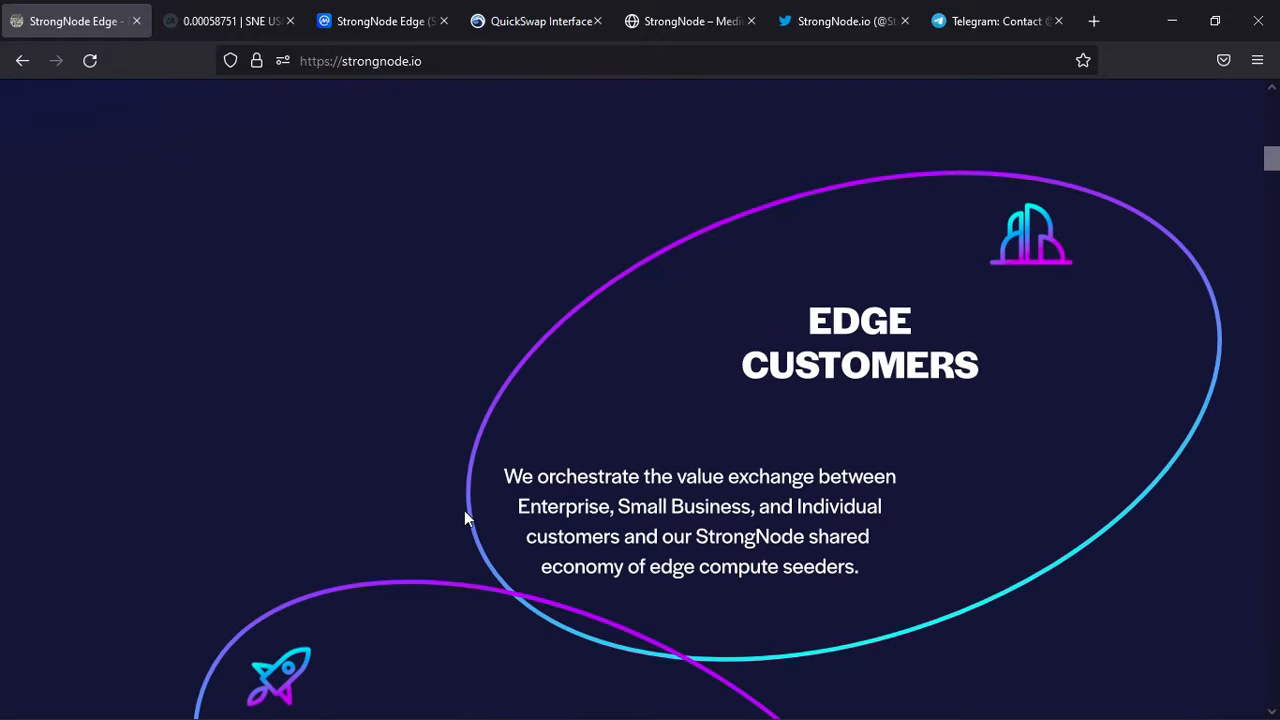
pyautogui.scroll(-3)
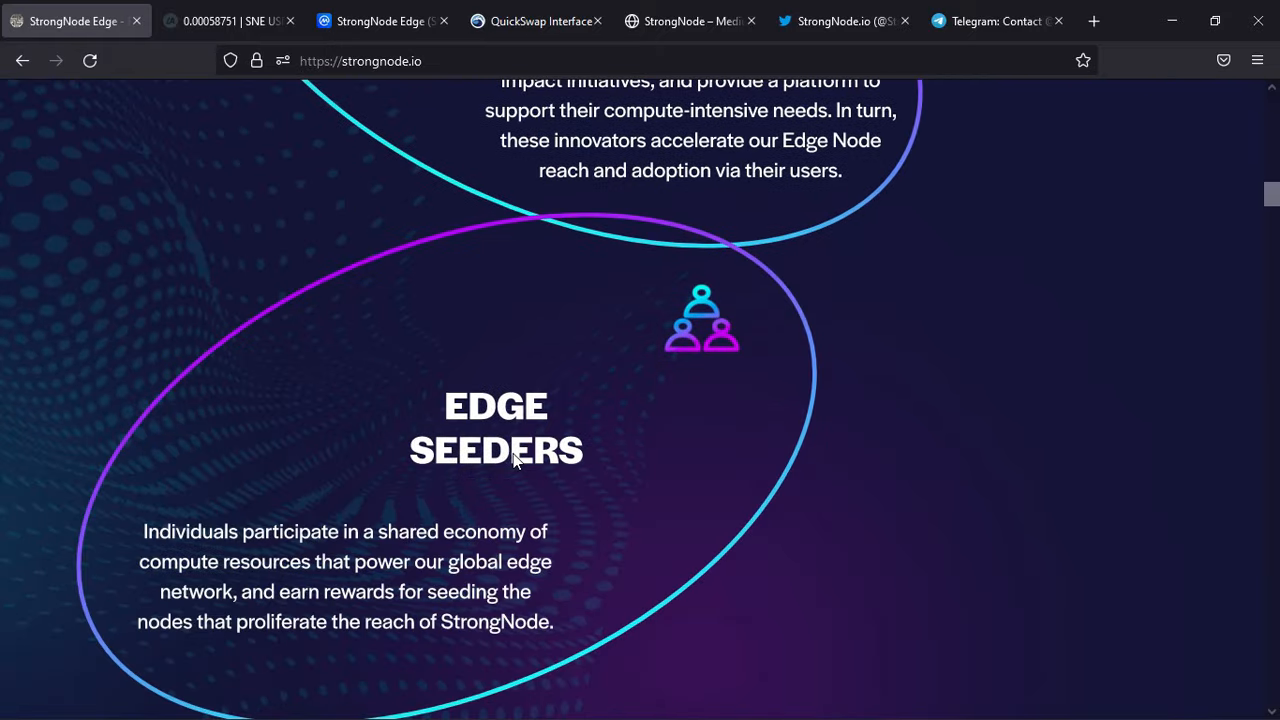
pyautogui.scroll(-3)
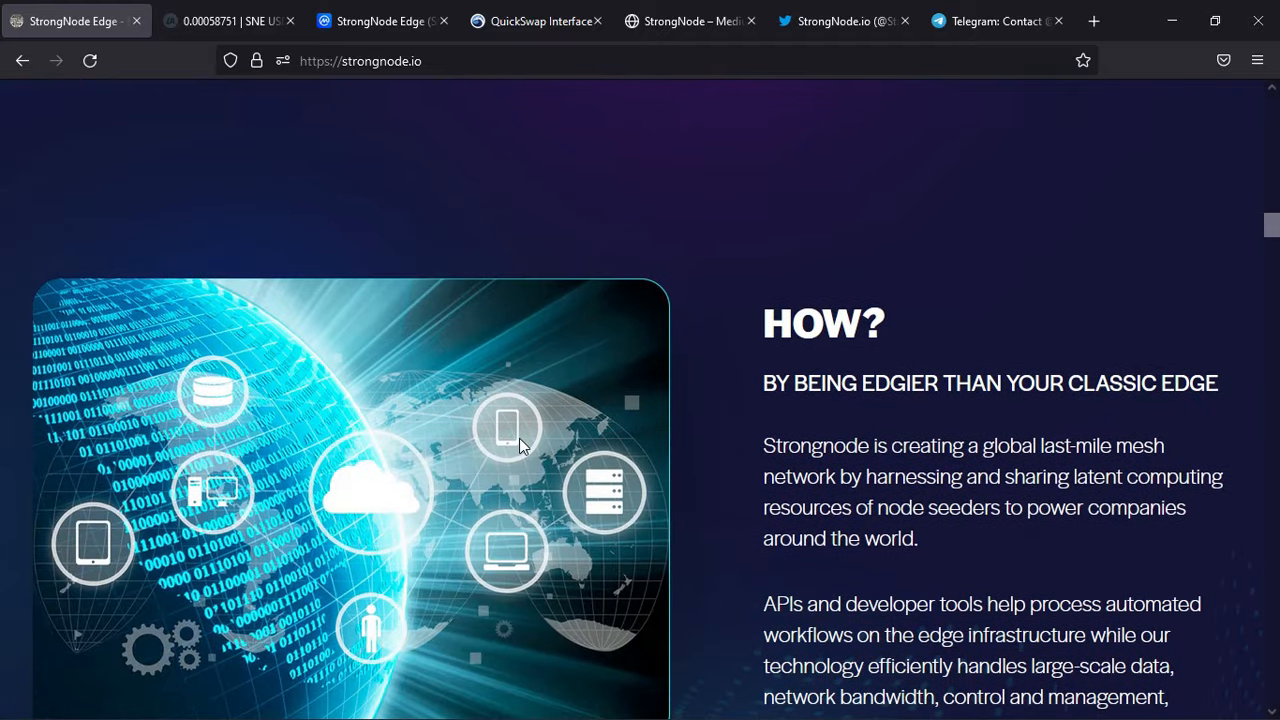
pyautogui.scroll(-3)
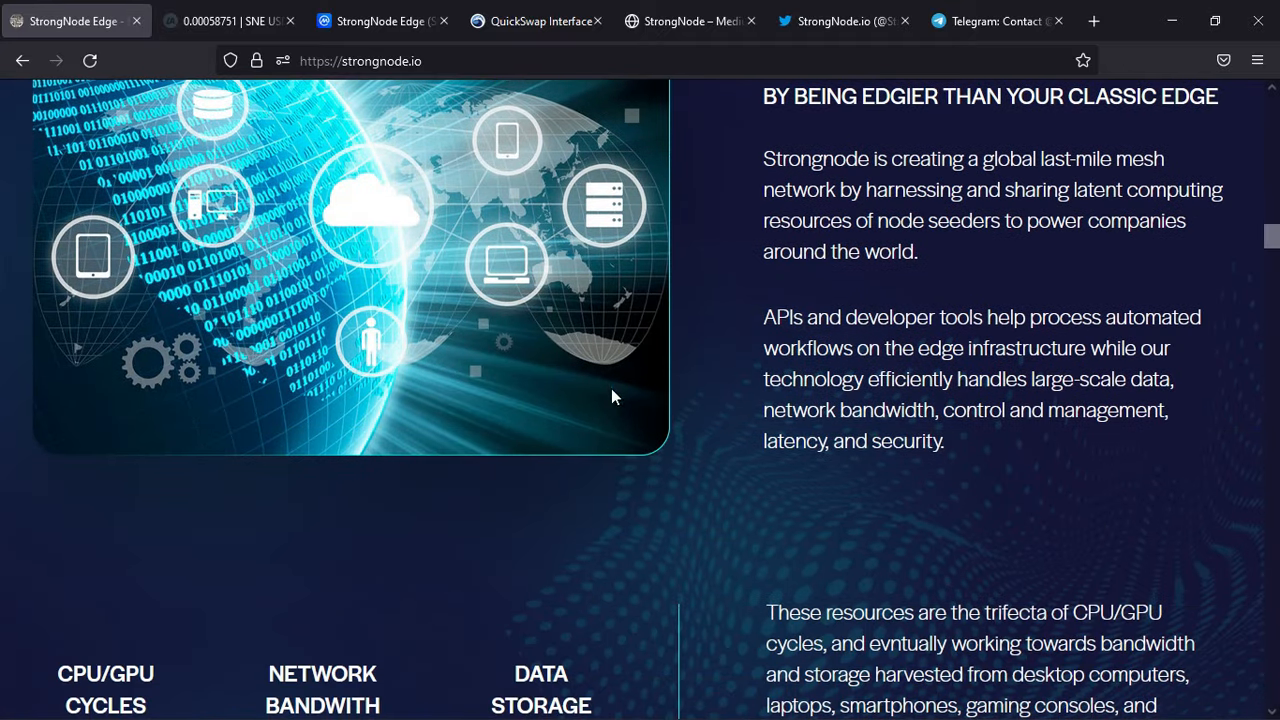
pyautogui.moveTo(764, 322)
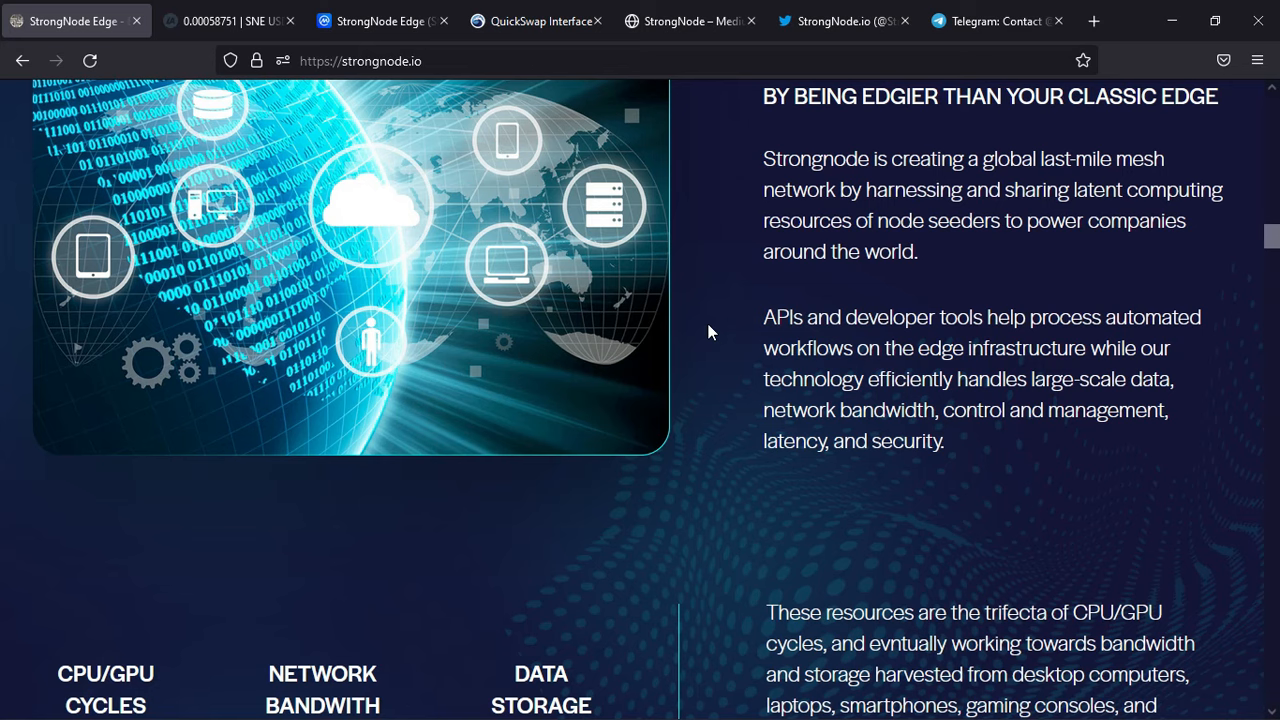
pyautogui.scroll(-3)
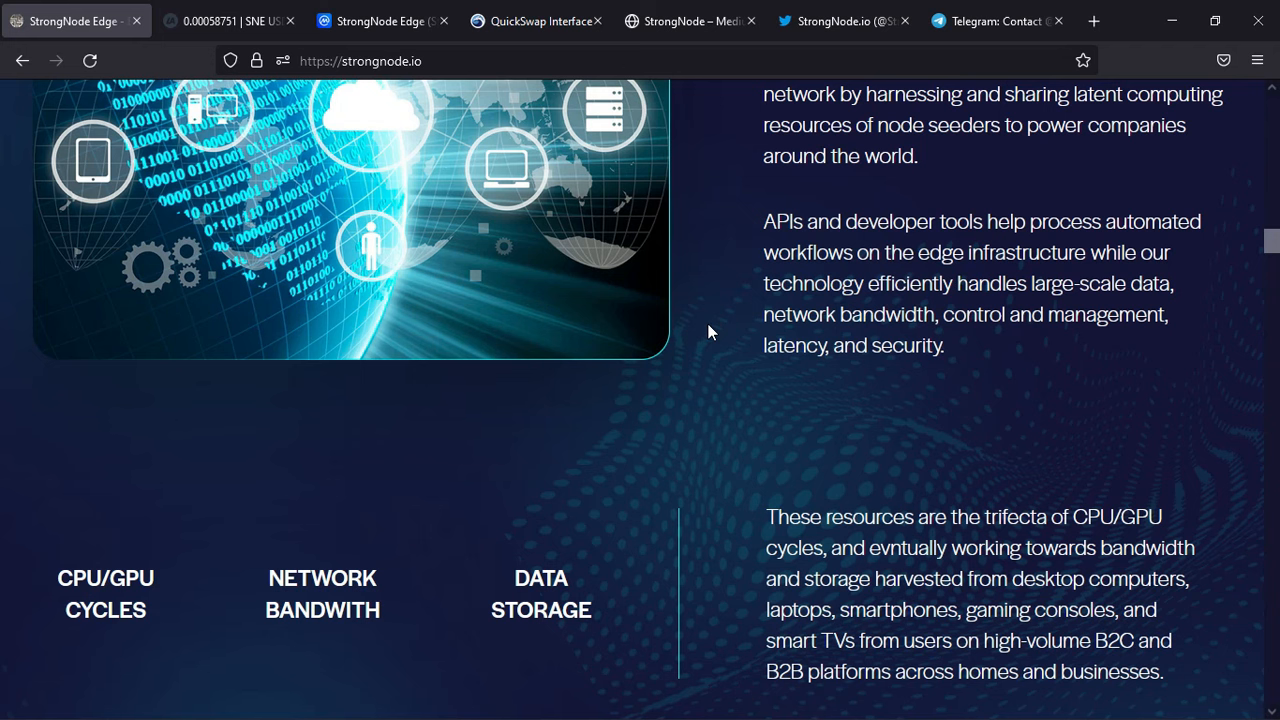
pyautogui.scroll(-3)
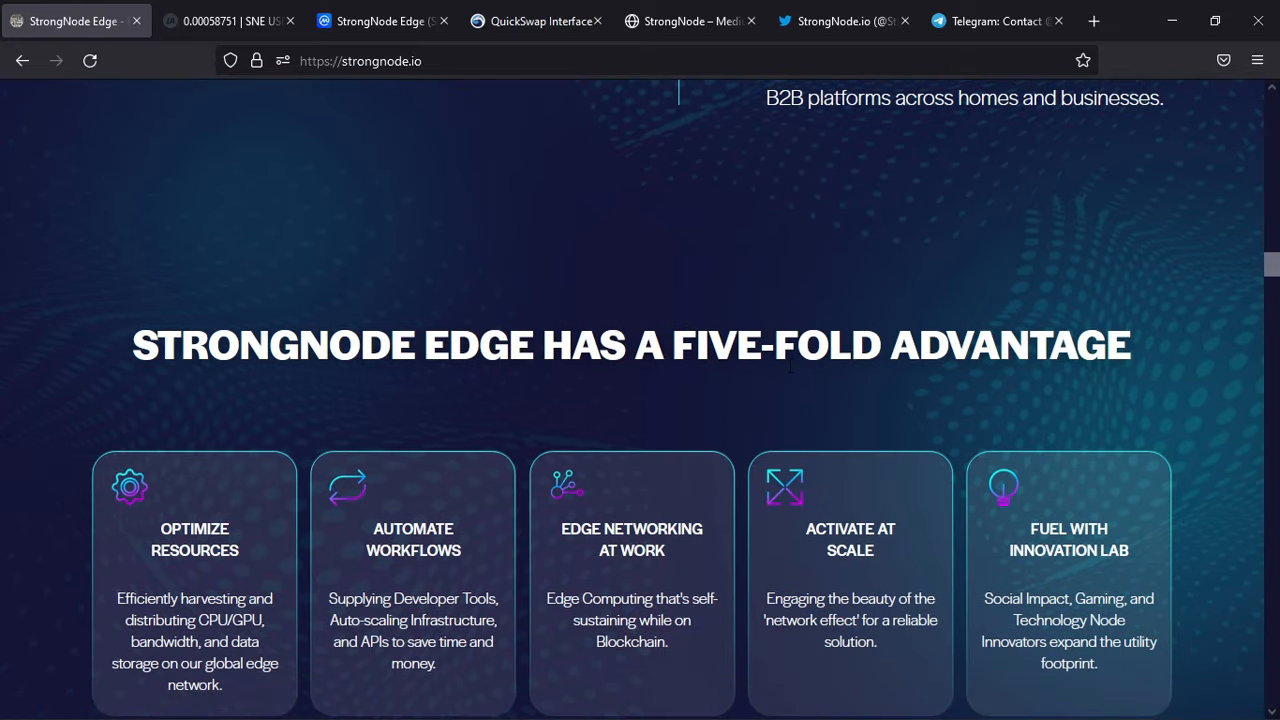
pyautogui.scroll(-3)
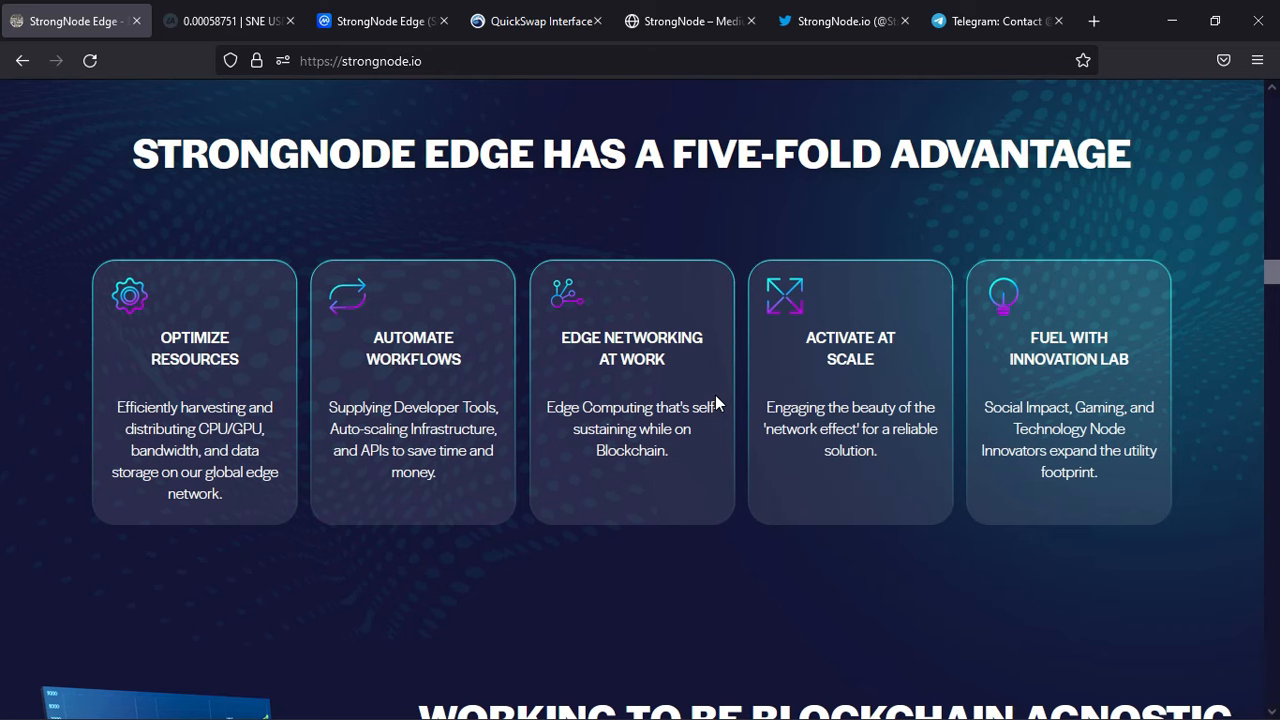
pyautogui.scroll(-3)
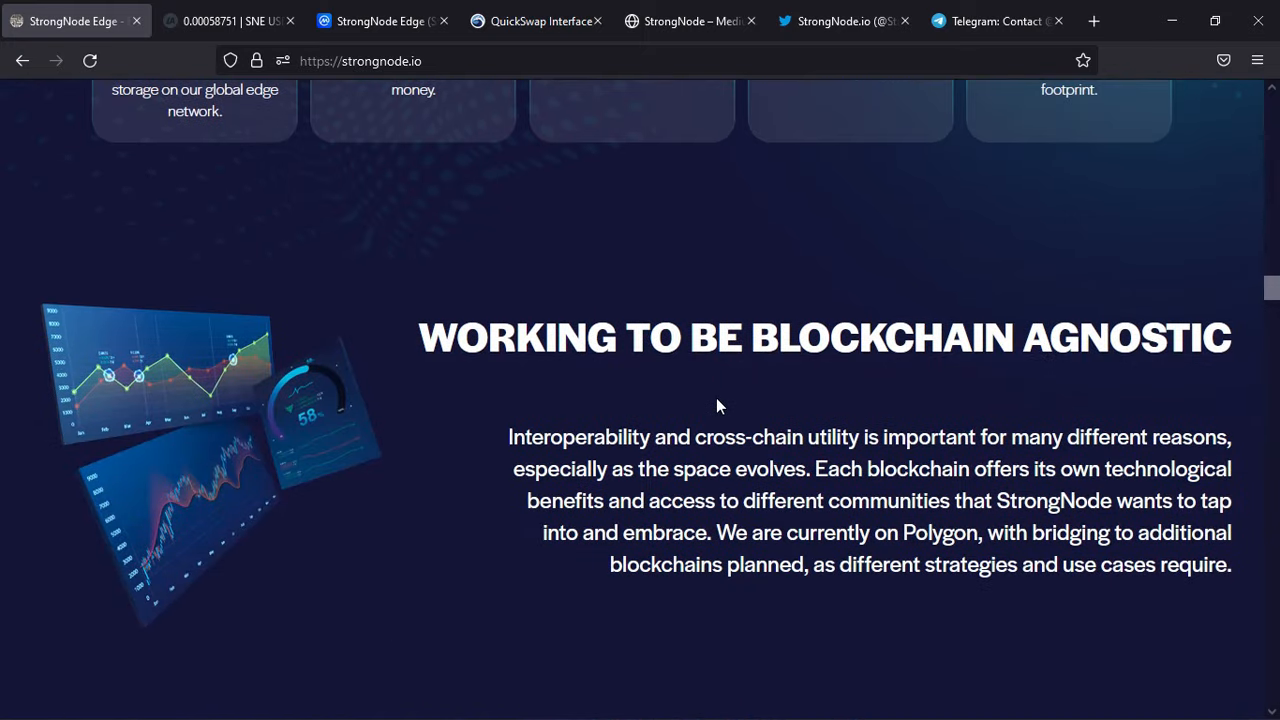
pyautogui.scroll(-3)
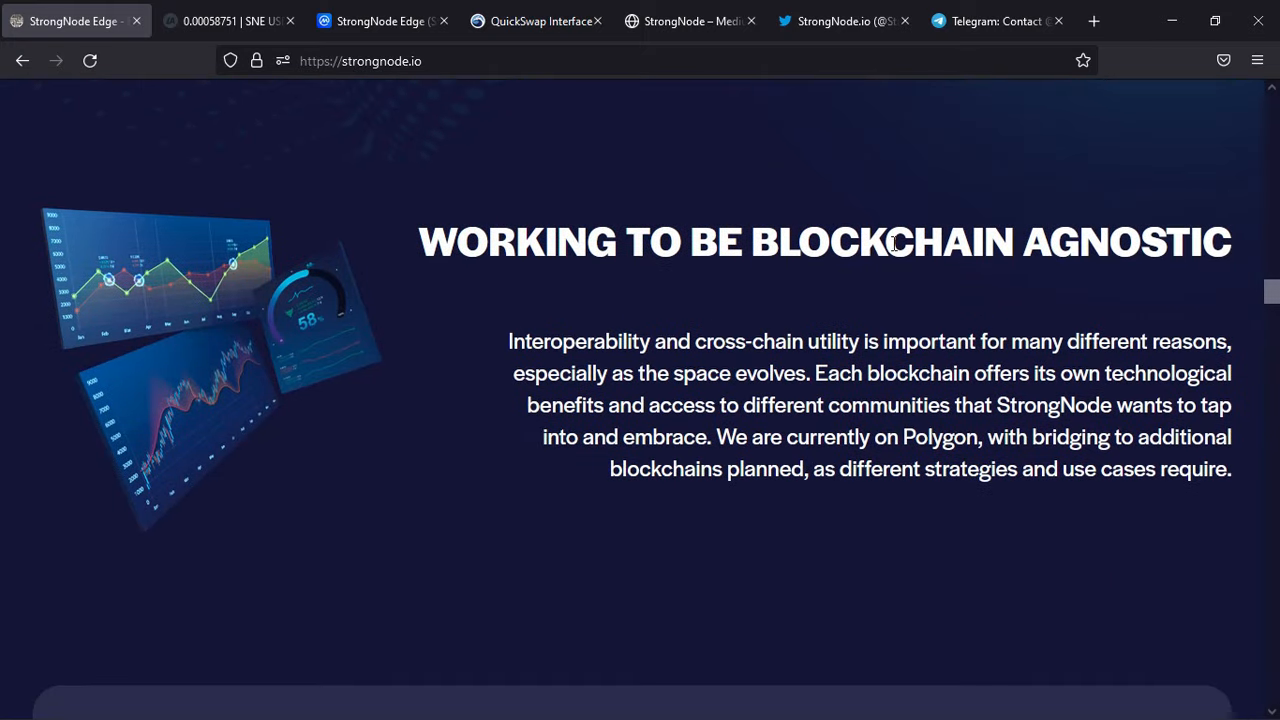
# - Scroll to the Polygon, Solana, Binance, Ethereum and Cardano logos and Edge Node Innovators heading
pyautogui.scroll(-3)
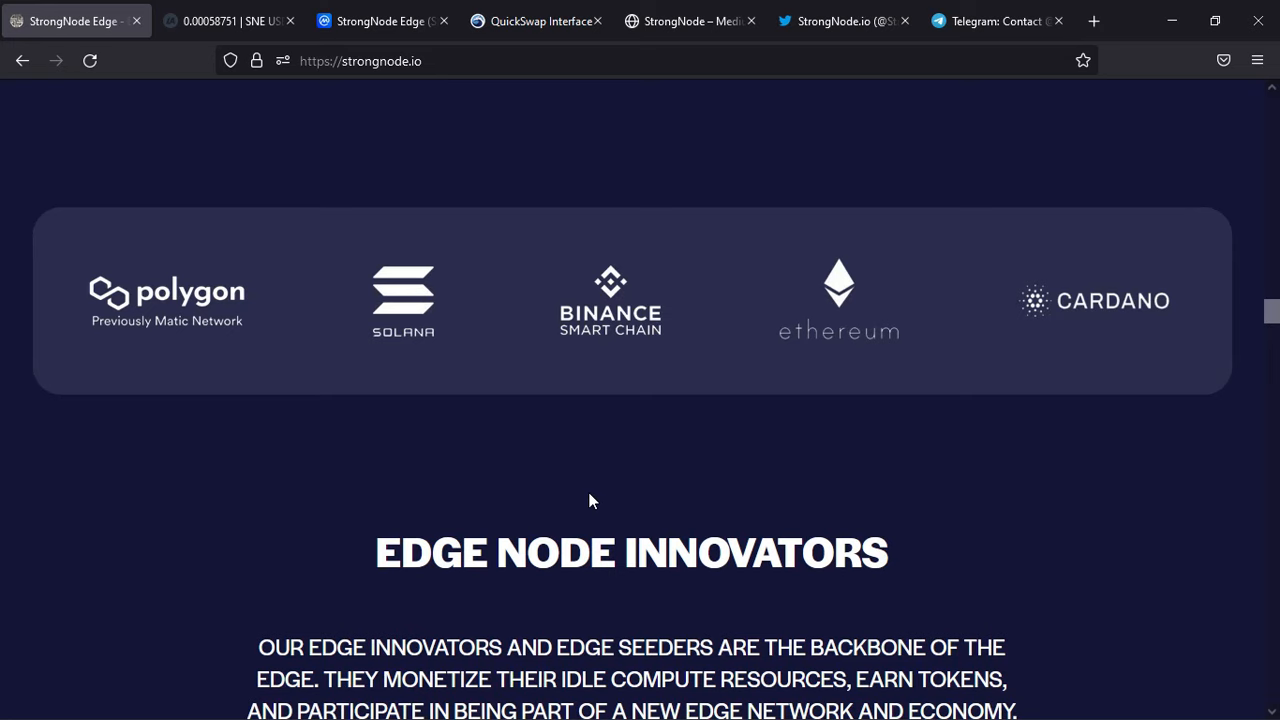
pyautogui.moveTo(660, 434)
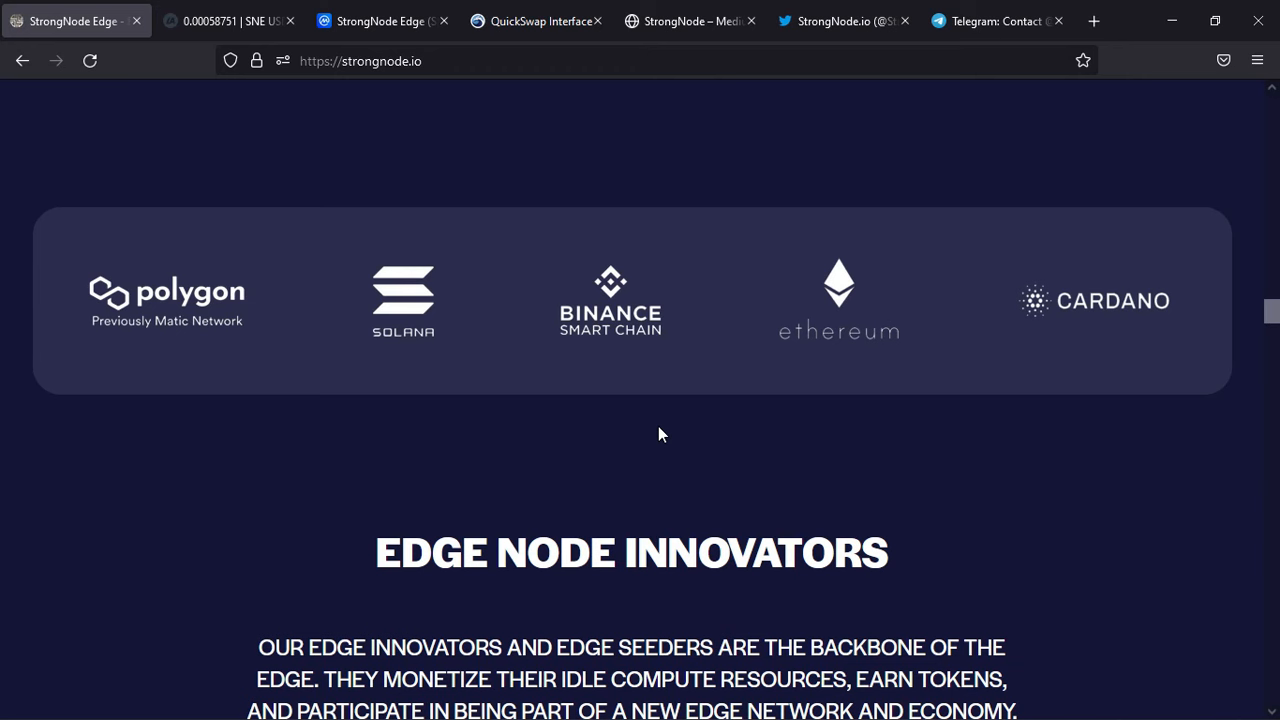
pyautogui.click(230, 20)
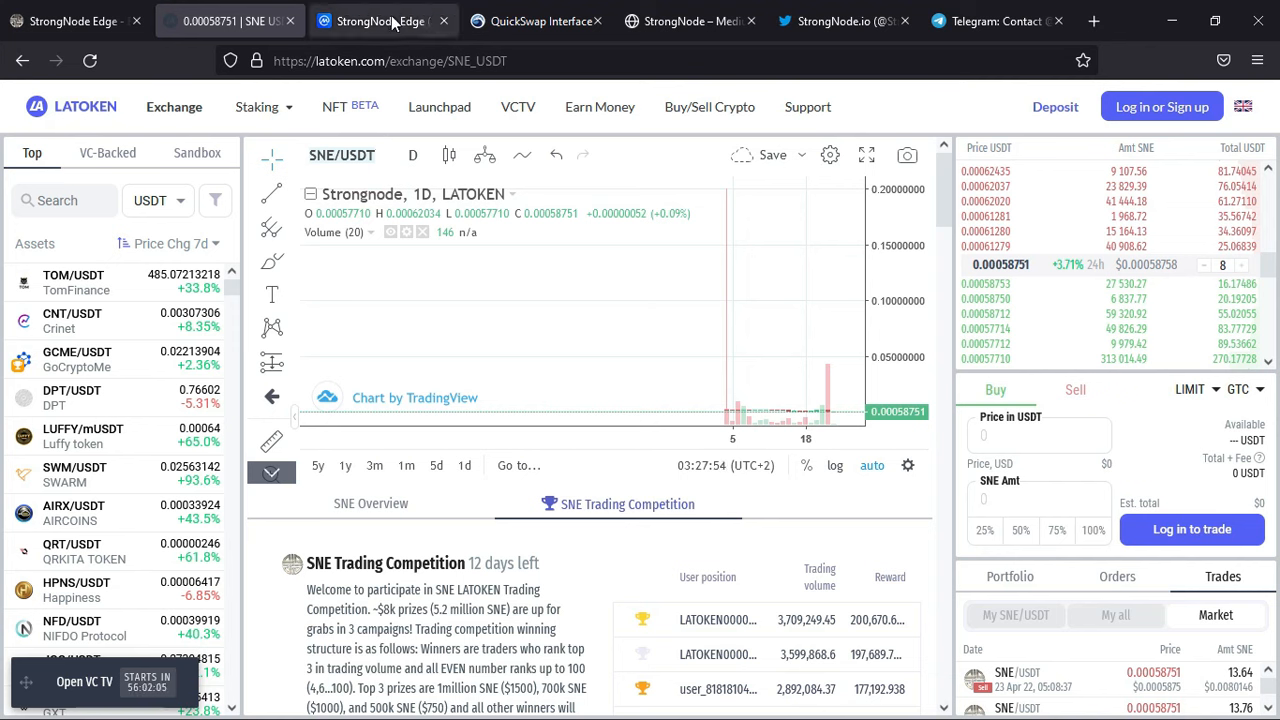
pyautogui.moveTo(384, 20)
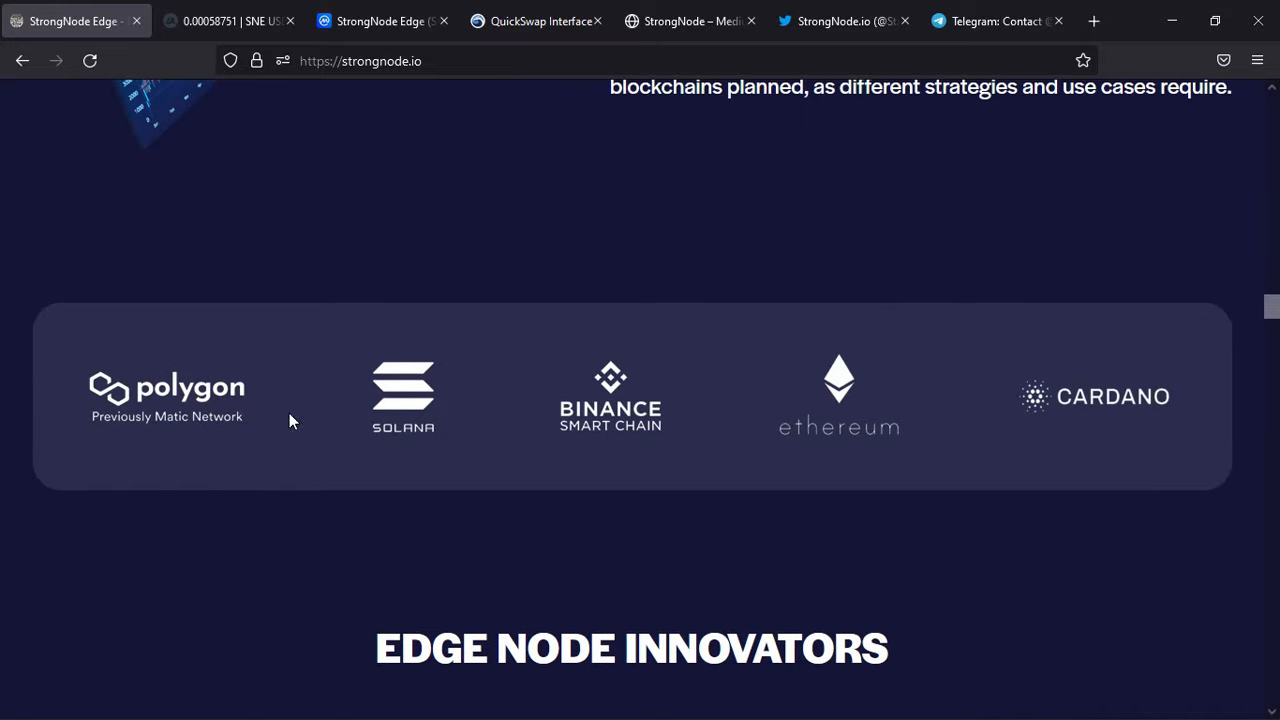
pyautogui.moveTo(892, 516)
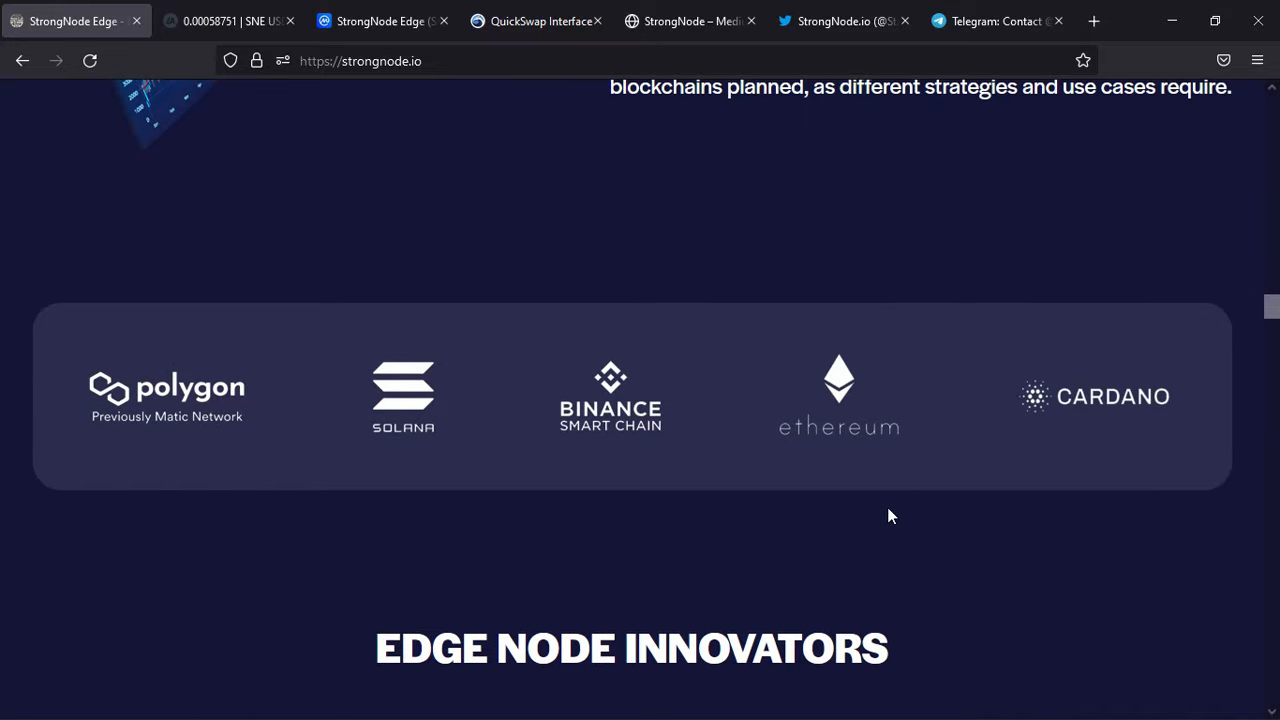
pyautogui.moveTo(1104, 404)
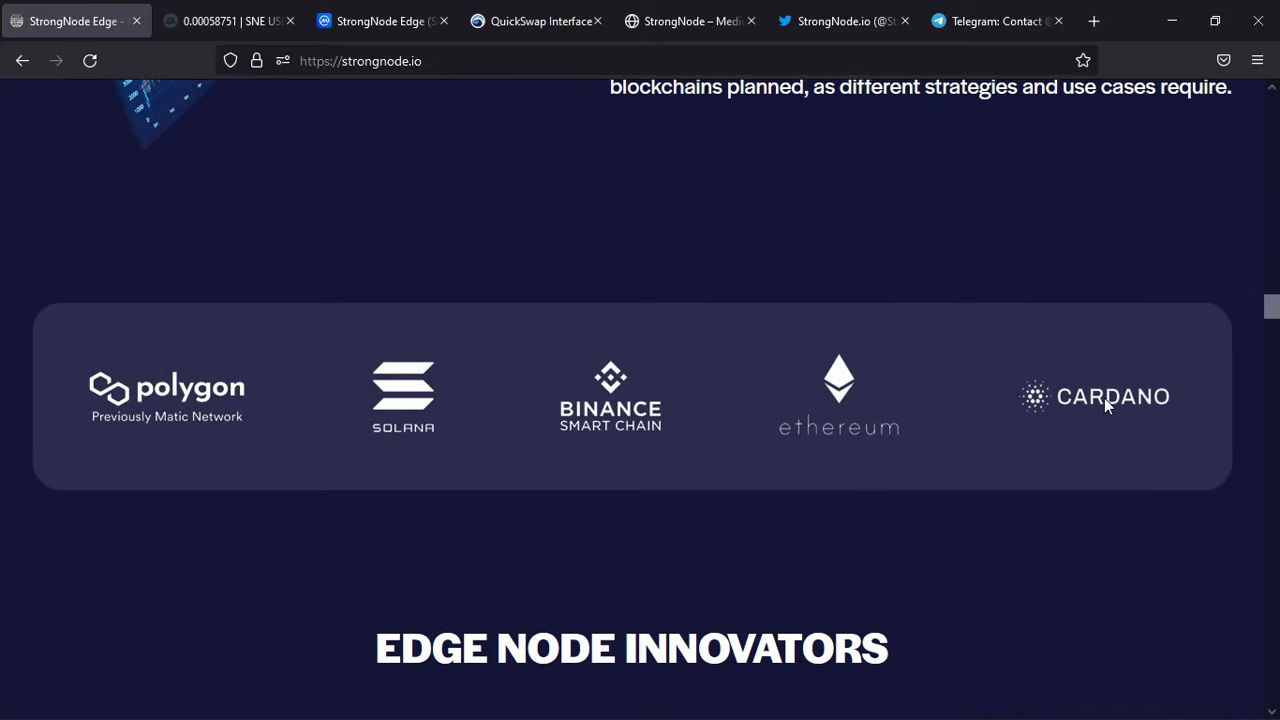
pyautogui.moveTo(1104, 400)
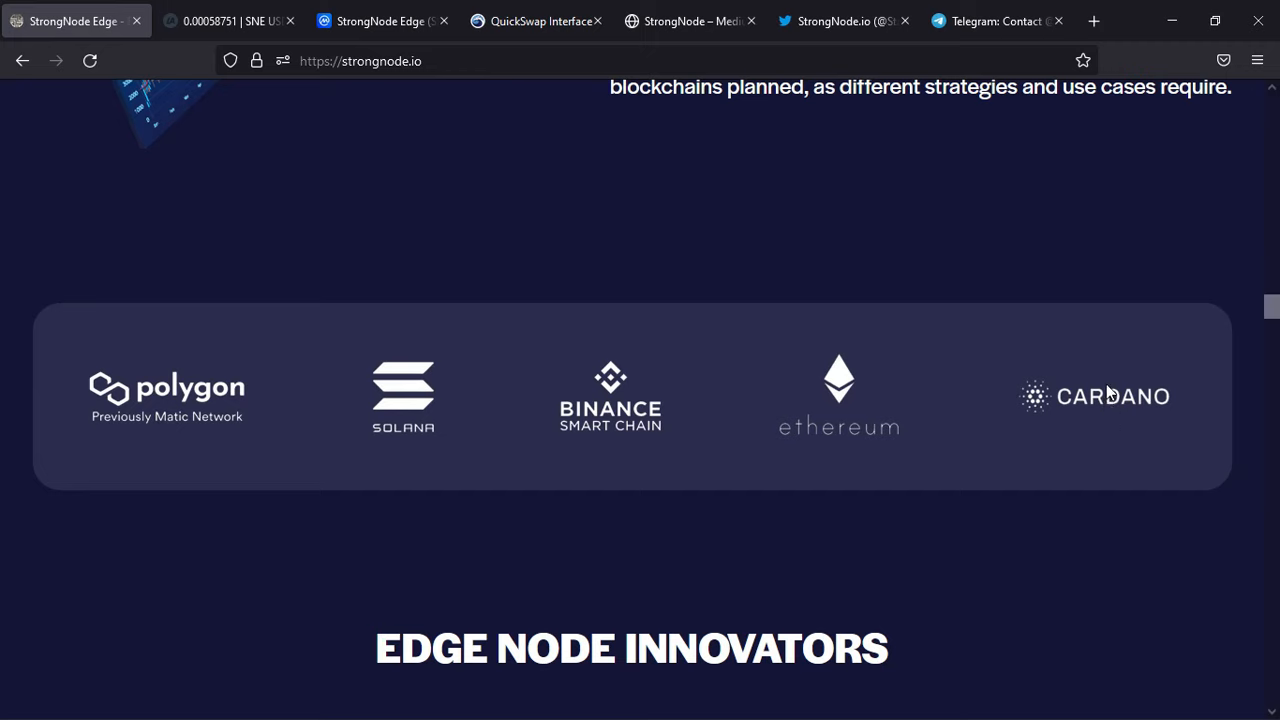
pyautogui.moveTo(1100, 438)
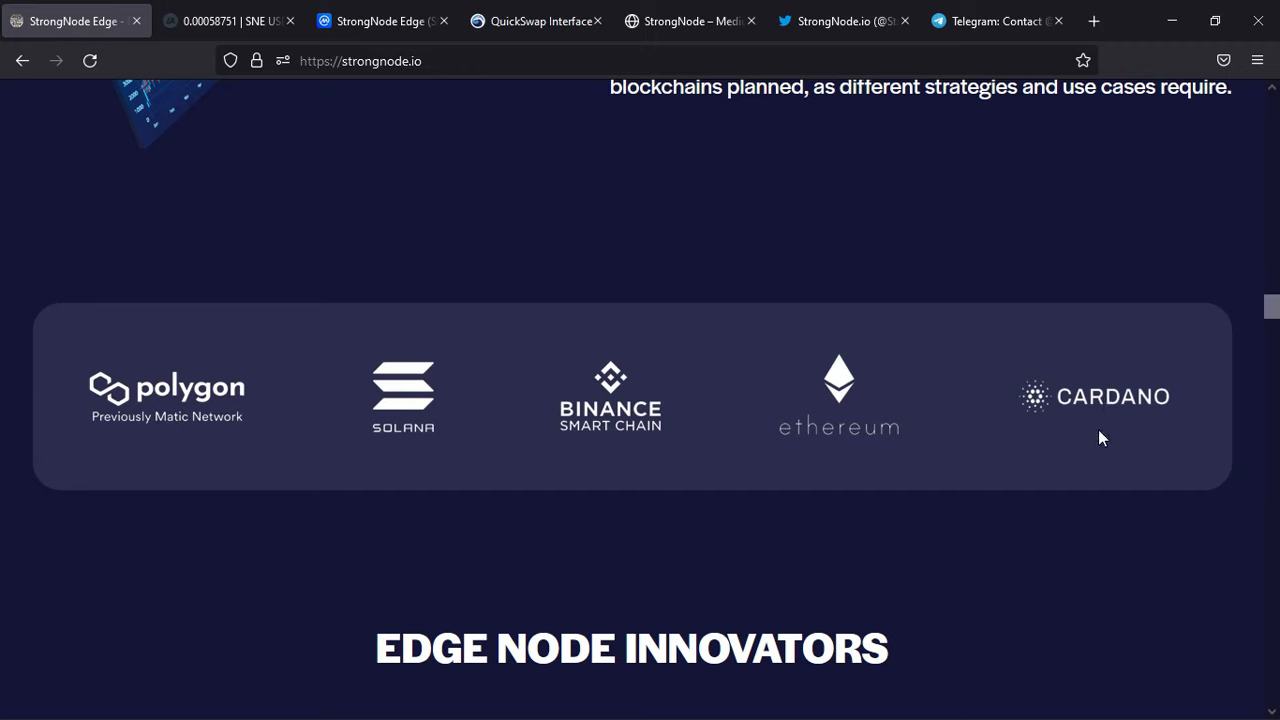
pyautogui.moveTo(640, 430)
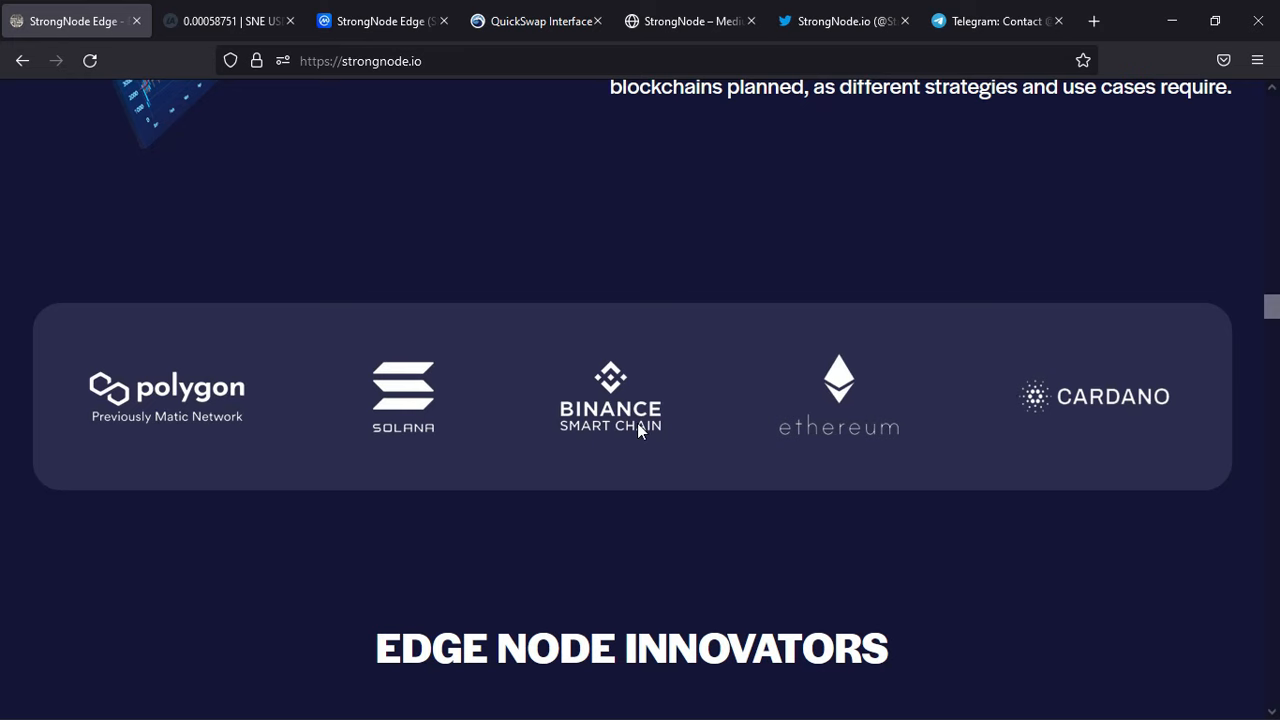
pyautogui.moveTo(206, 430)
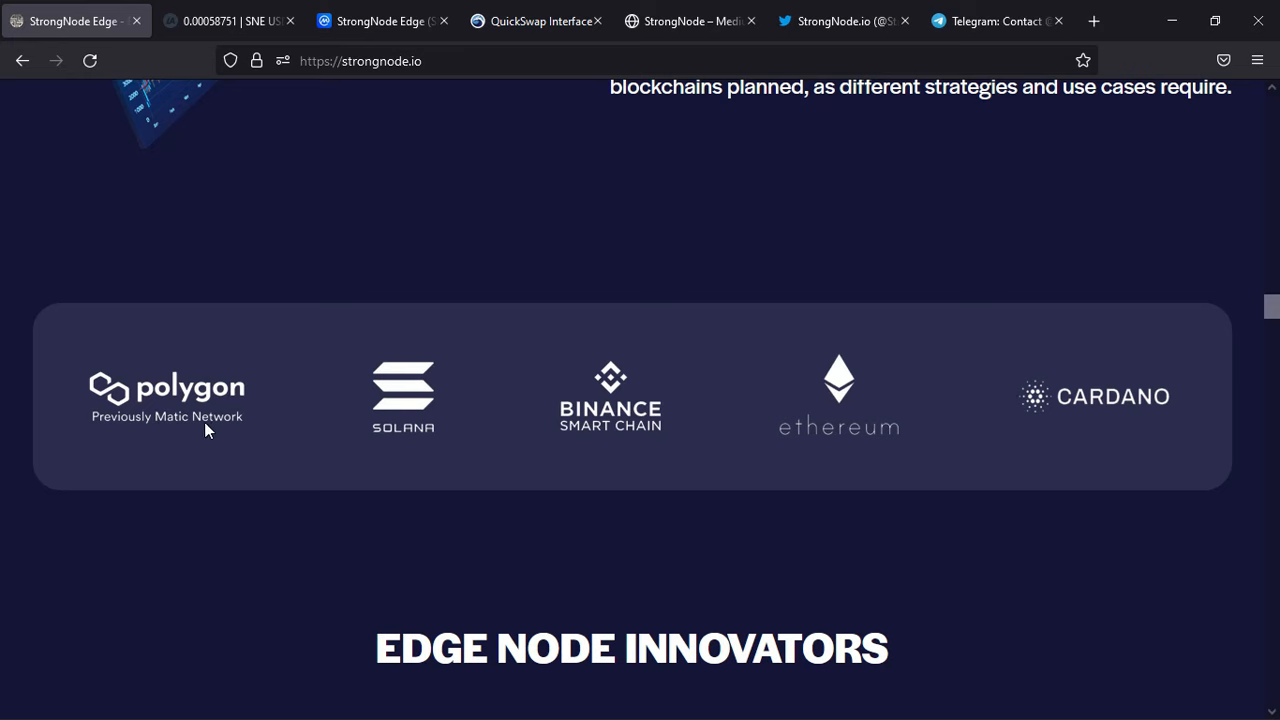
# - Scroll past Edge Node Innovators until the HOW TO BUY $SNE heading is in view
pyautogui.scroll(-3)
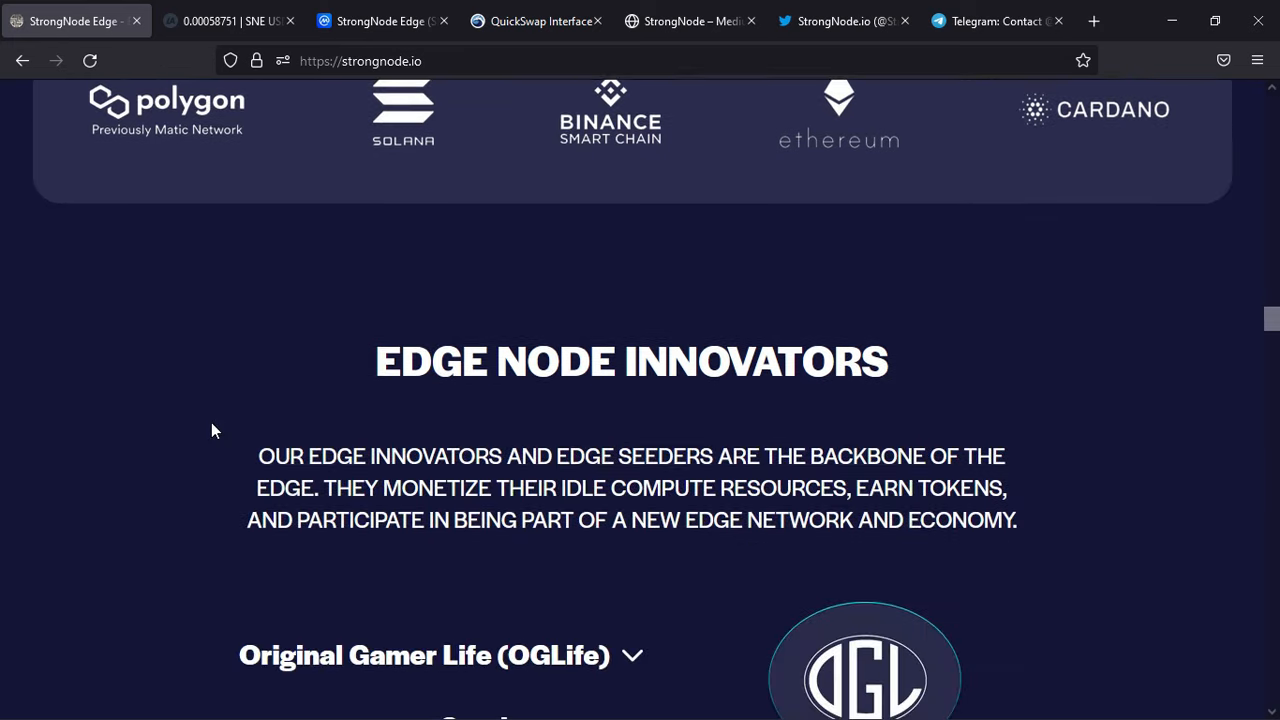
pyautogui.scroll(-3)
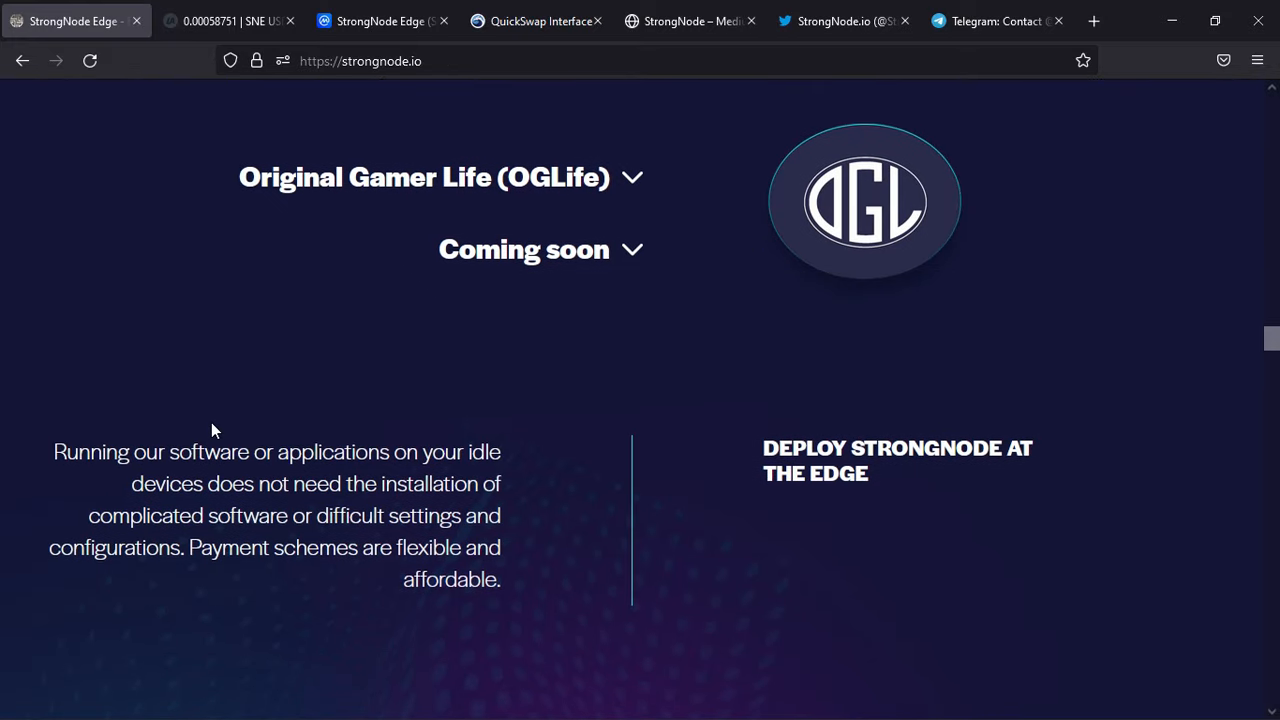
pyautogui.scroll(-3)
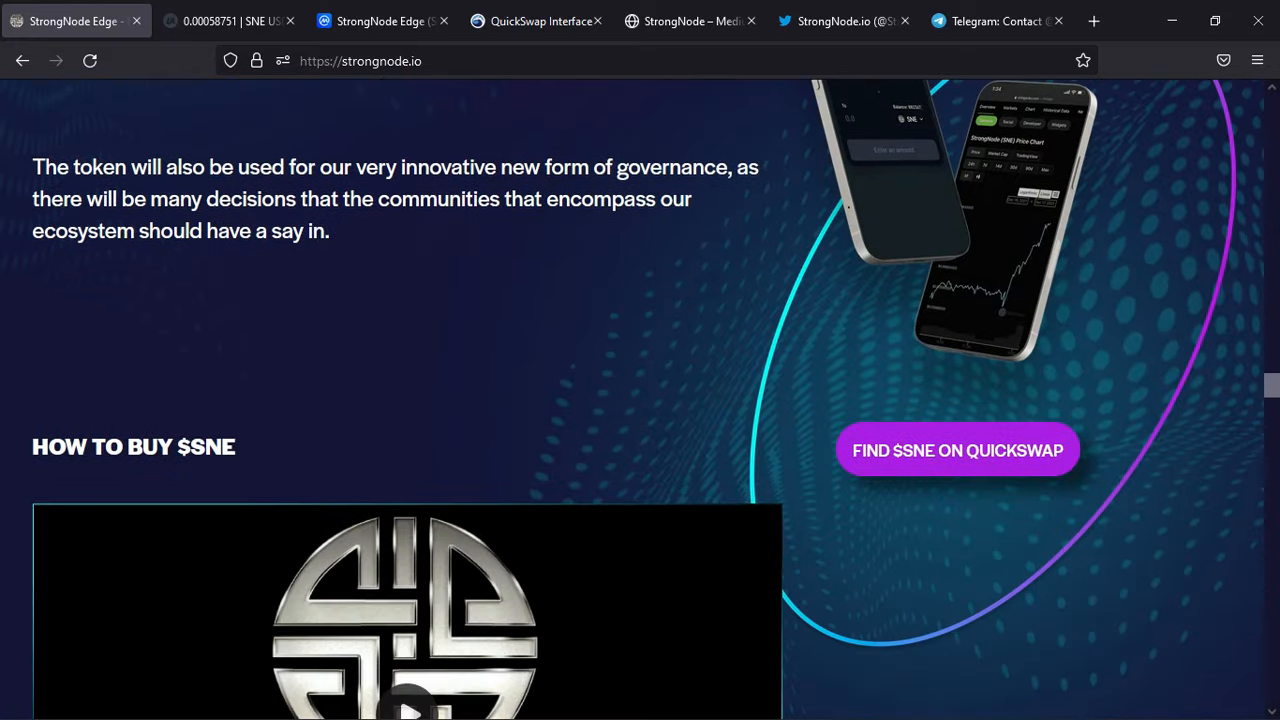
# - Scroll through the $SNE tokenomics breakdown and details tables to the global brands logos
pyautogui.scroll(-3)
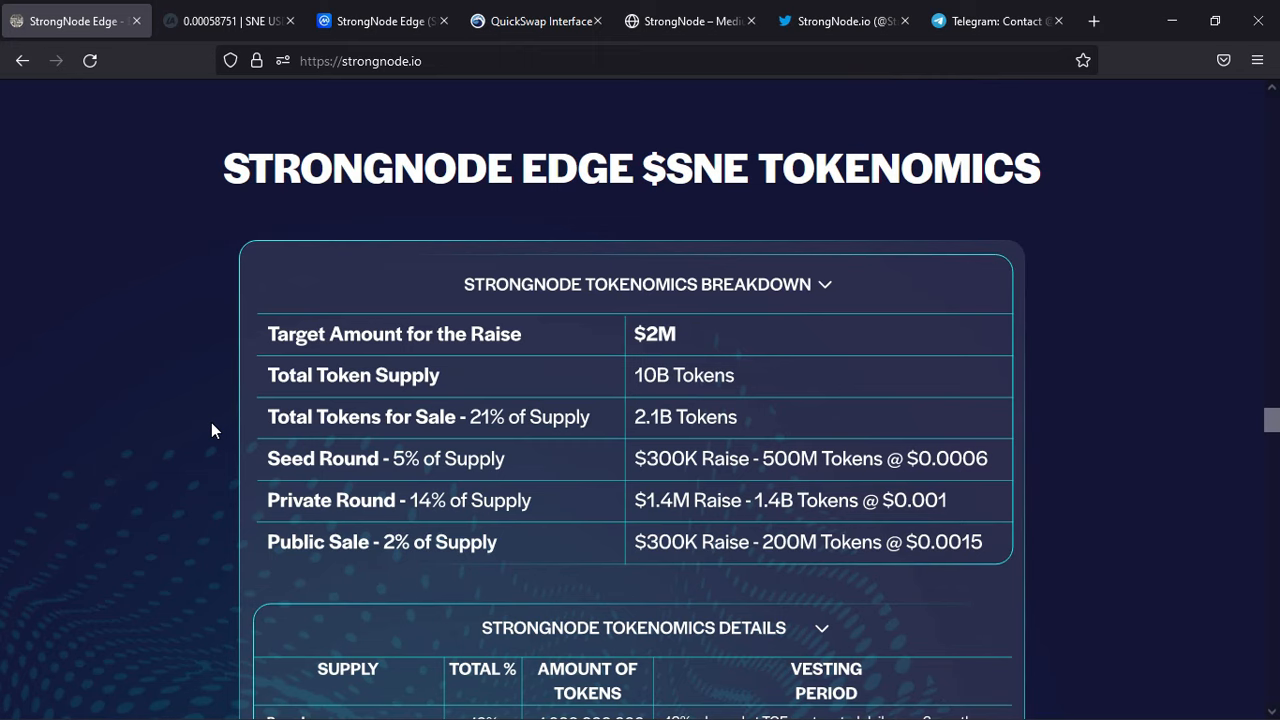
pyautogui.scroll(-3)
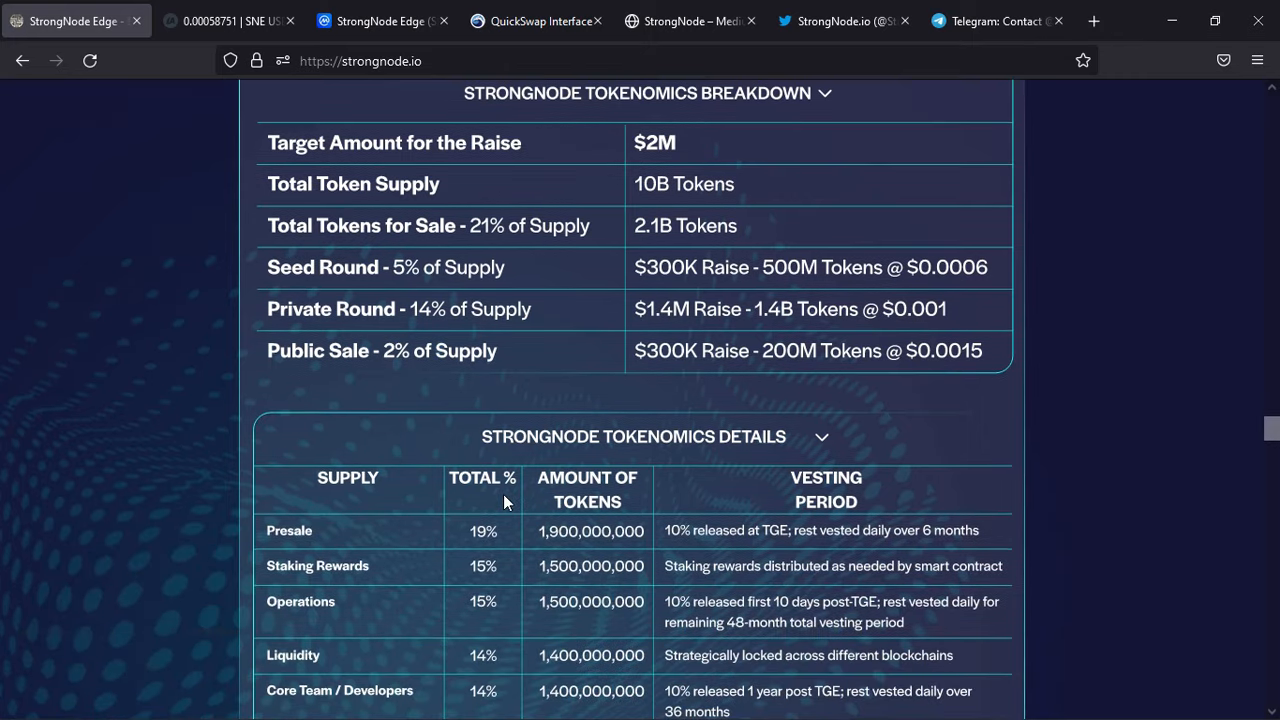
pyautogui.scroll(-3)
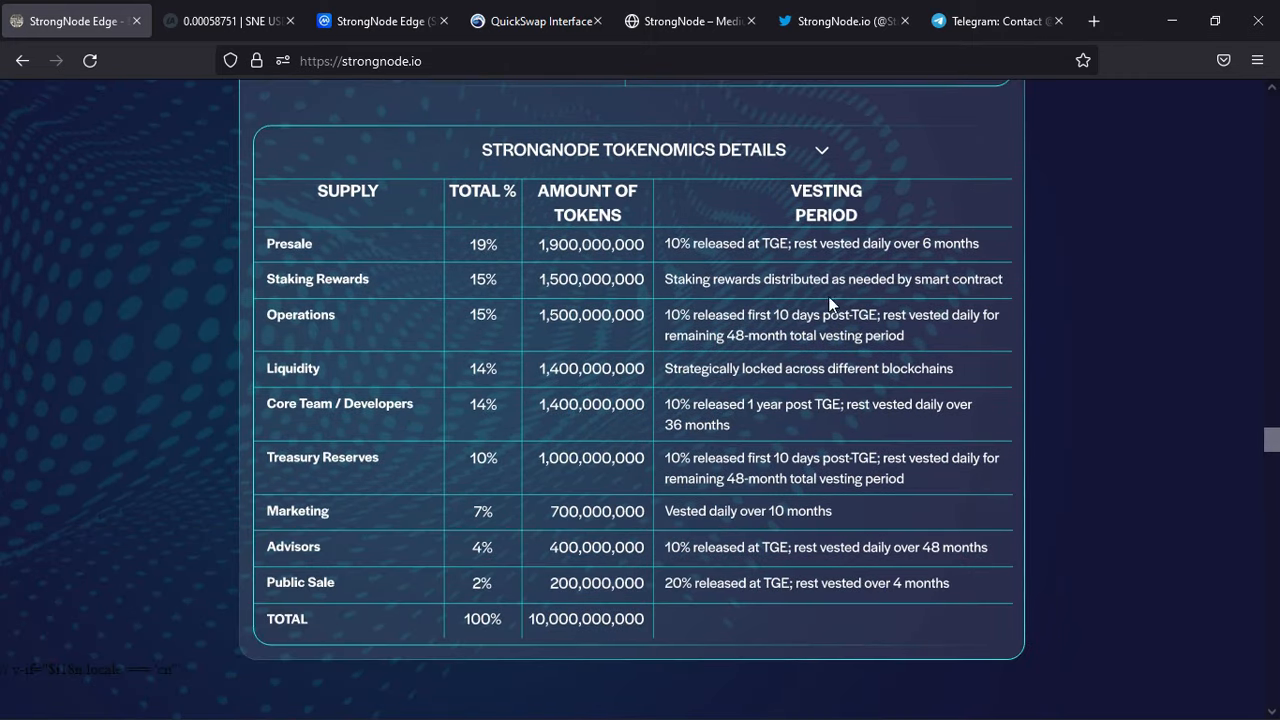
pyautogui.scroll(-3)
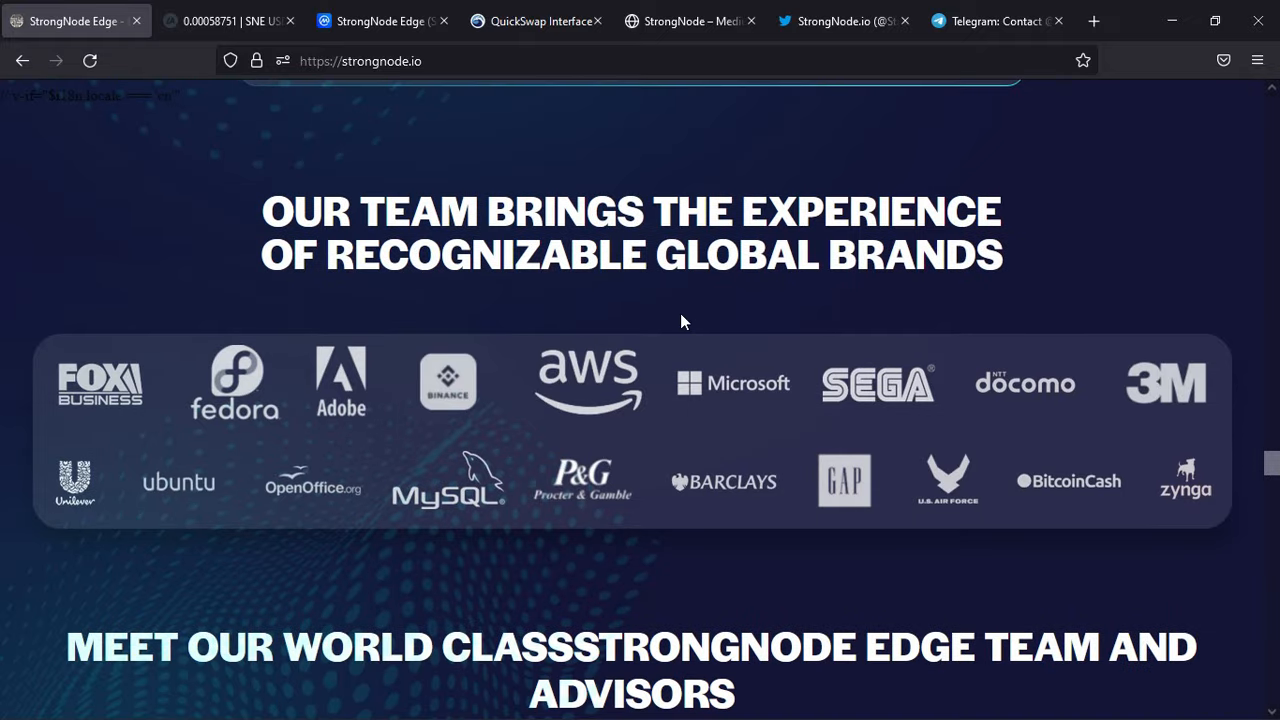
pyautogui.moveTo(656, 304)
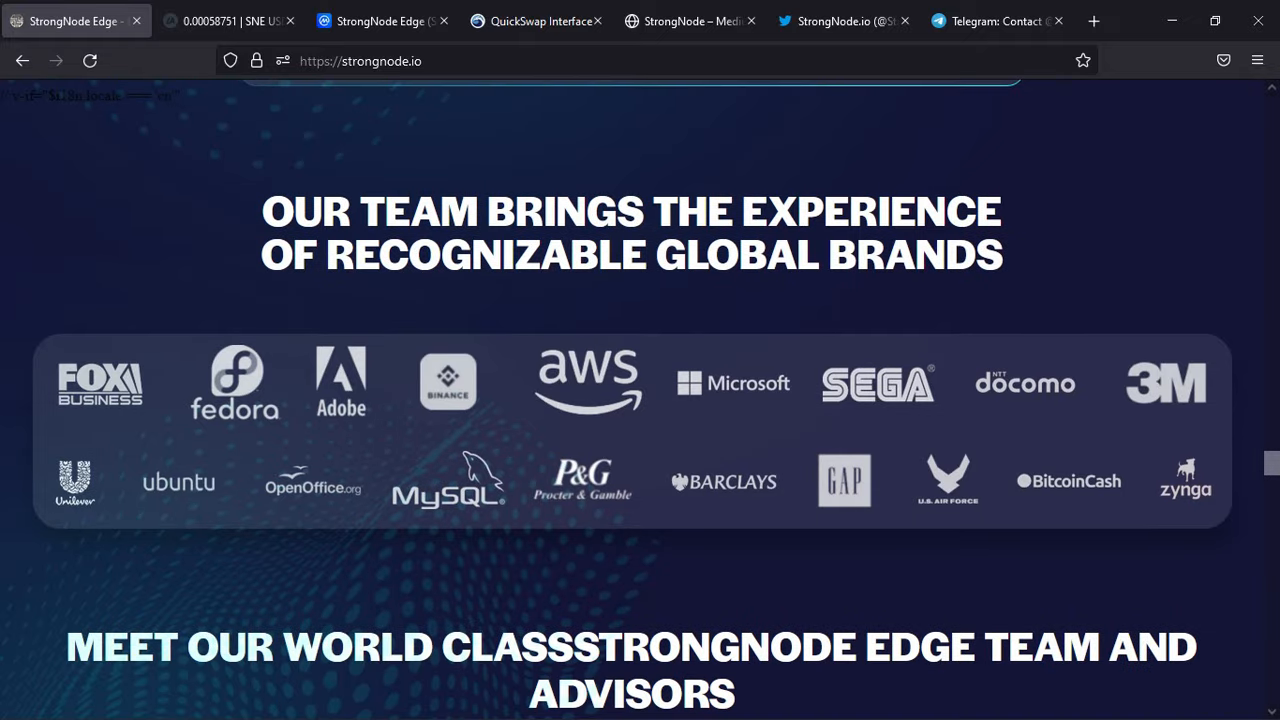
pyautogui.moveTo(1088, 396)
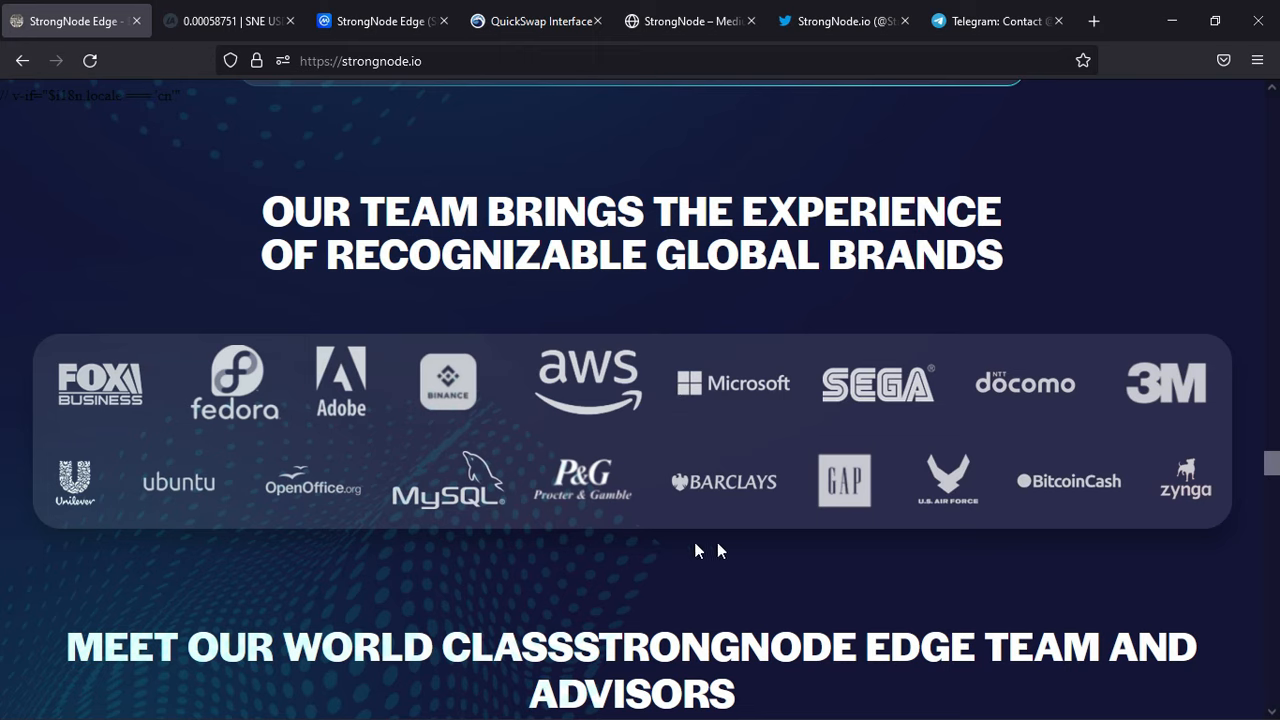
# - Scroll down through the roadmap section, glancing back up once
pyautogui.scroll(-3)
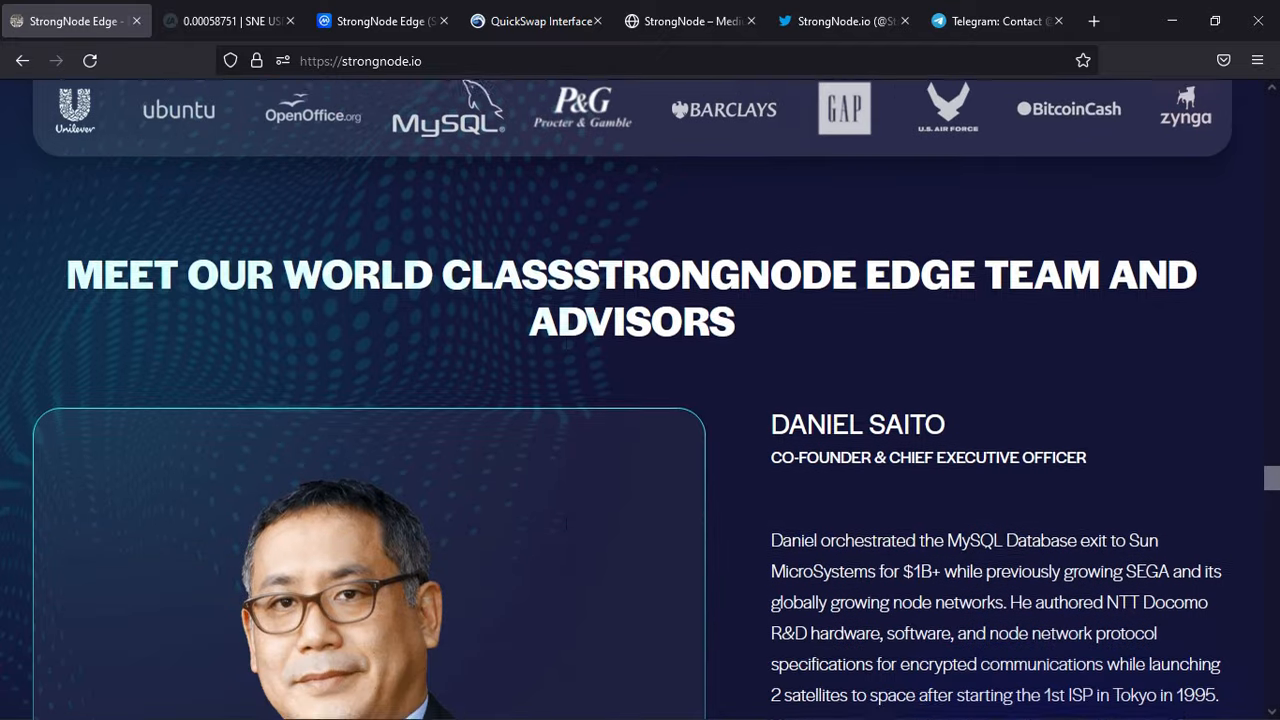
pyautogui.scroll(-3)
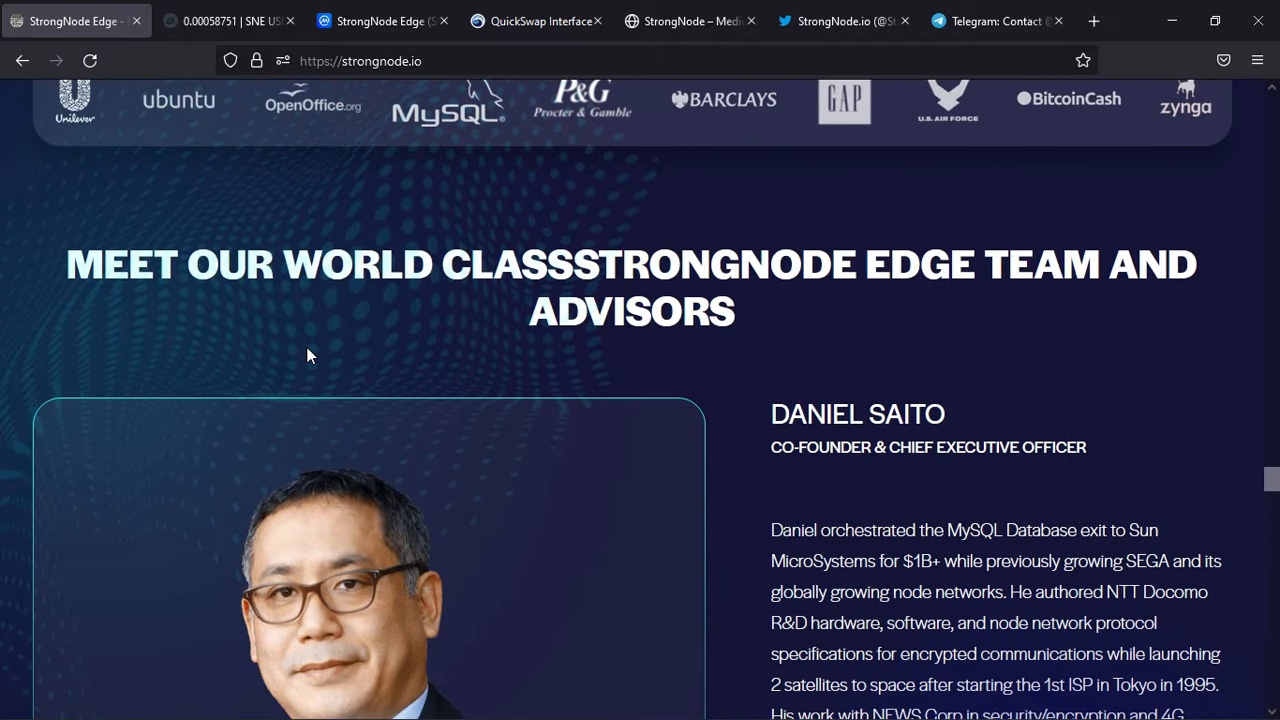
pyautogui.scroll(-3)
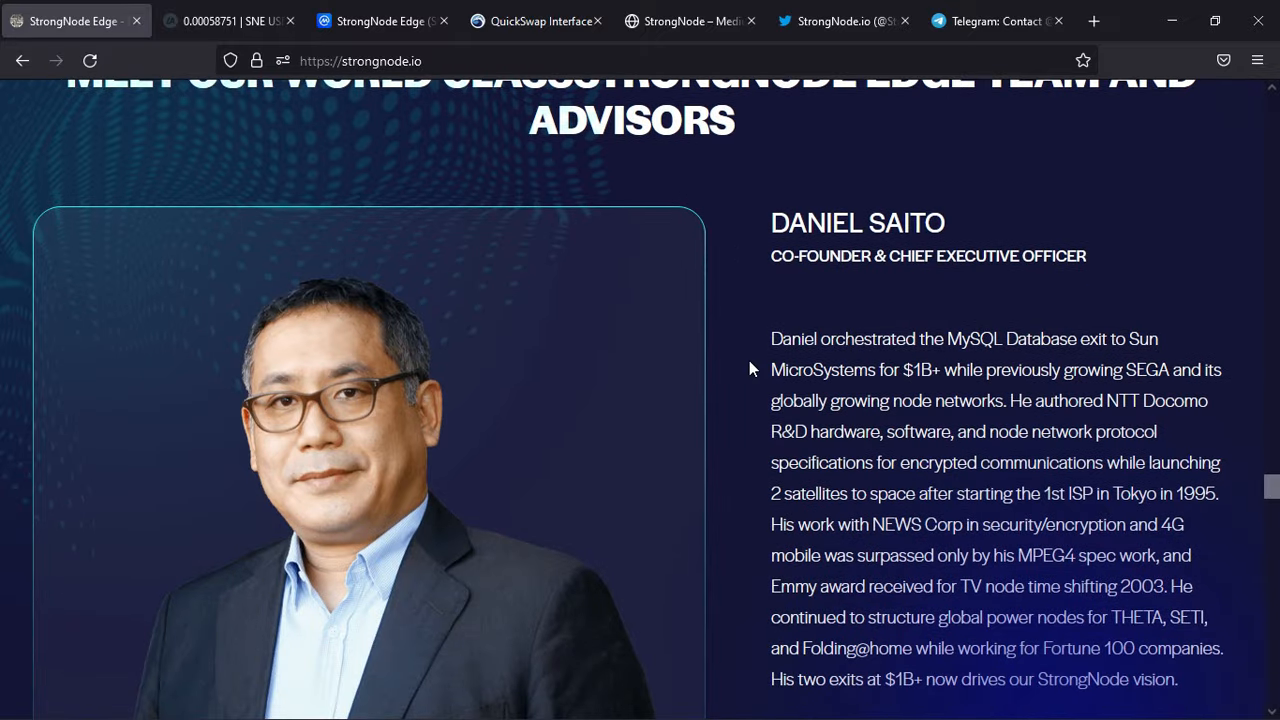
pyautogui.scroll(-3)
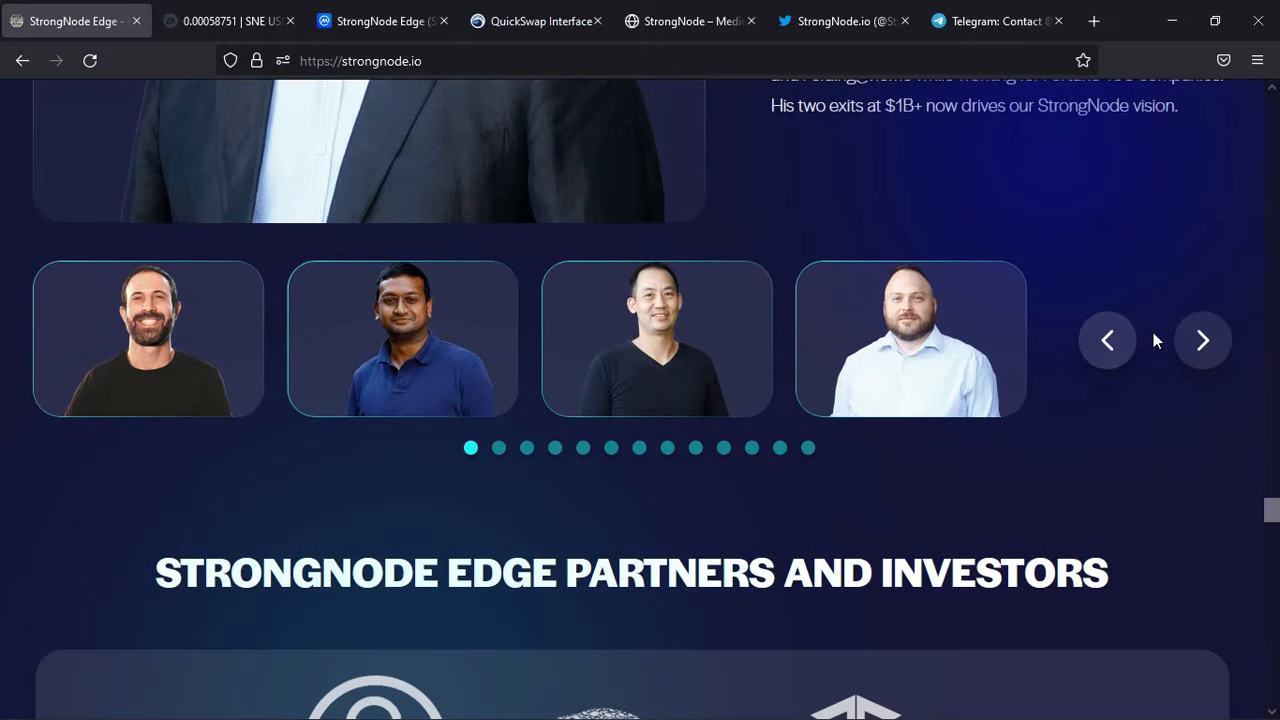
pyautogui.scroll(-3)
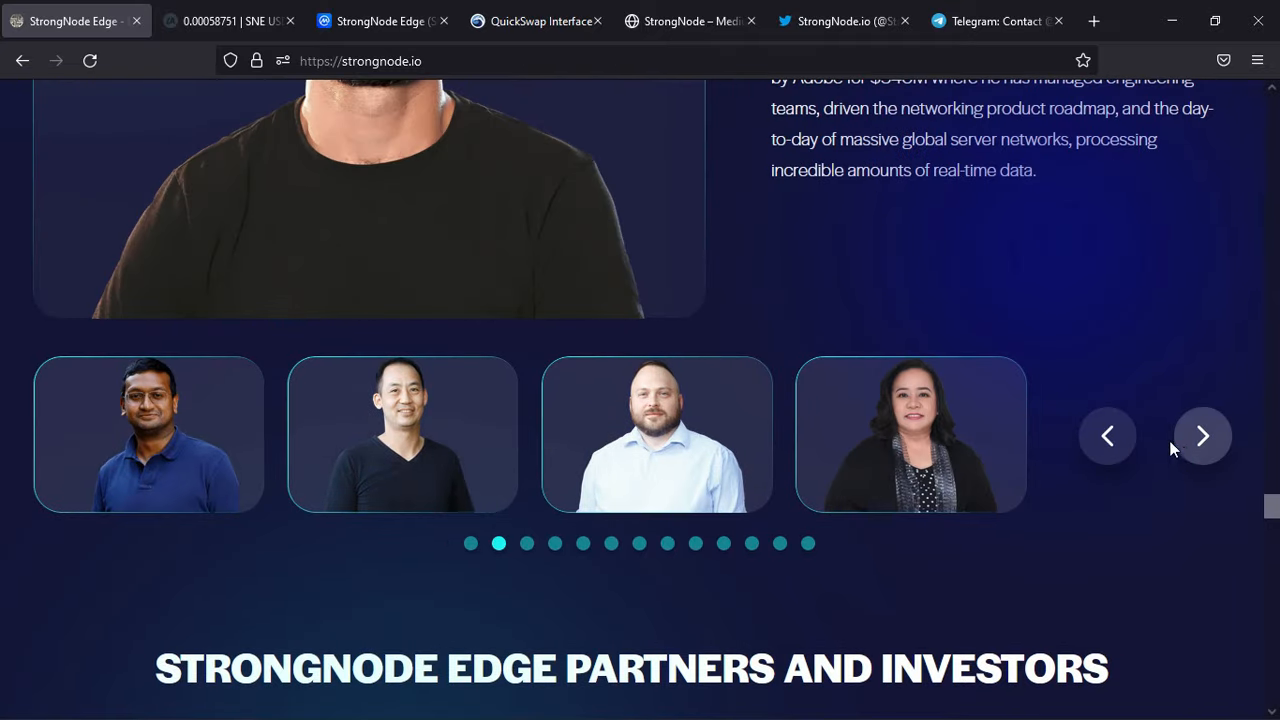
pyautogui.moveTo(1060, 482)
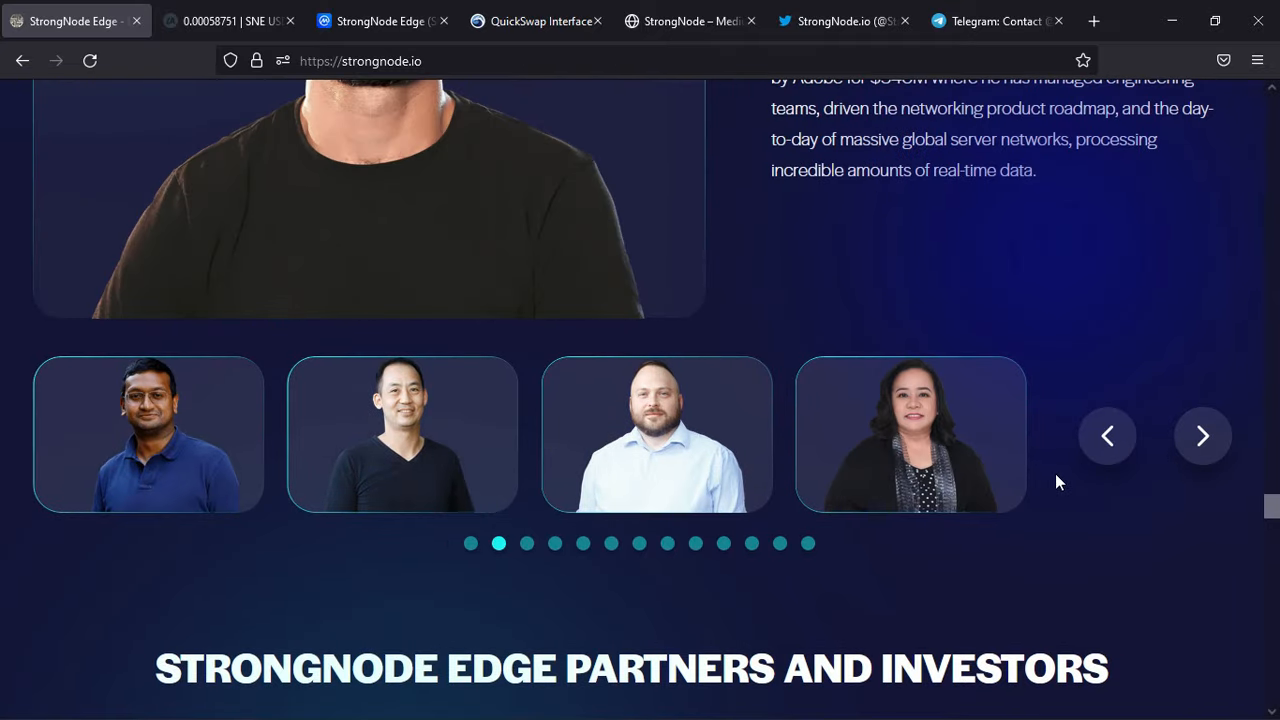
pyautogui.scroll(3)
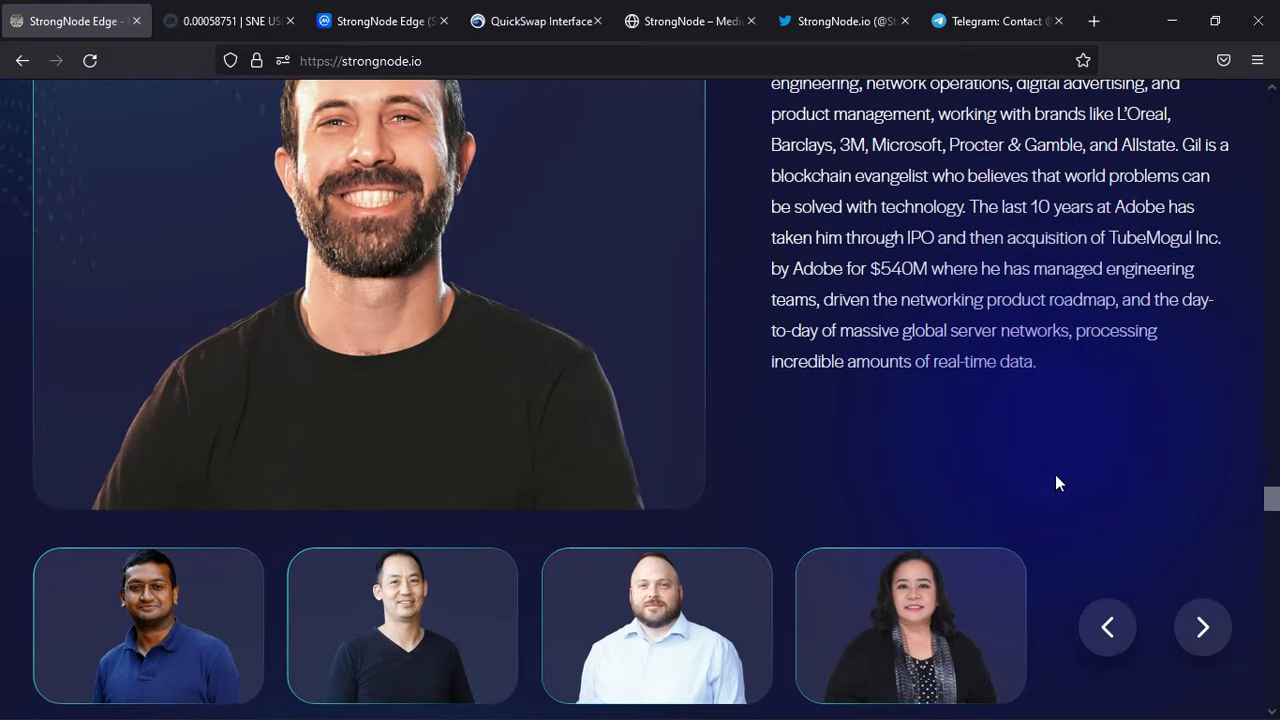
pyautogui.scroll(-3)
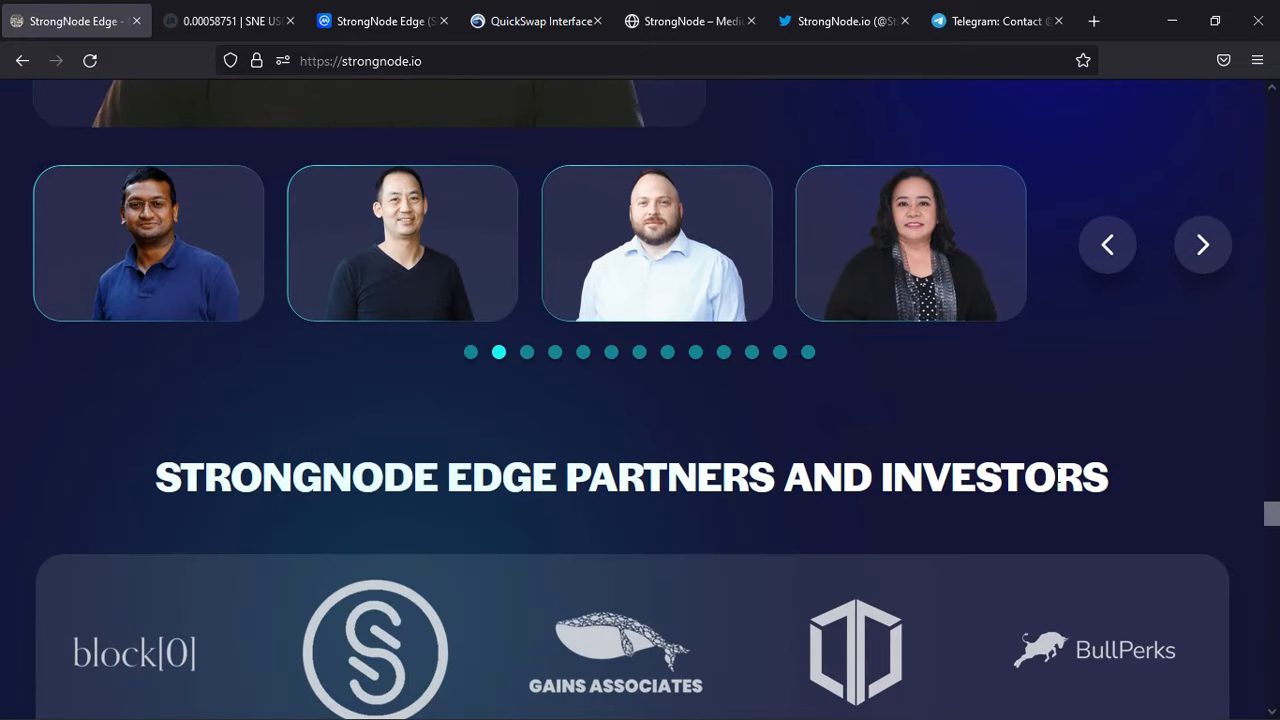
pyautogui.scroll(-3)
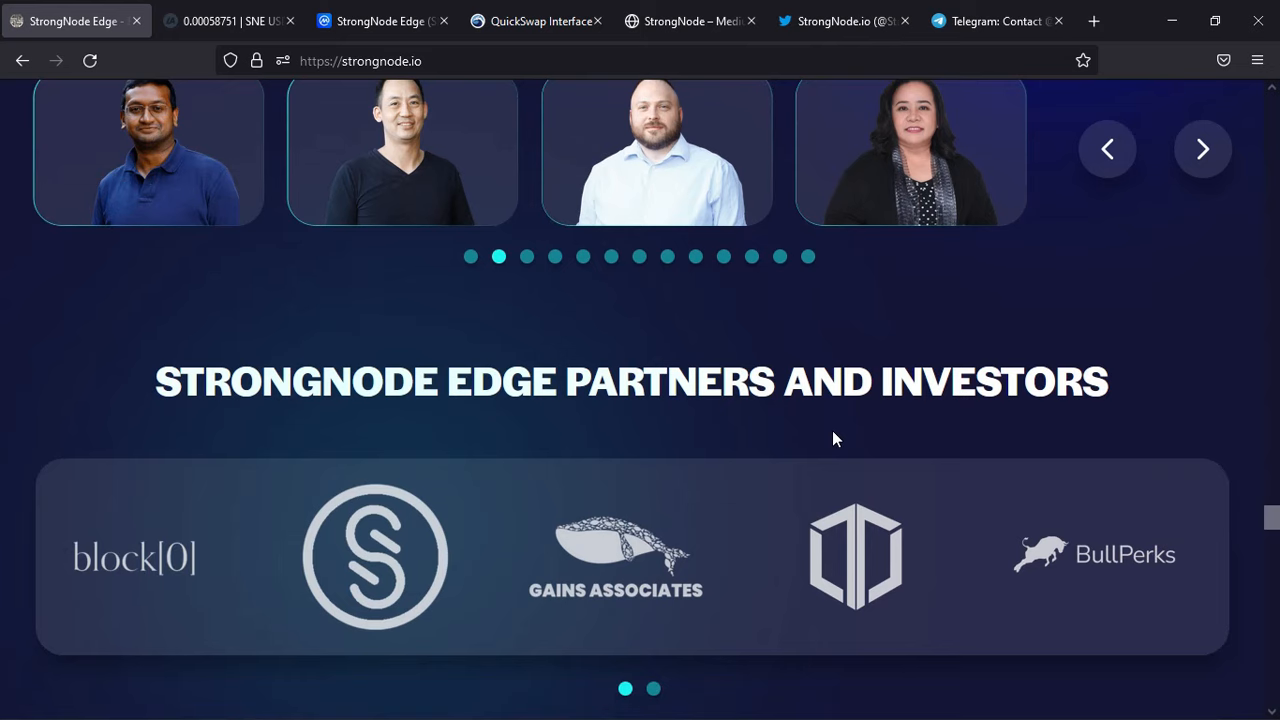
pyautogui.moveTo(708, 510)
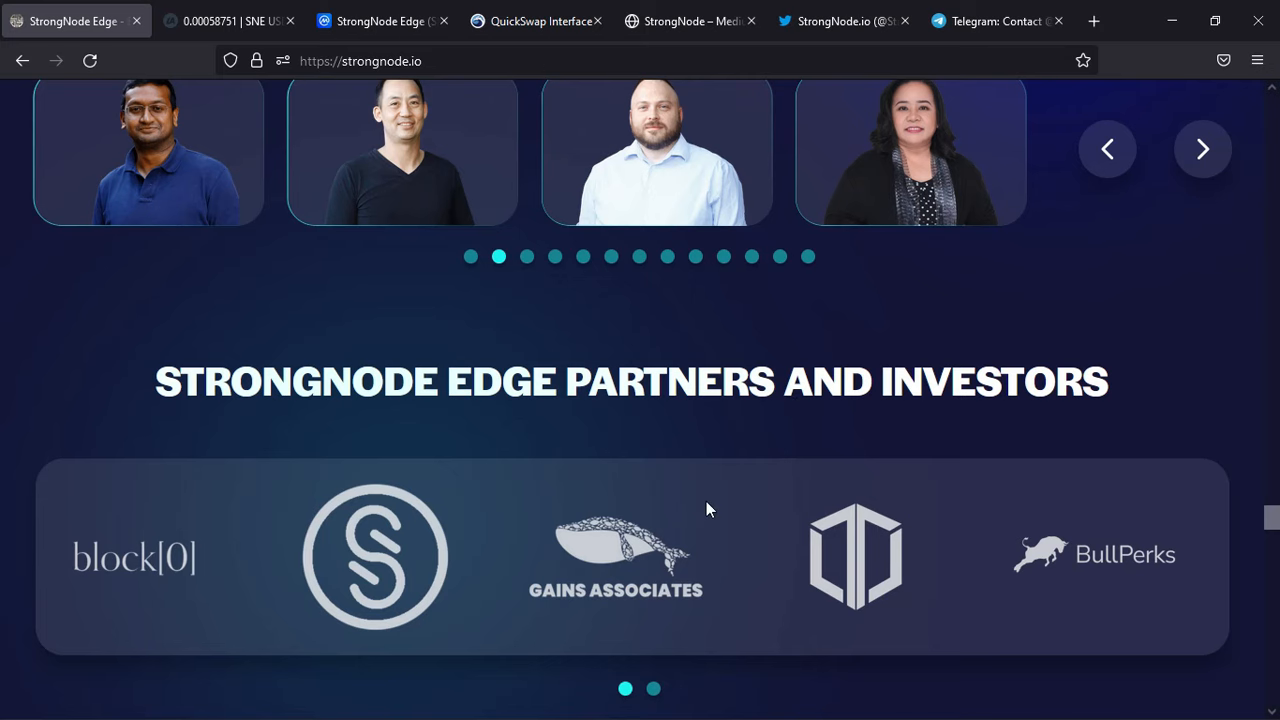
# - Continue past the media mentions and contact form down to the footer with company blurb and links
pyautogui.scroll(-3)
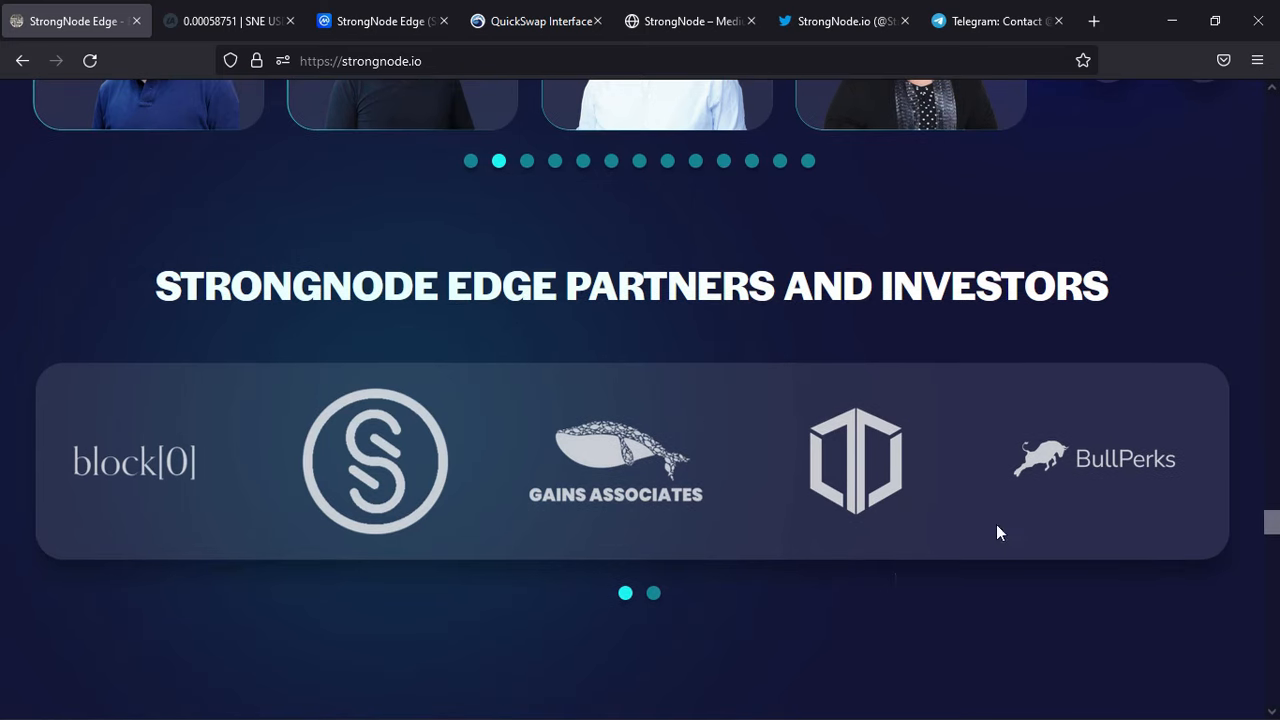
pyautogui.scroll(-3)
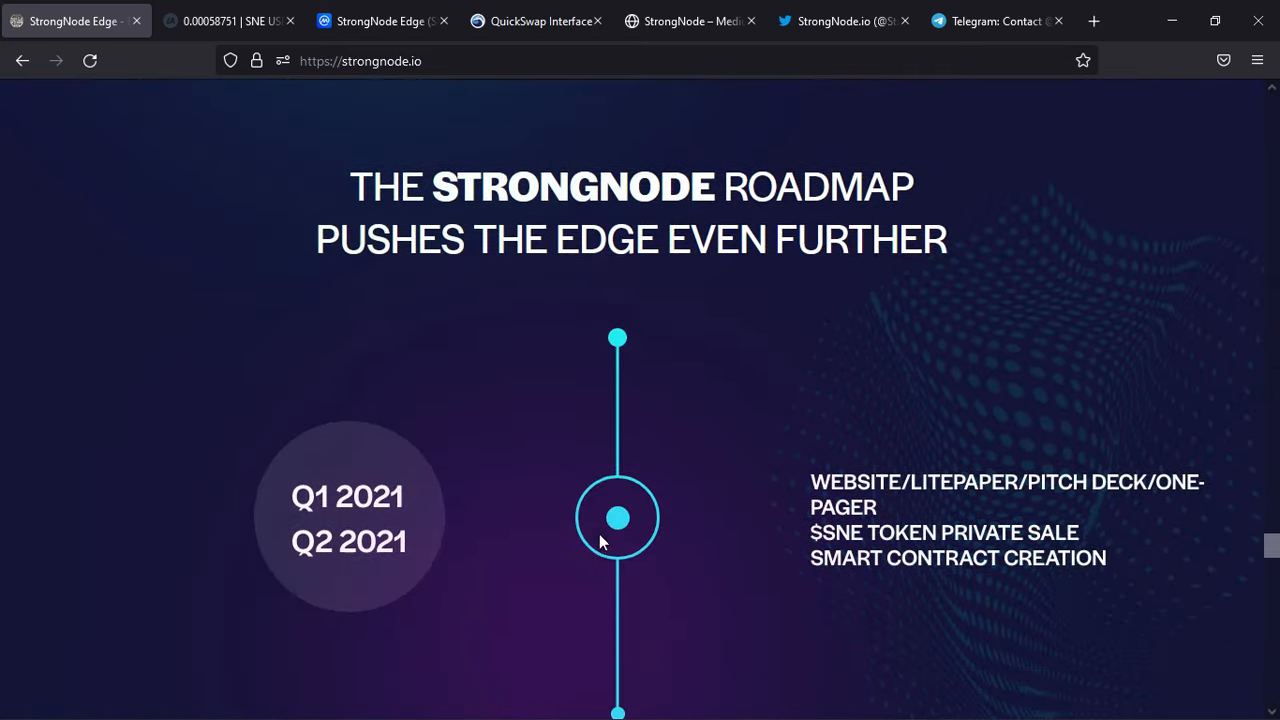
pyautogui.scroll(-3)
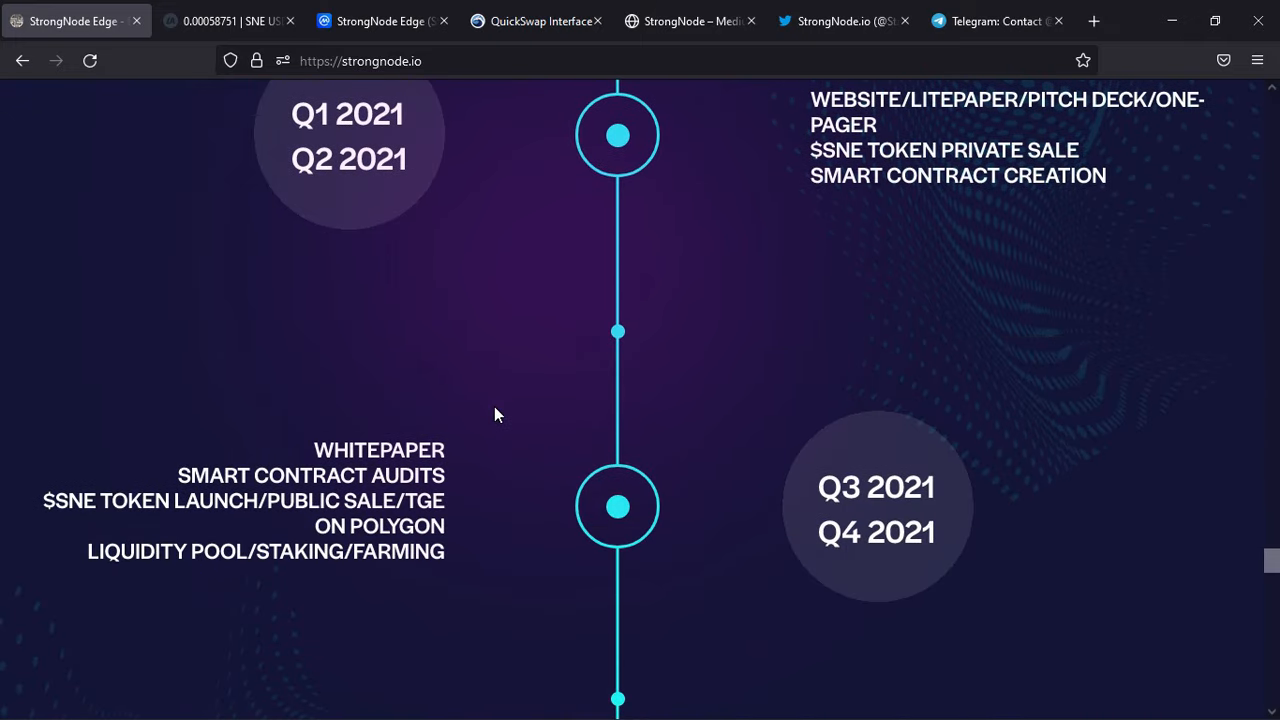
pyautogui.scroll(-3)
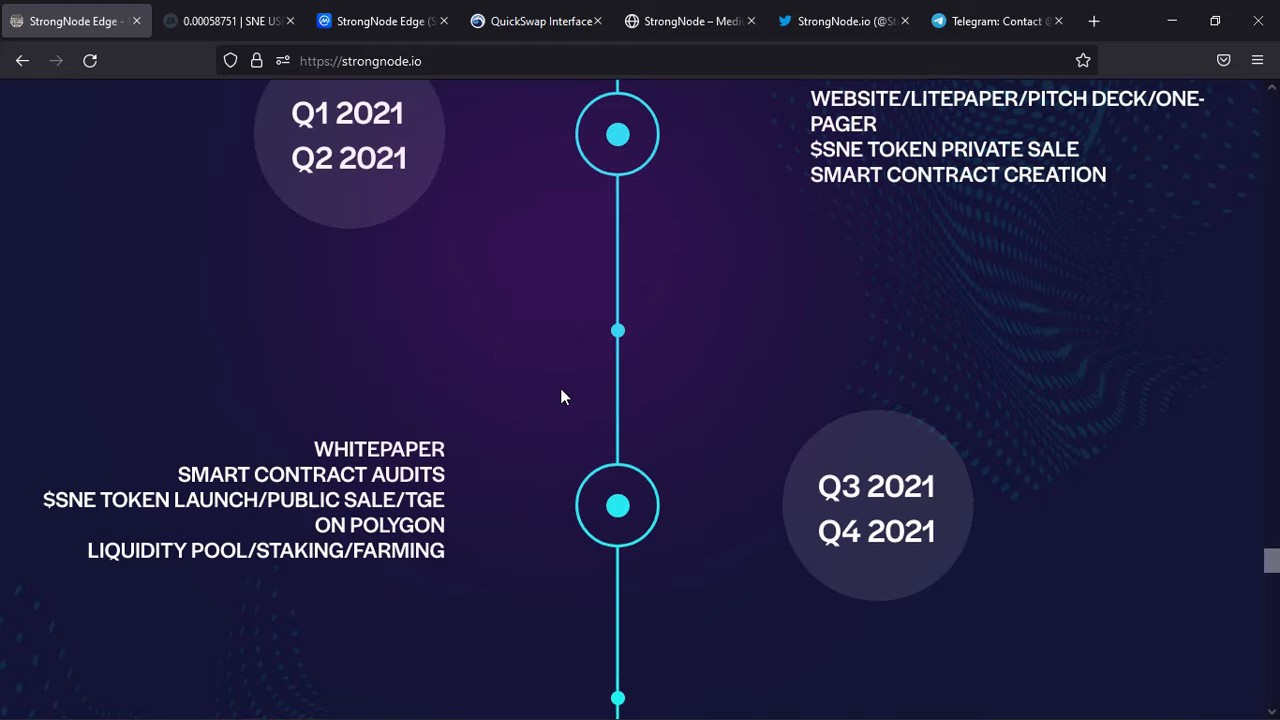
pyautogui.scroll(-3)
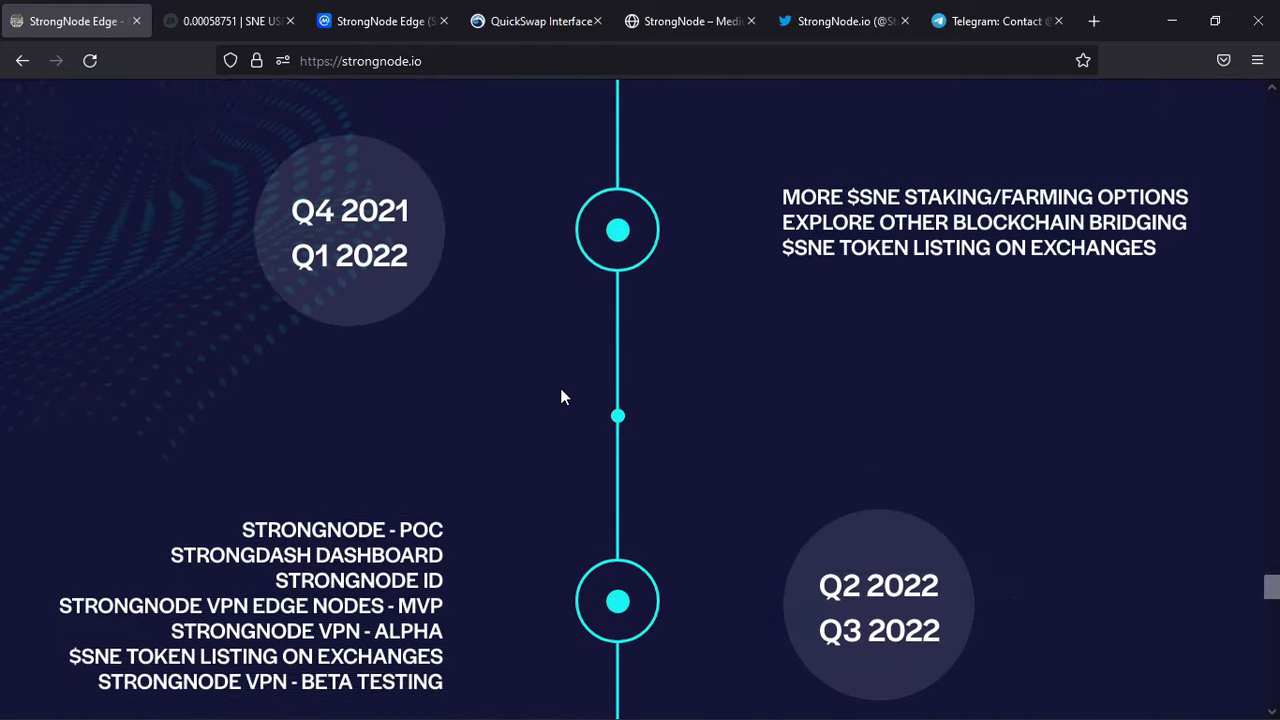
pyautogui.scroll(-3)
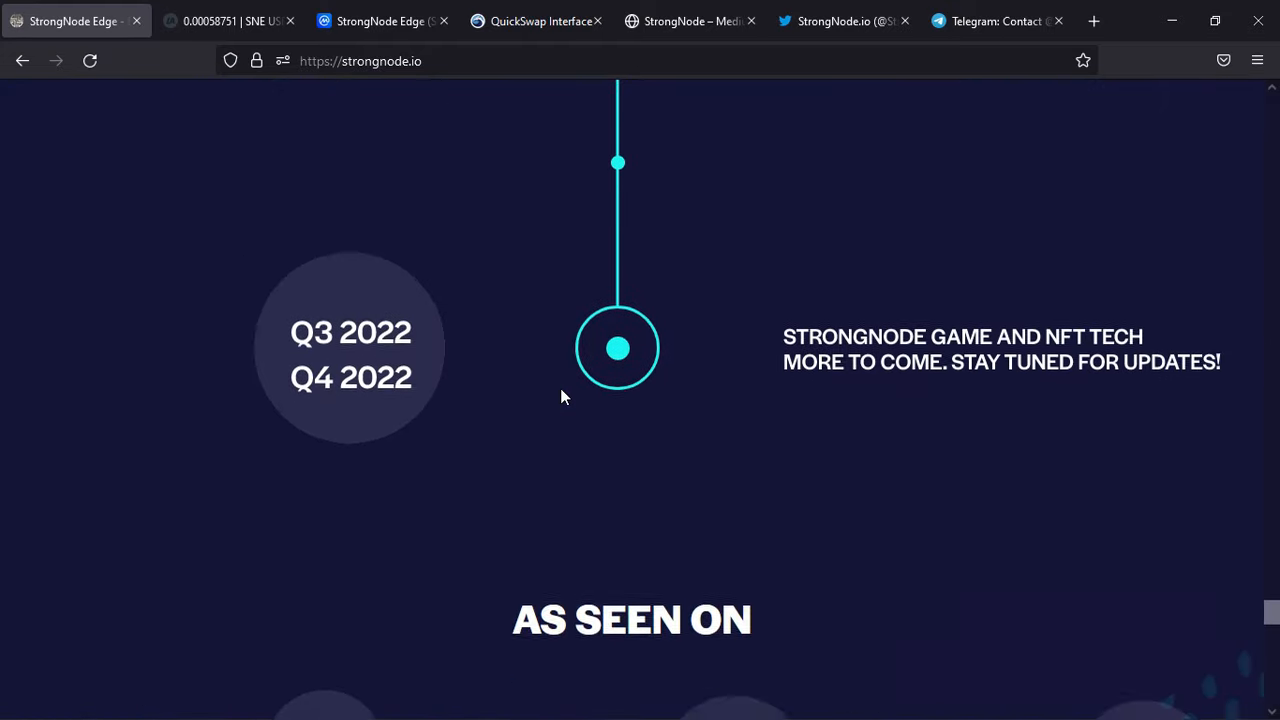
pyautogui.scroll(-3)
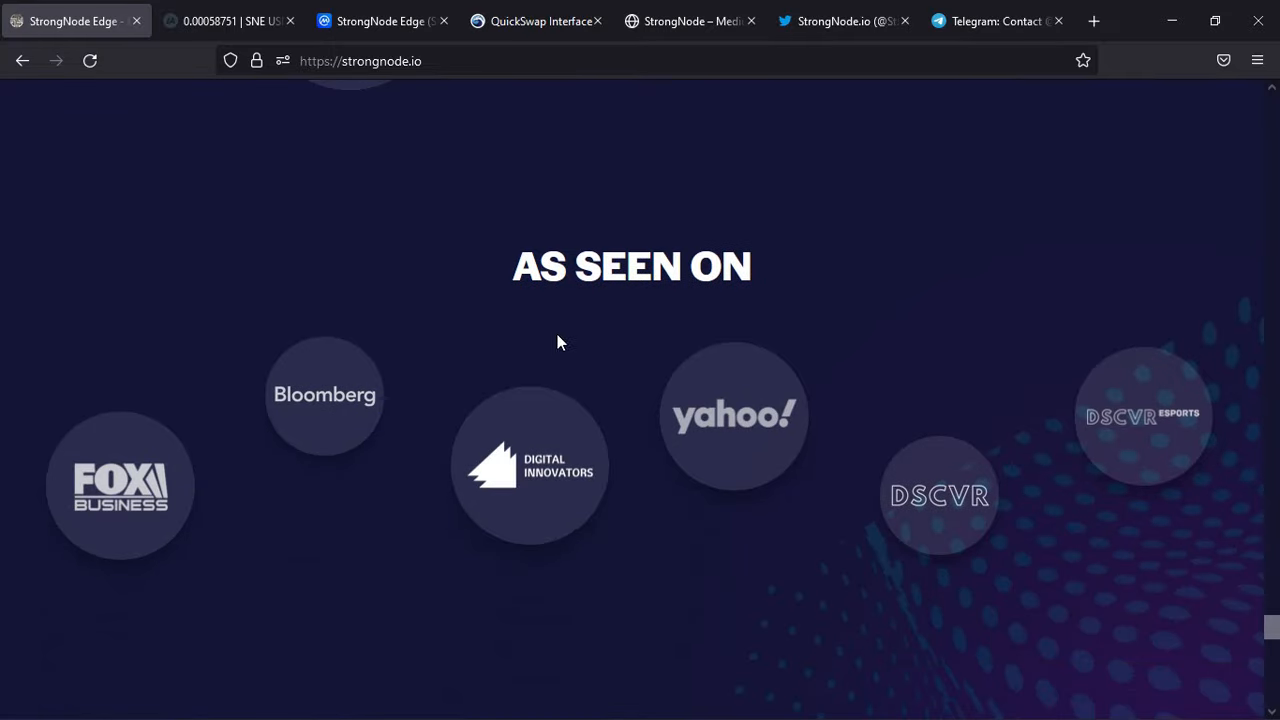
pyautogui.moveTo(542, 500)
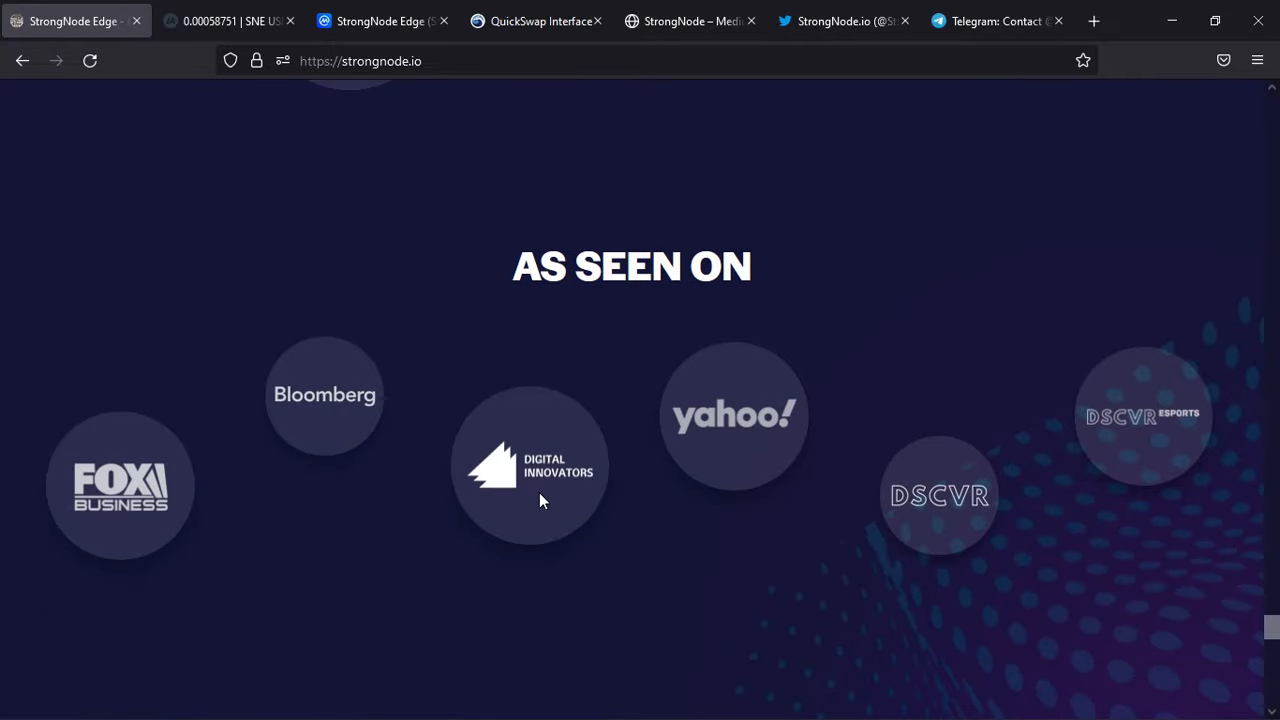
pyautogui.scroll(-3)
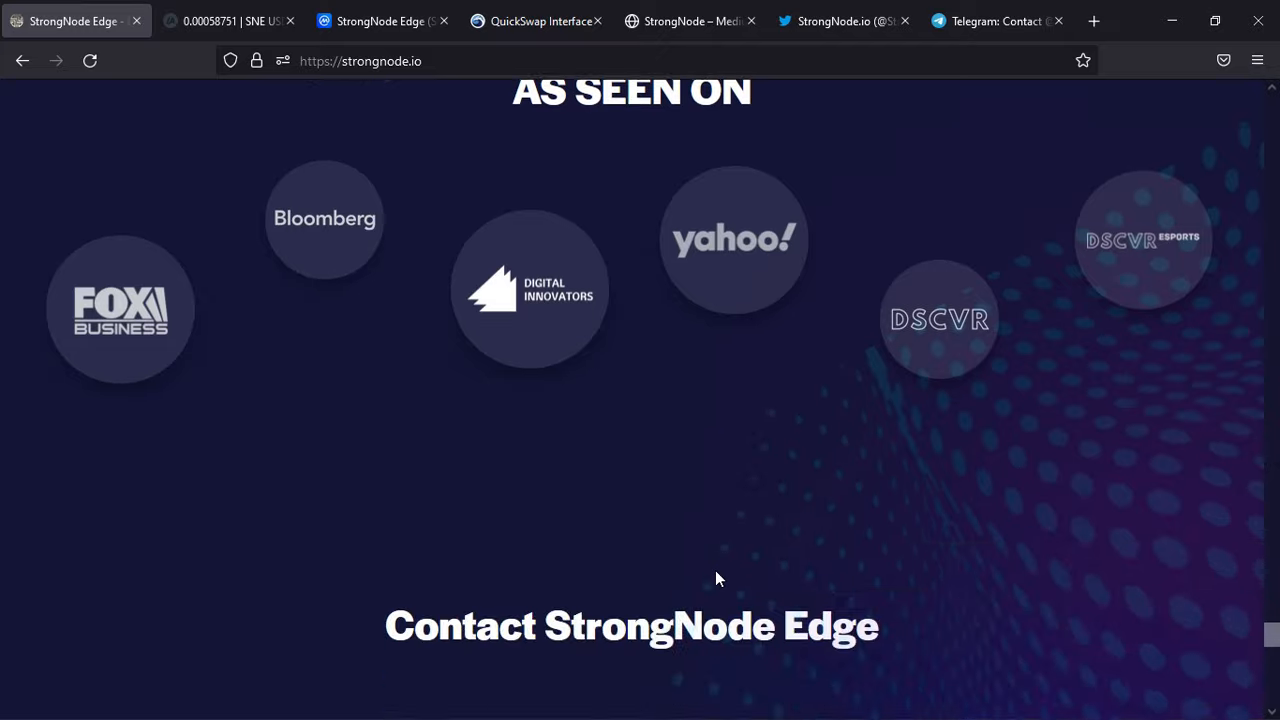
pyautogui.scroll(-3)
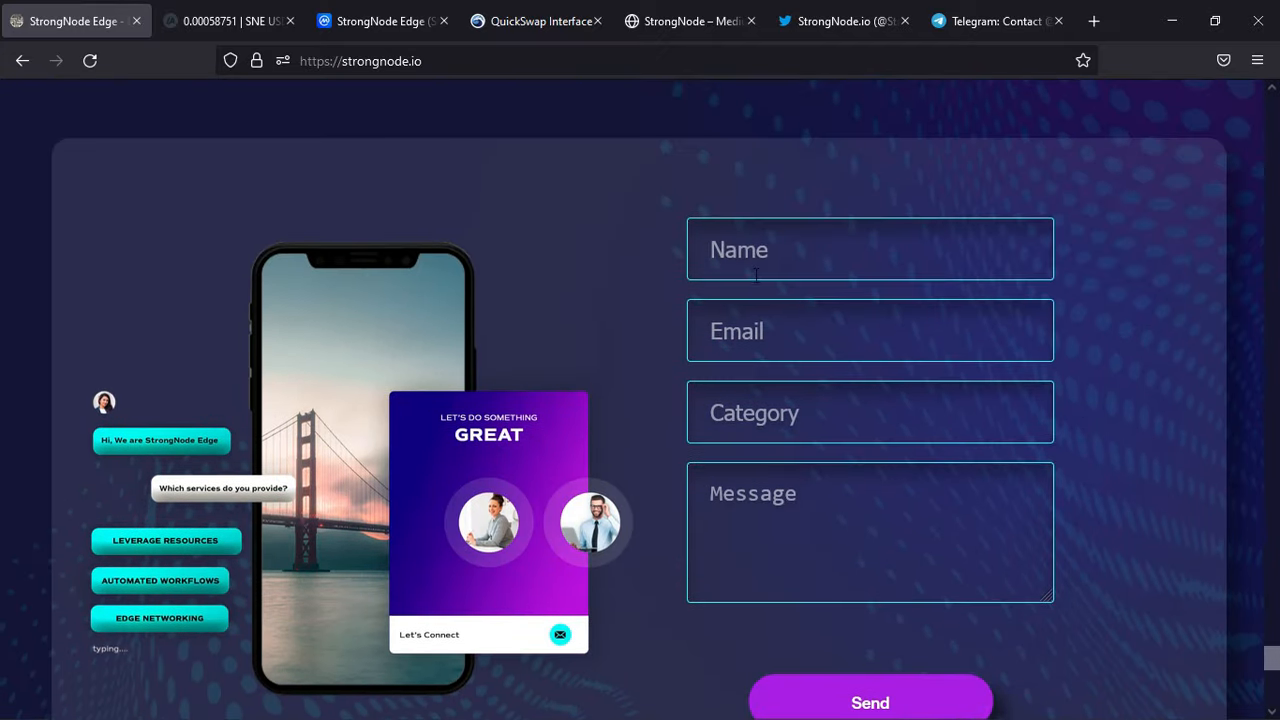
pyautogui.scroll(-3)
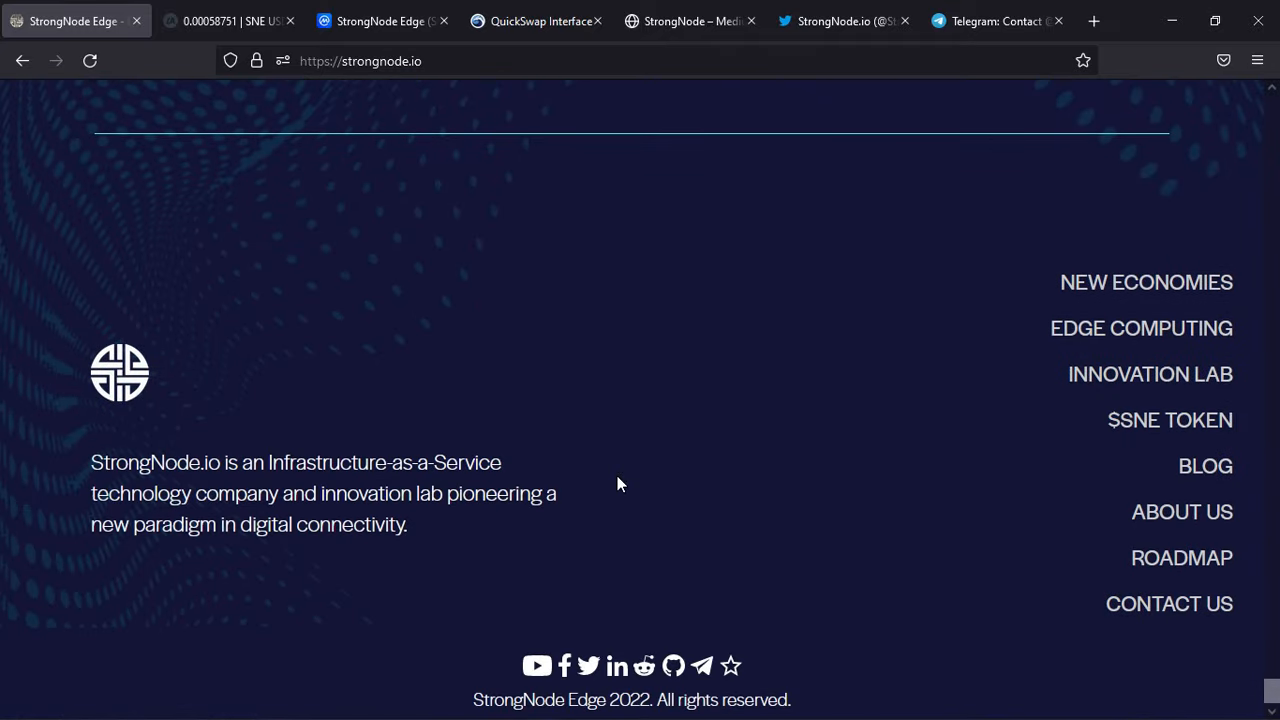
pyautogui.moveTo(644, 666)
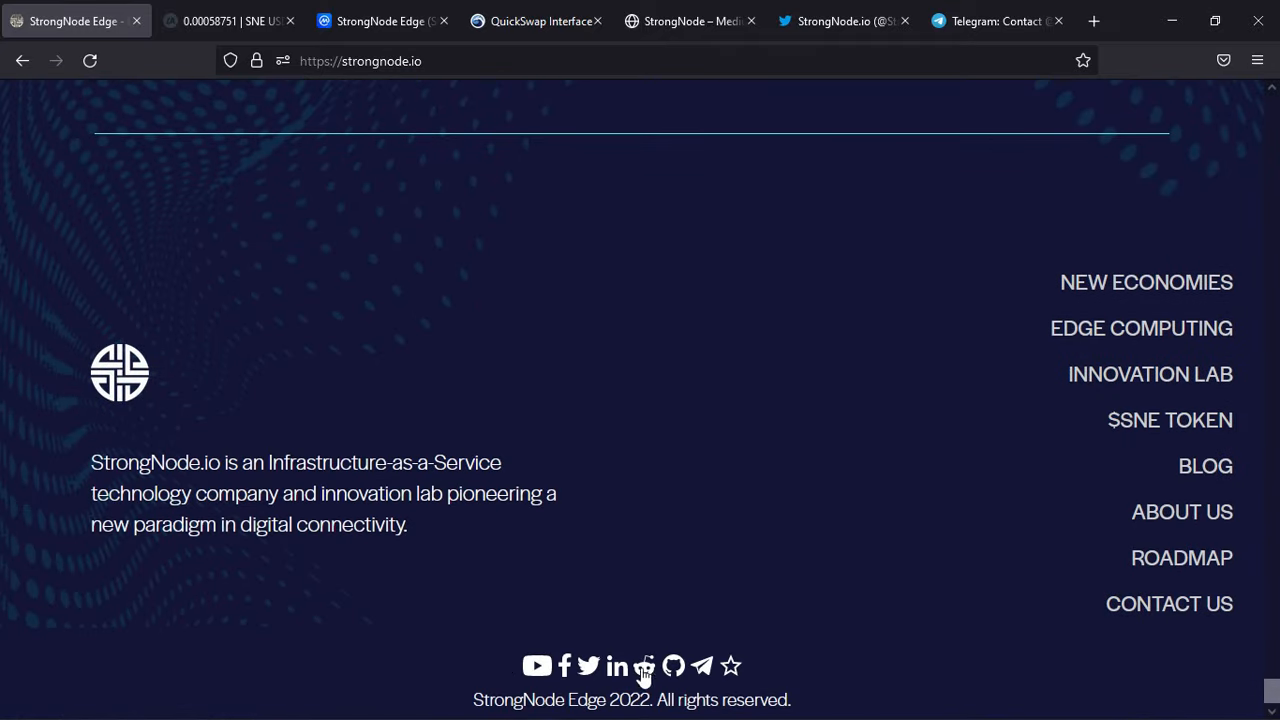
pyautogui.moveTo(770, 424)
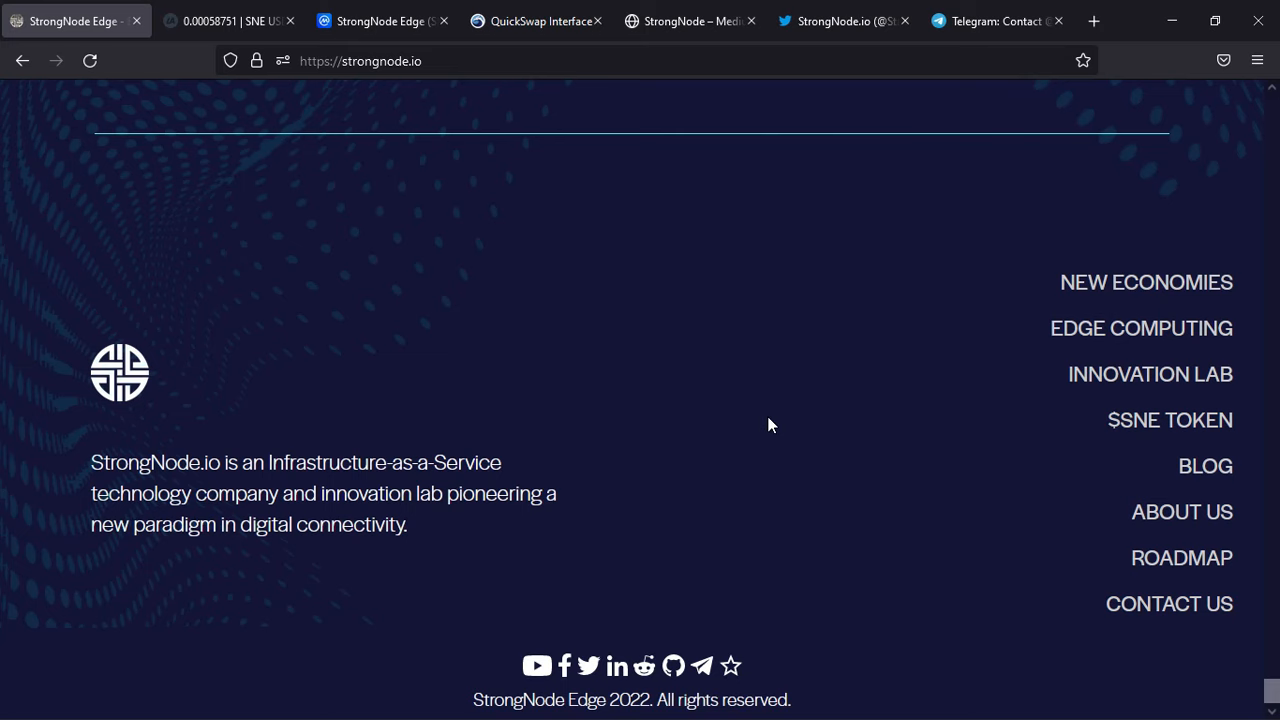
# - Switch to the CoinMarketCap StrongNode Edge tab showing SNE at €0.000524
pyautogui.click(384, 20)
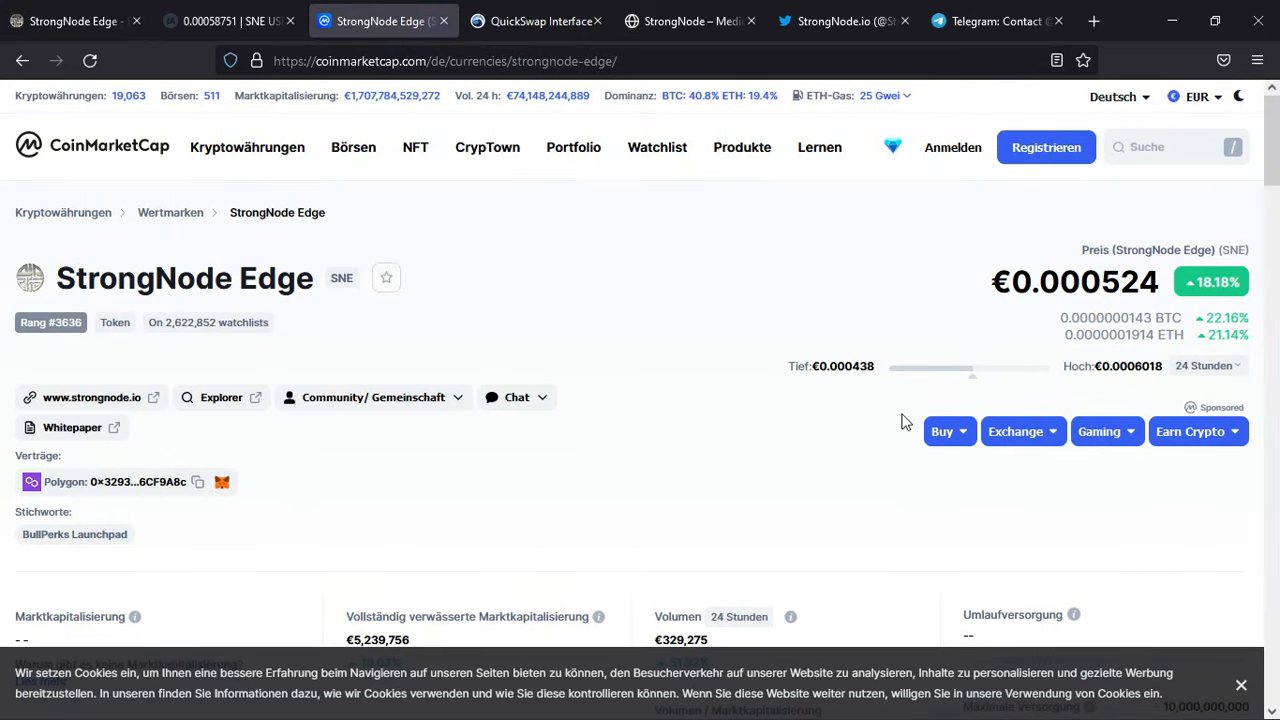
pyautogui.moveTo(700, 432)
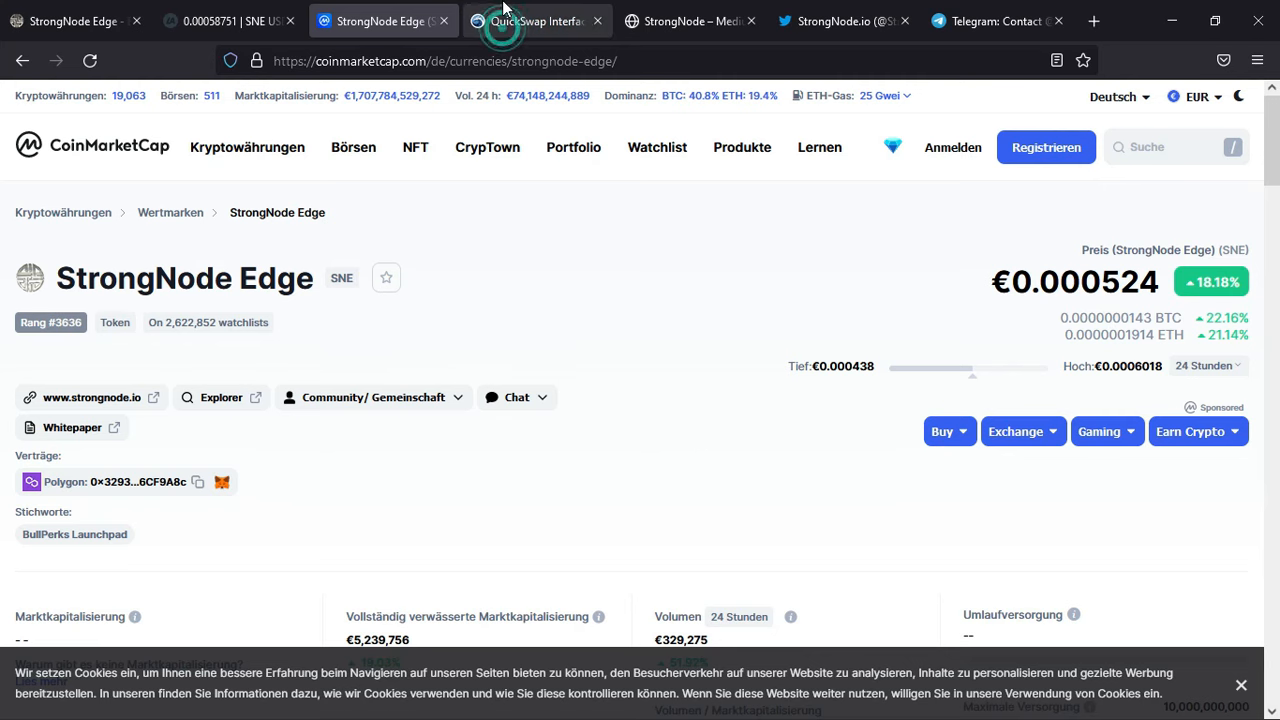
# - On QuickSwap, acknowledge the imported-token warning to reach the USDC to SNE swap form
pyautogui.click(536, 20)
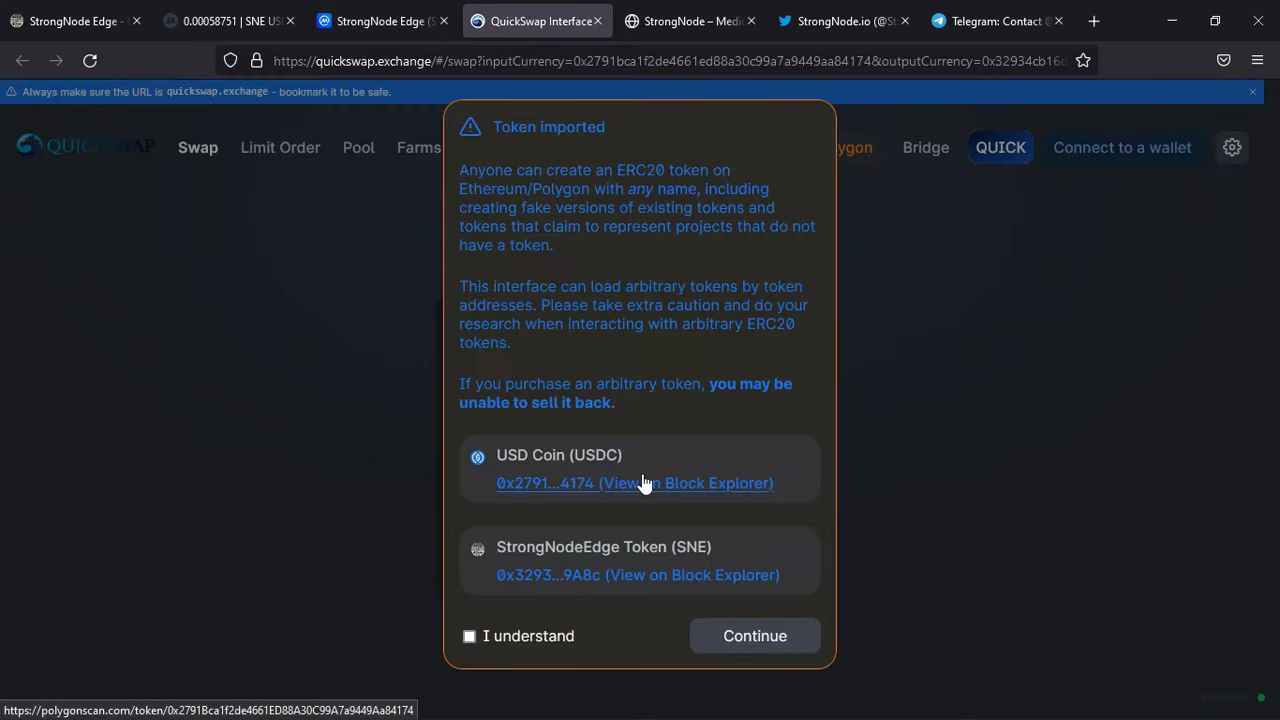
pyautogui.moveTo(728, 604)
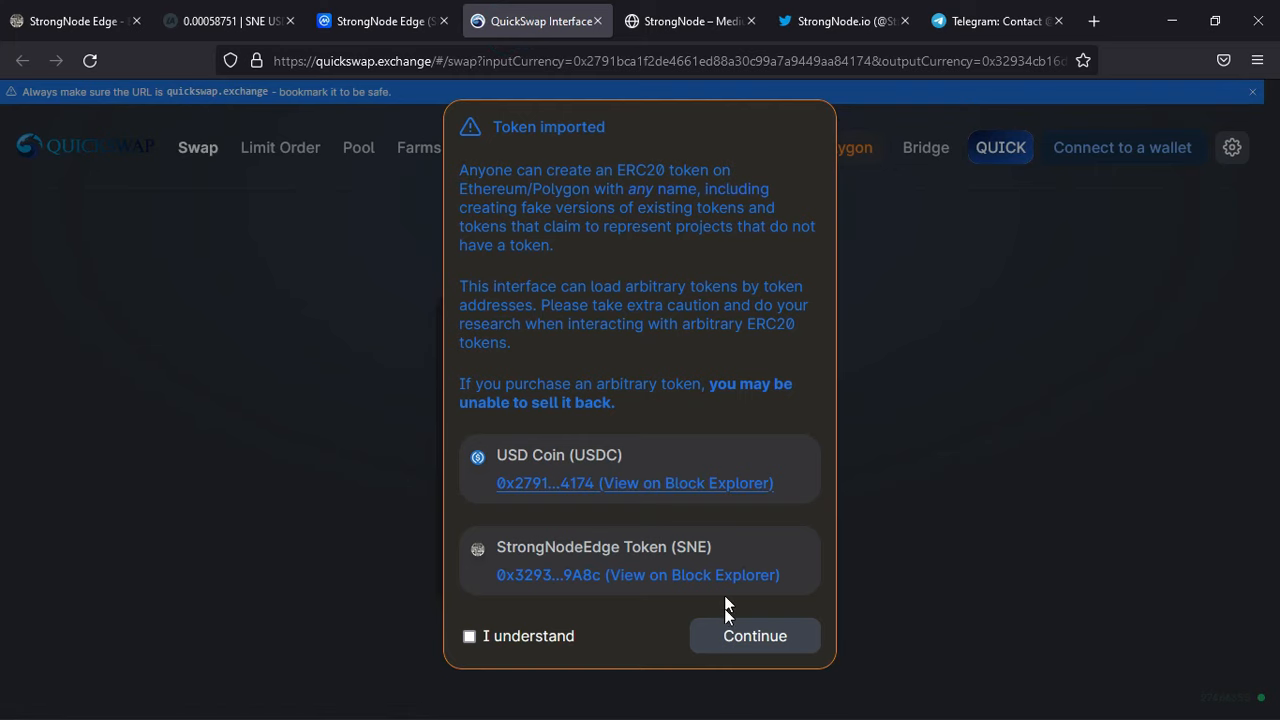
pyautogui.click(468, 636)
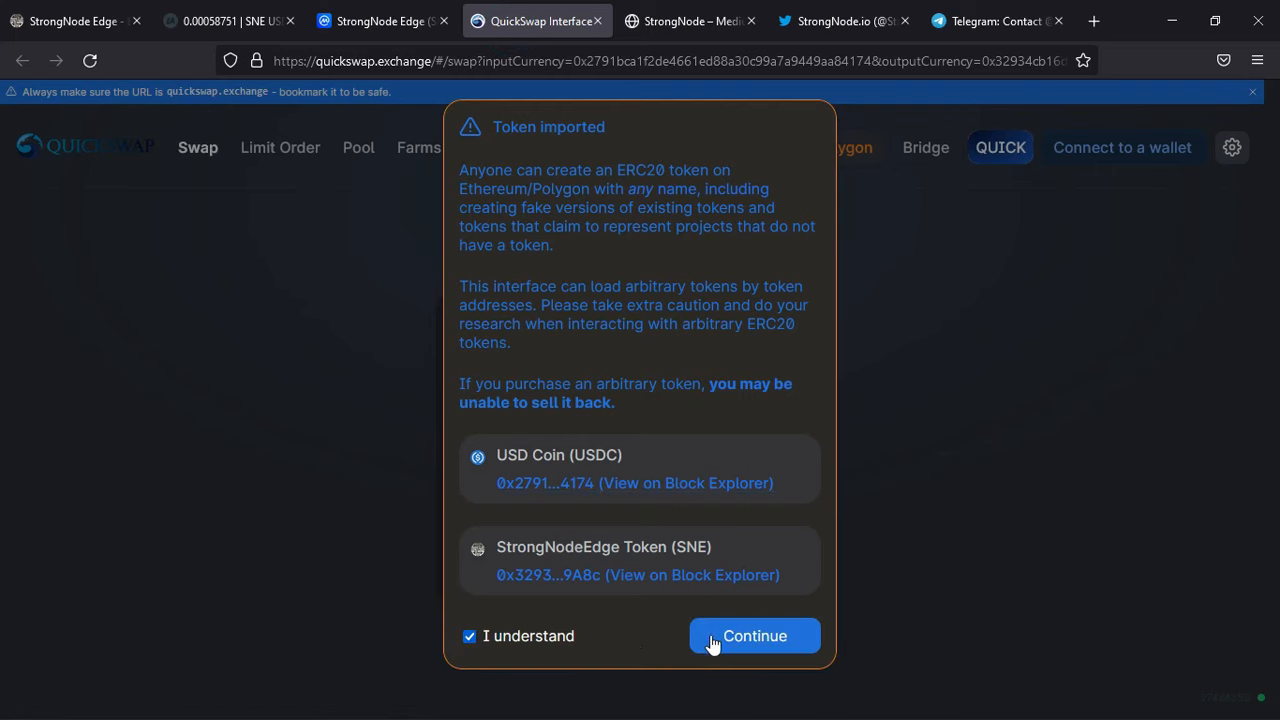
pyautogui.click(754, 636)
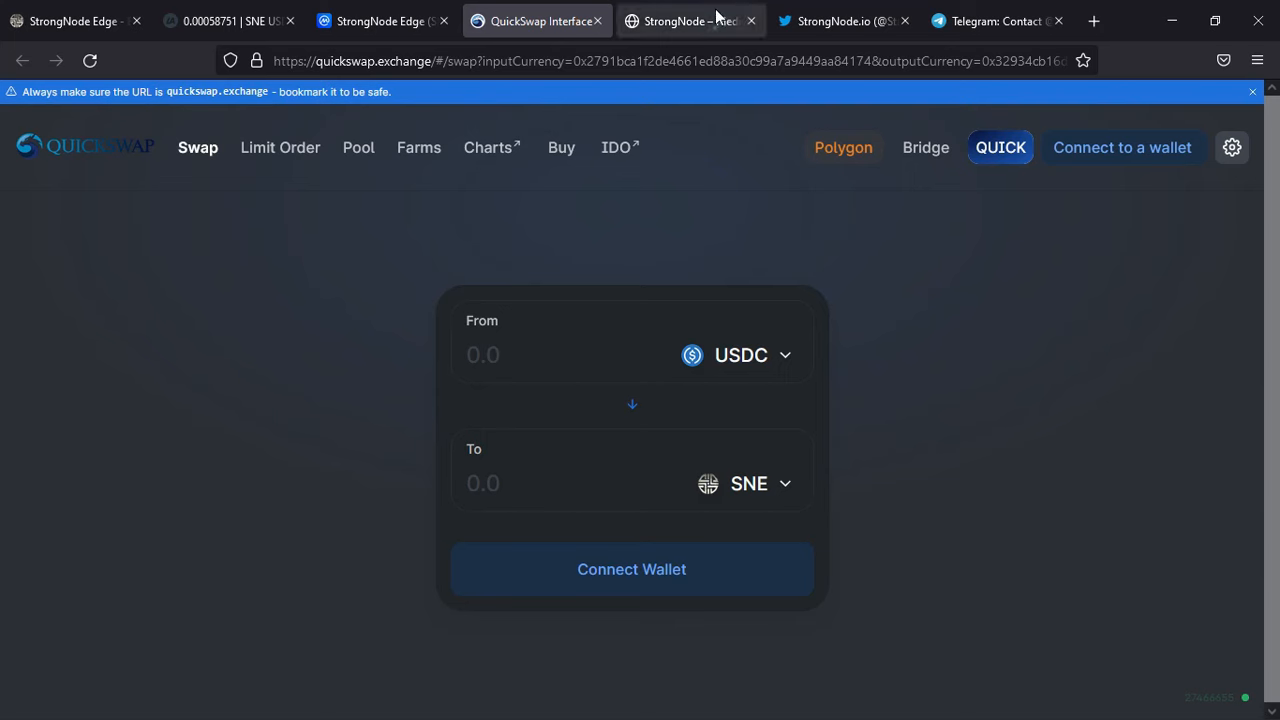
# - On StrongNode's Medium publication, scroll past Developer Diaries posts to the MEXC listing announcement
pyautogui.click(690, 20)
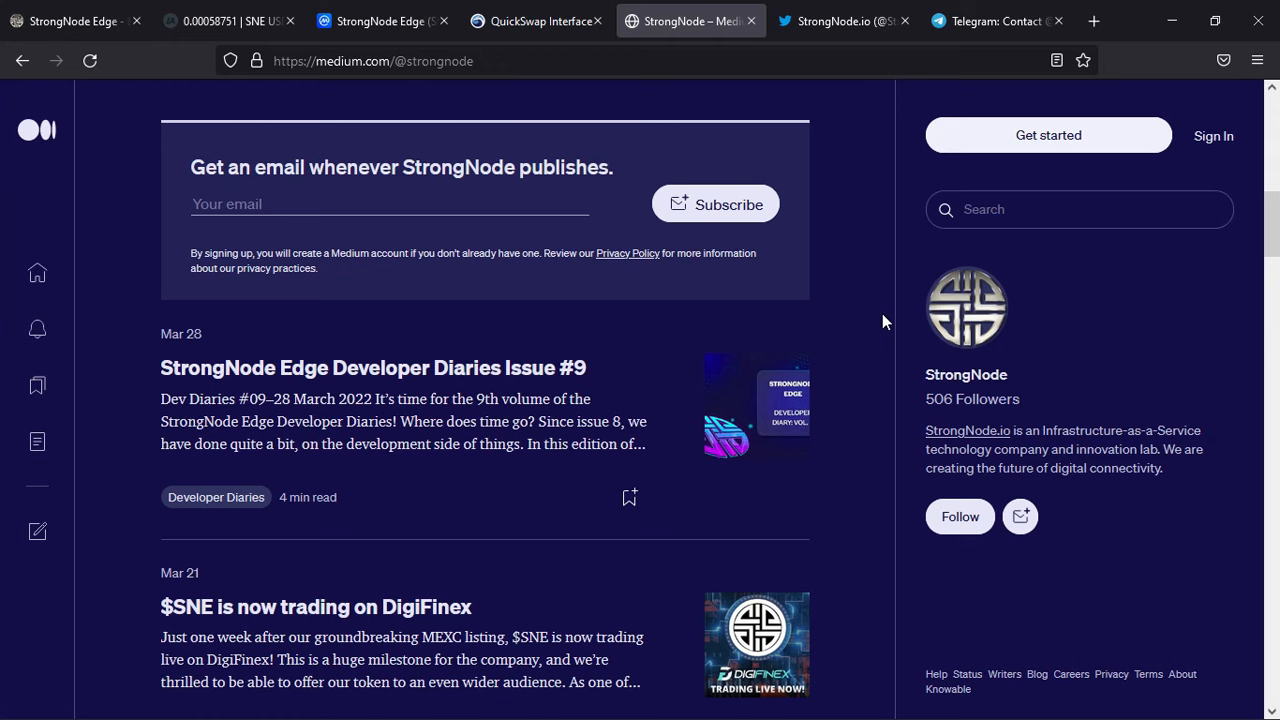
pyautogui.moveTo(782, 412)
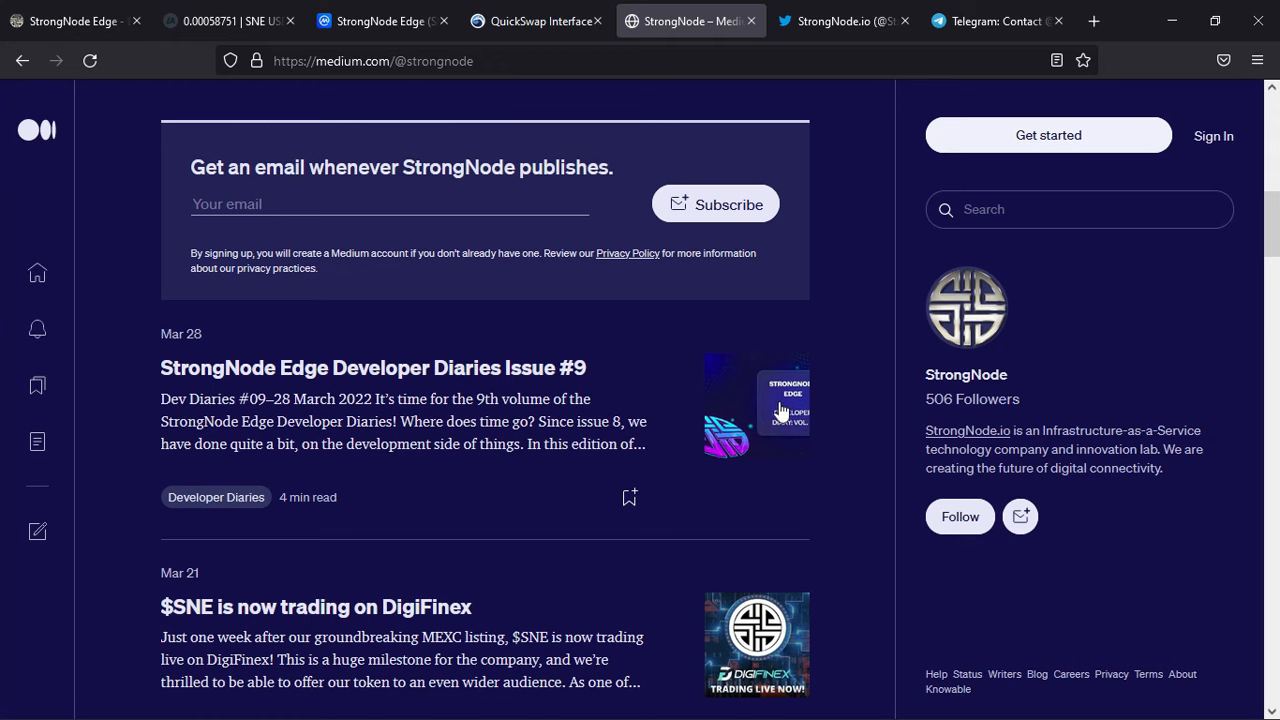
pyautogui.moveTo(880, 400)
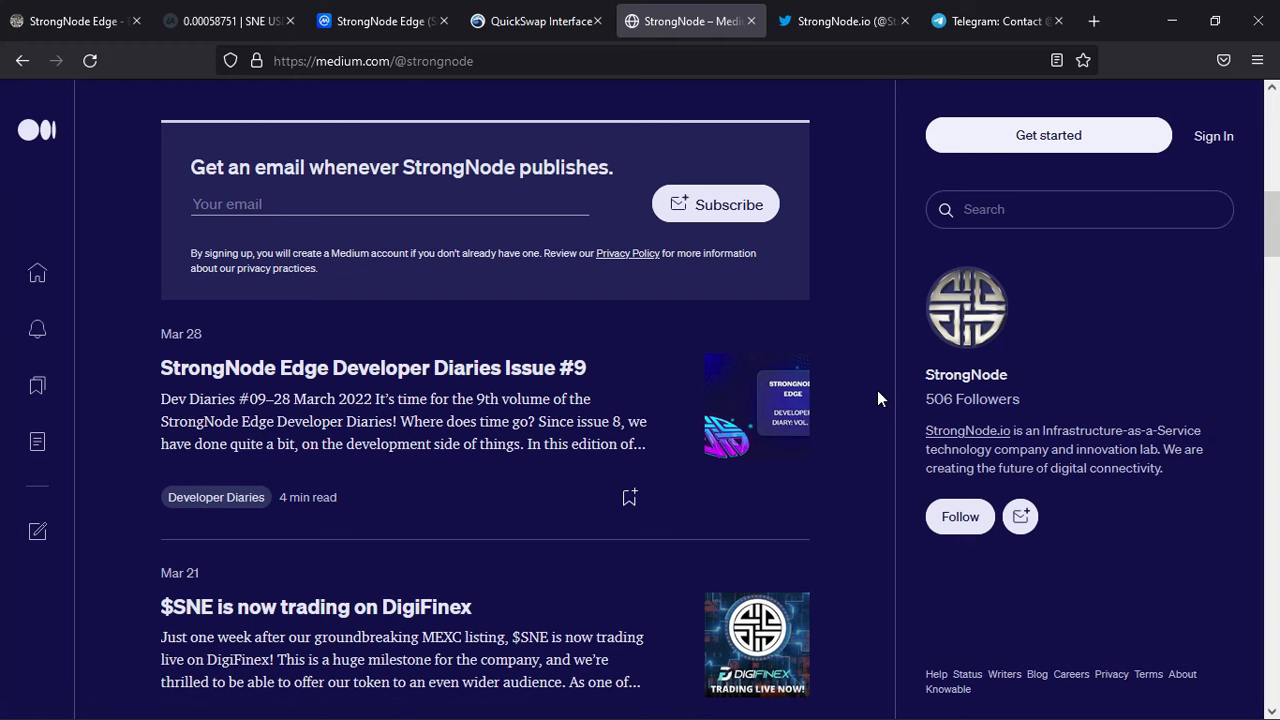
pyautogui.scroll(-3)
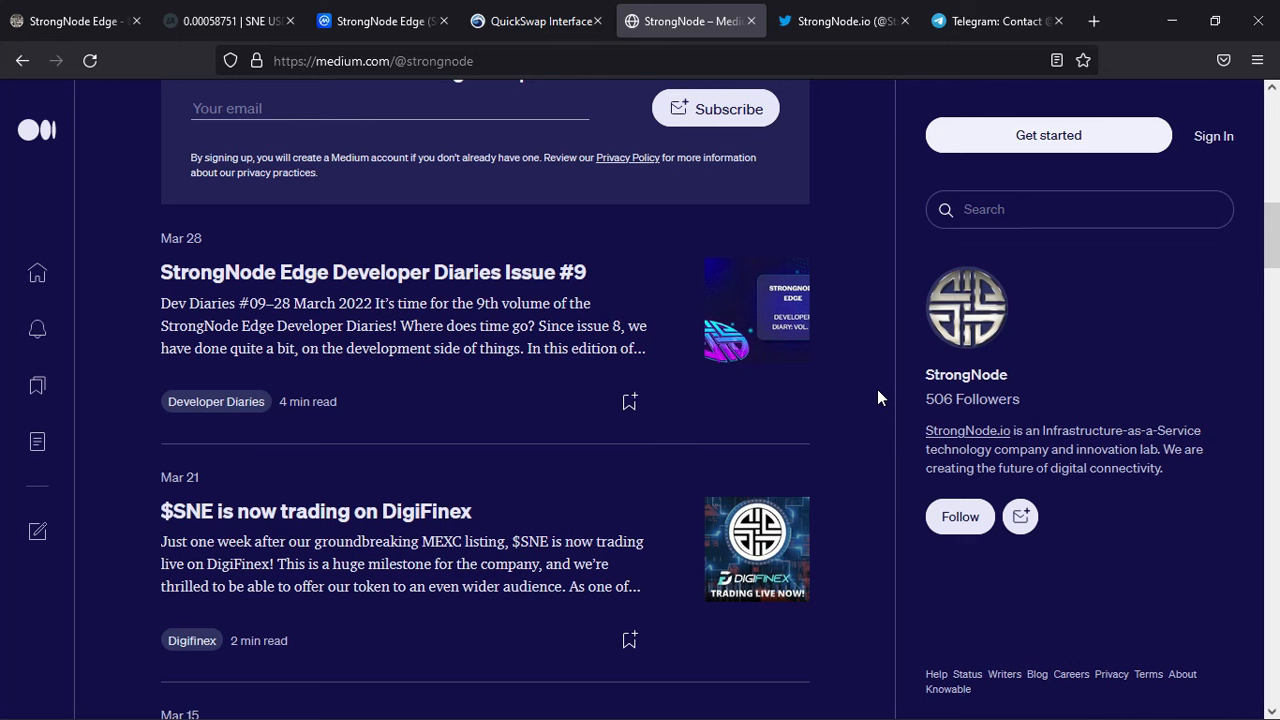
pyautogui.scroll(-3)
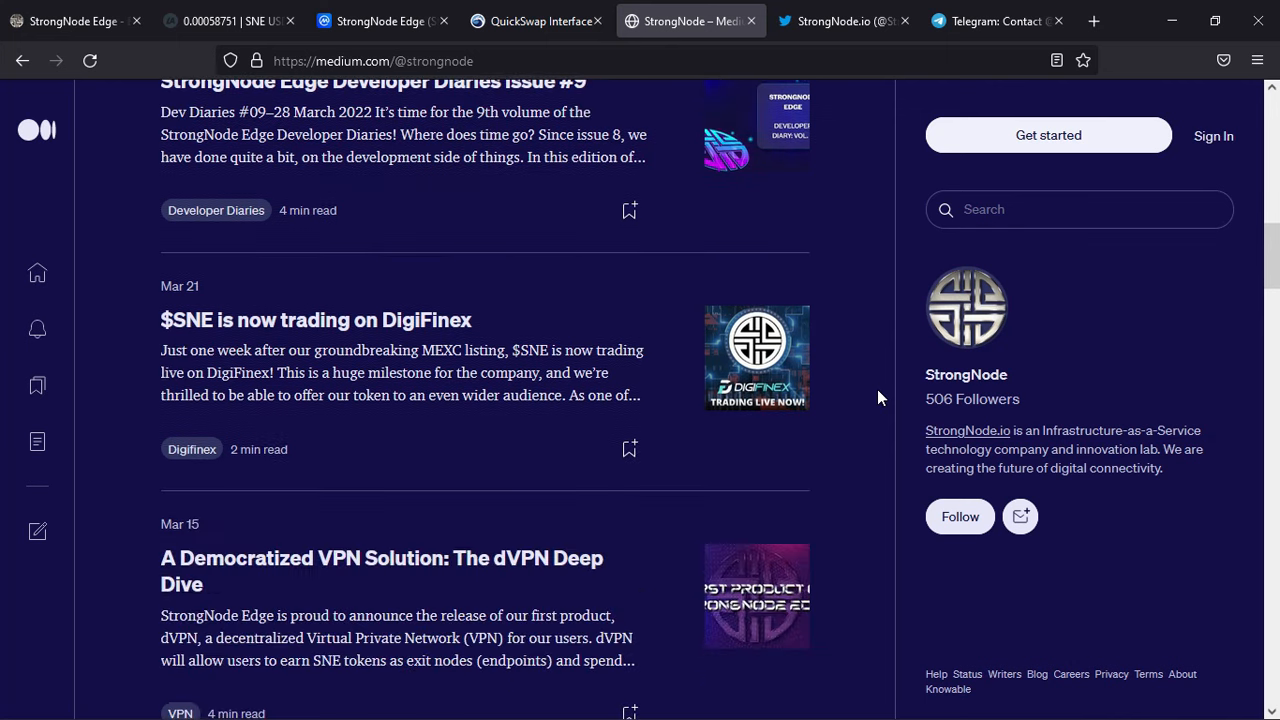
pyautogui.scroll(-3)
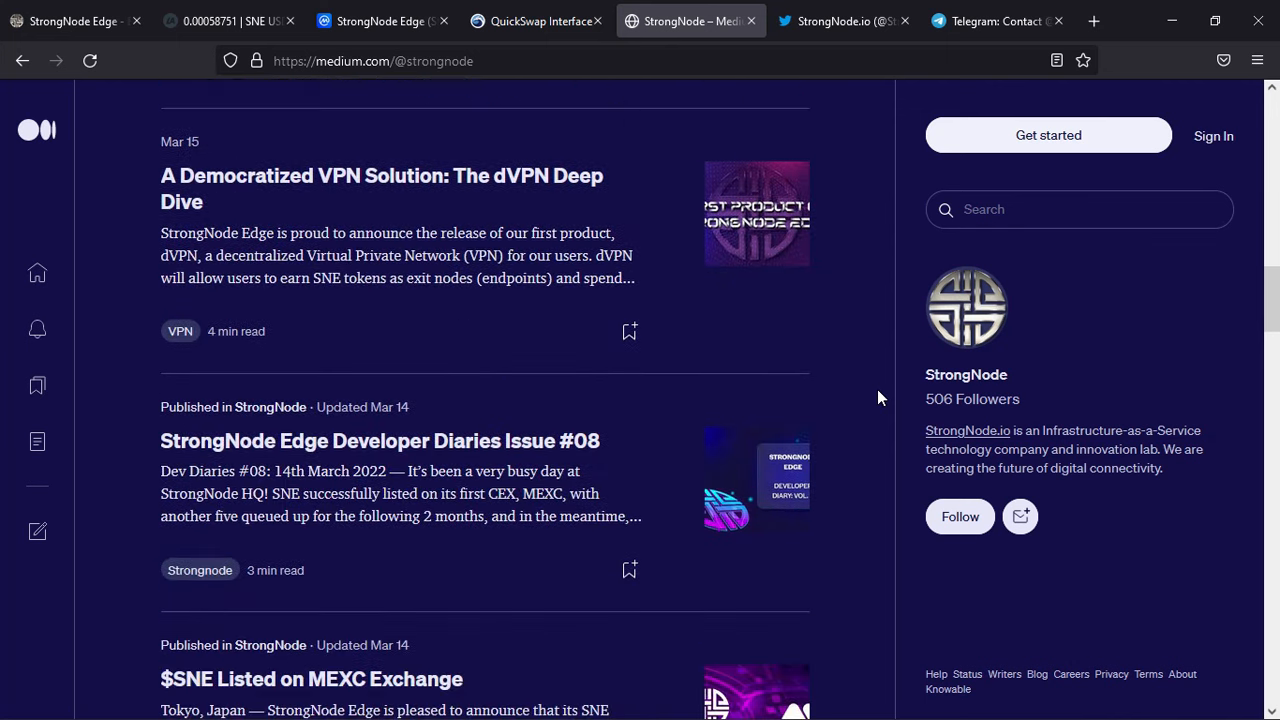
pyautogui.scroll(-3)
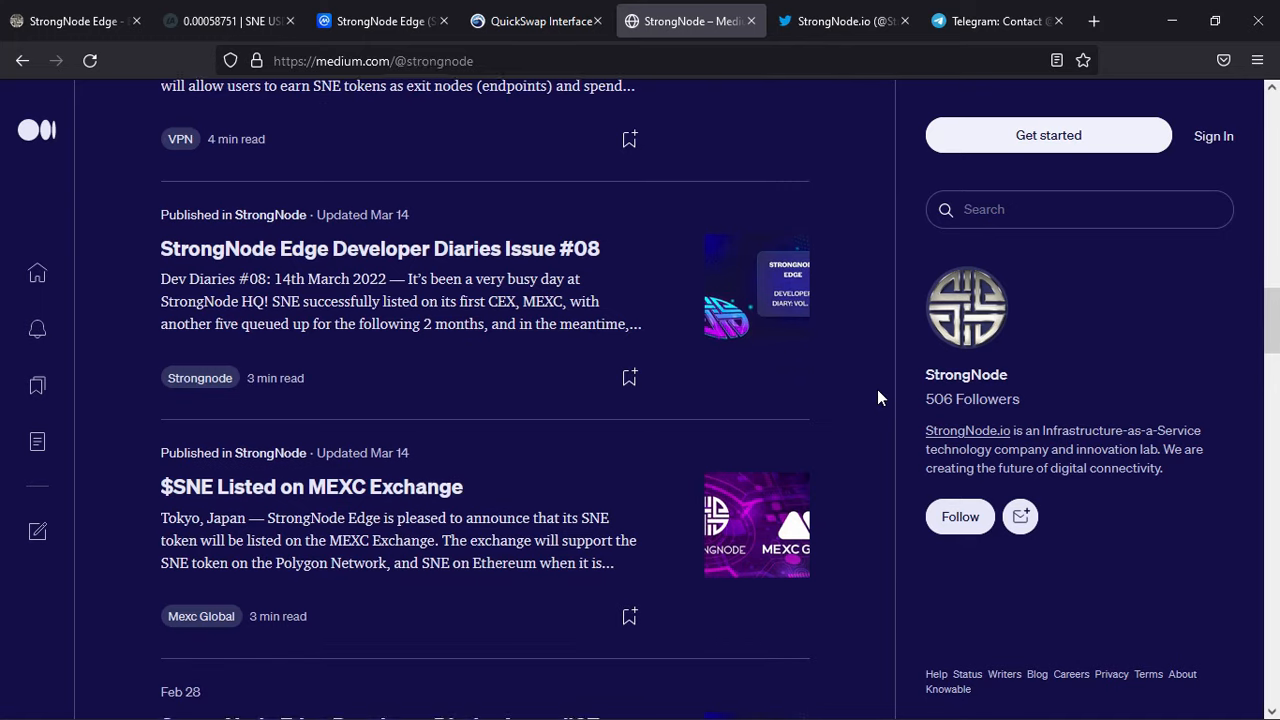
# - On the StrongNode.io Twitter profile, scroll to the pinned $SNE staking tweet
pyautogui.click(844, 20)
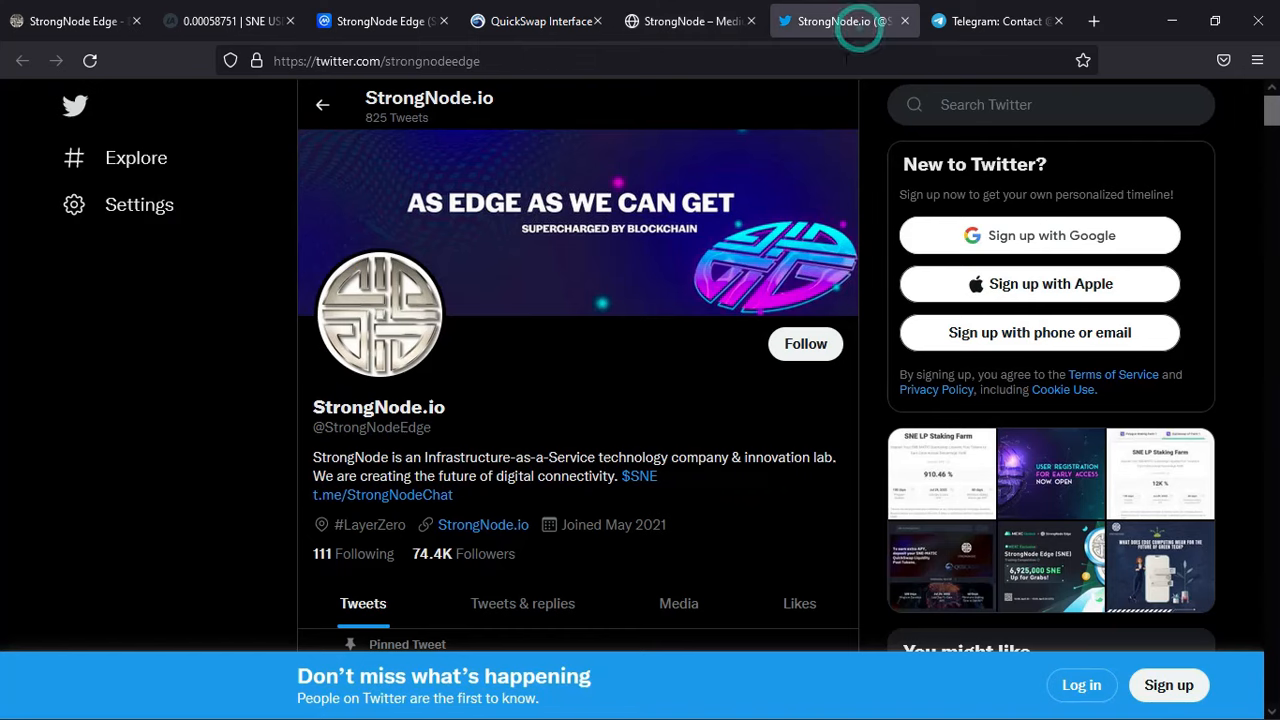
pyautogui.scroll(-3)
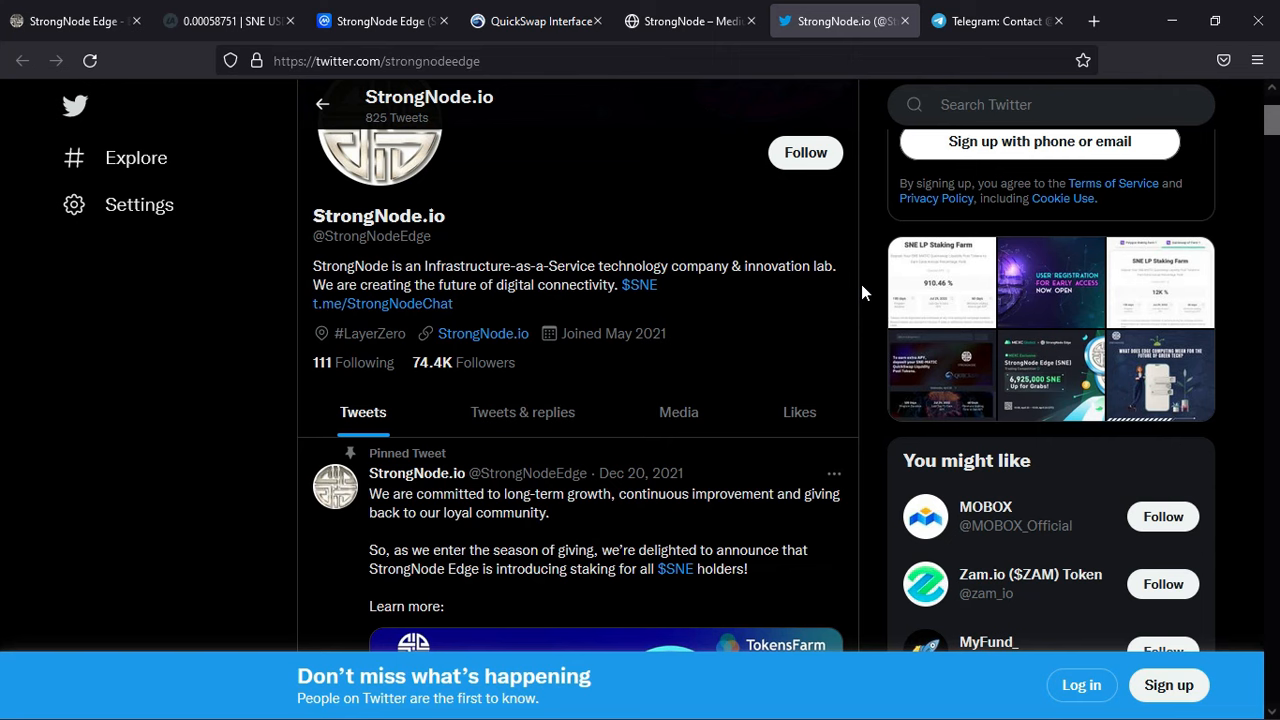
pyautogui.scroll(-3)
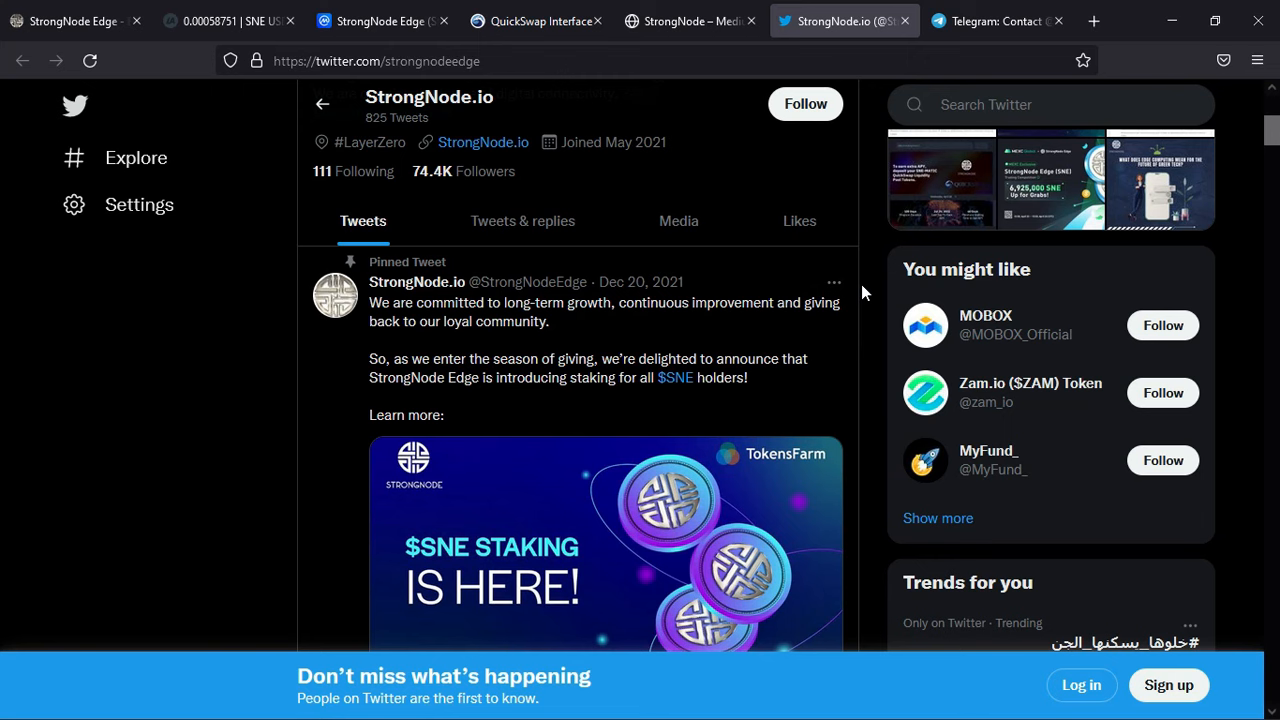
# - Show the StrongNode Edge Telegram group preview (22,669 members), declining to open the desktop app
pyautogui.click(996, 20)
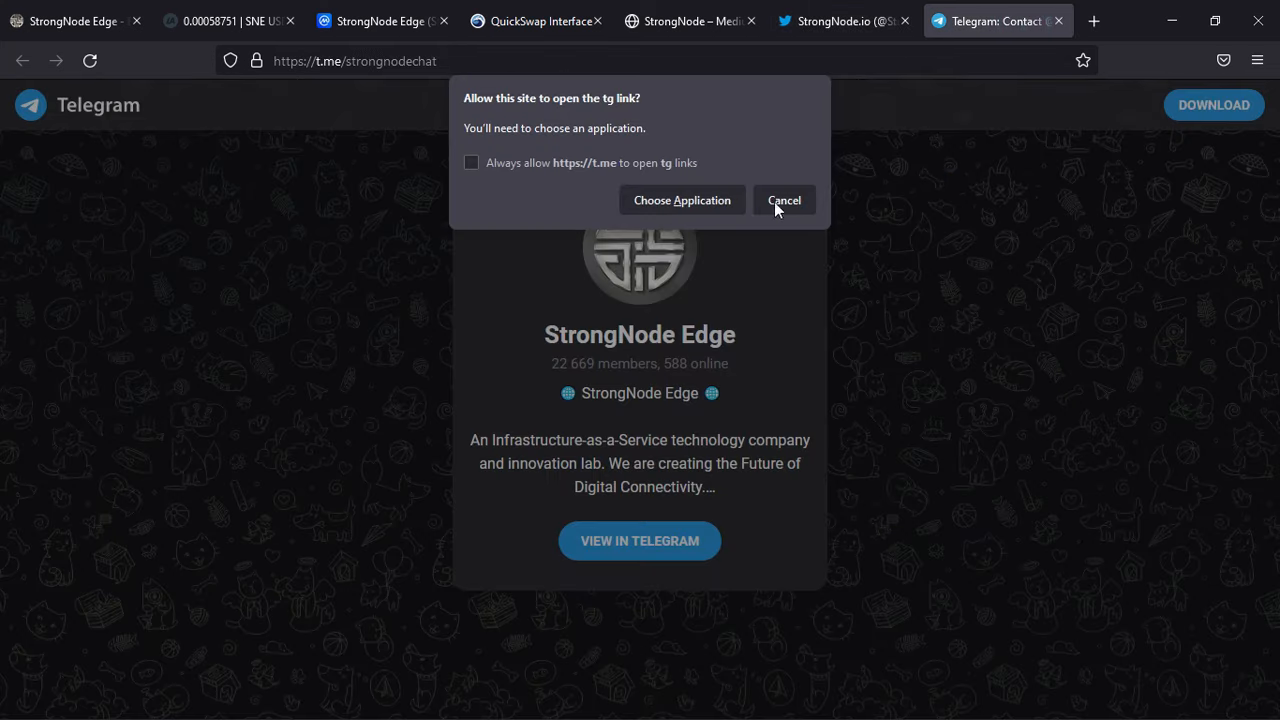
pyautogui.click(784, 200)
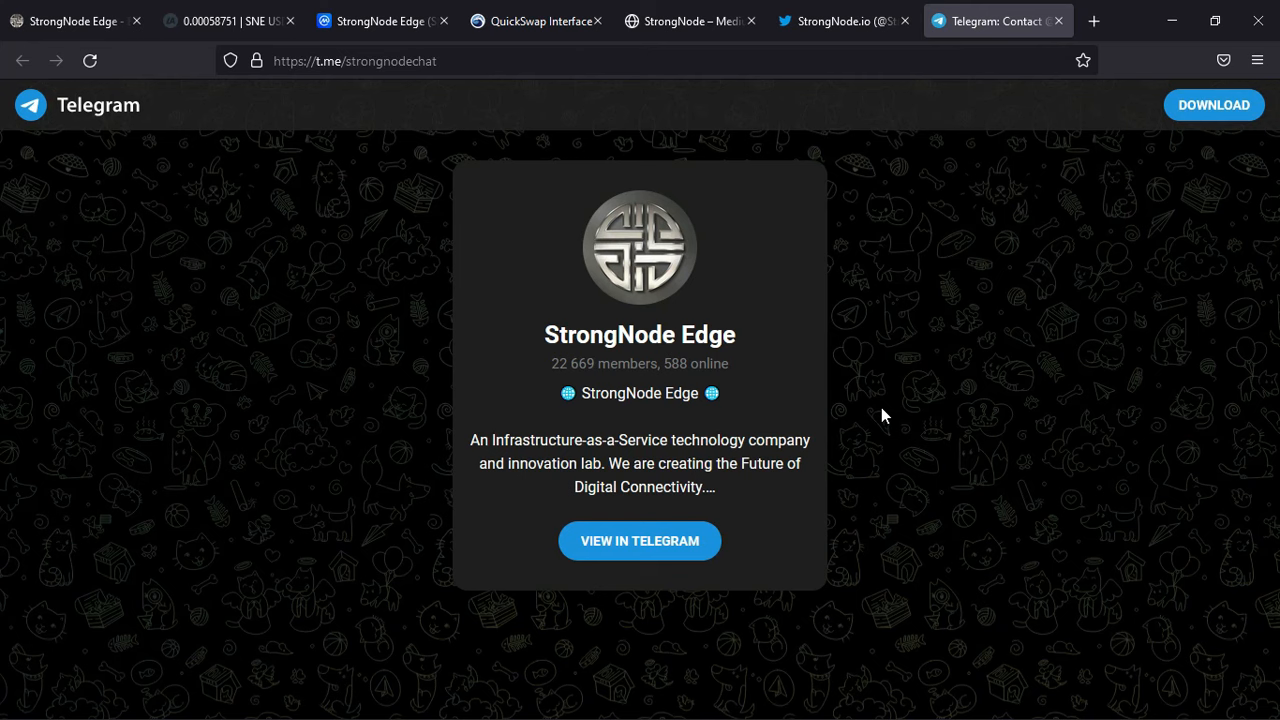
pyautogui.moveTo(230, 20)
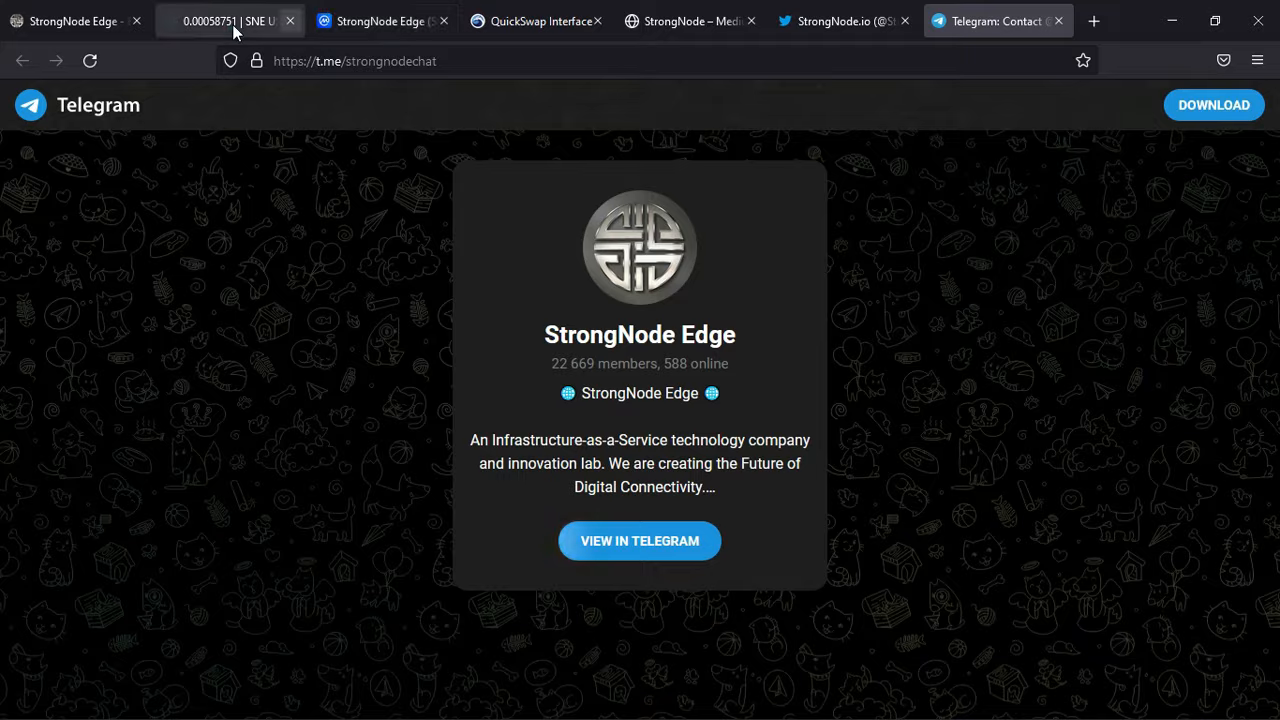
# - Back on the strongnode.io tab, move up from the contact form past the roadmap to Gil Bashan's biography
pyautogui.click(70, 20)
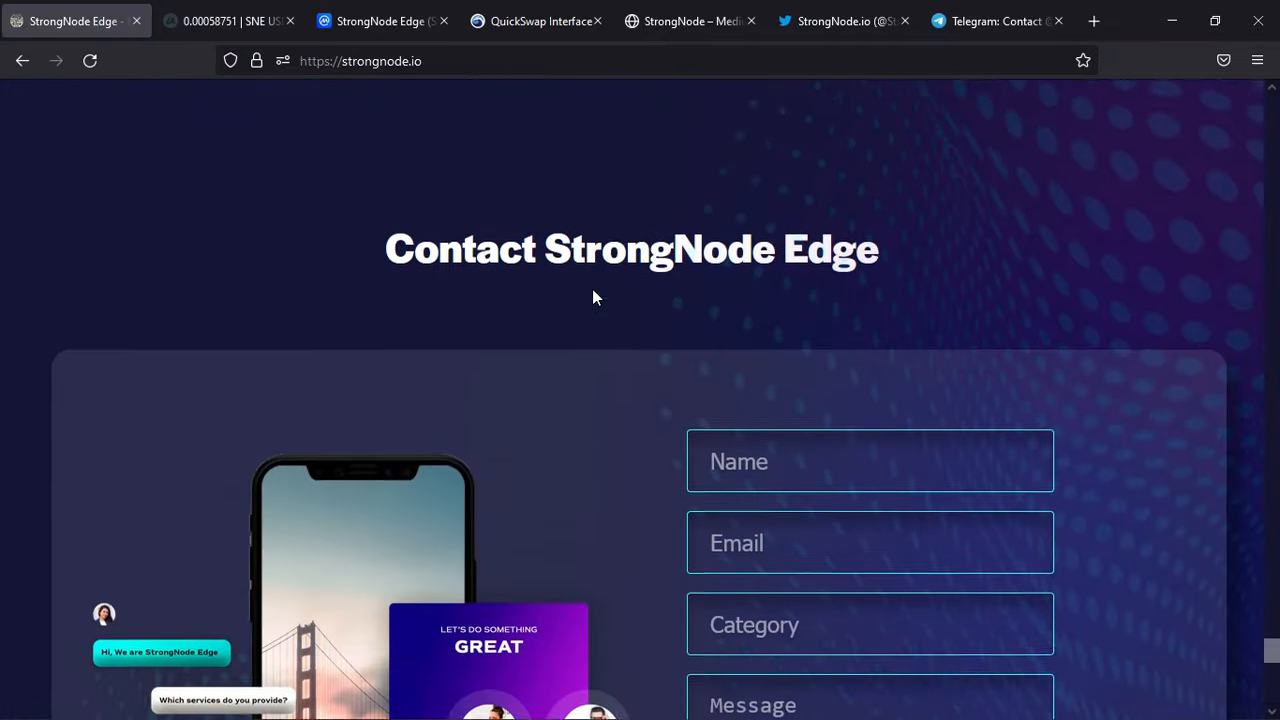
pyautogui.scroll(3)
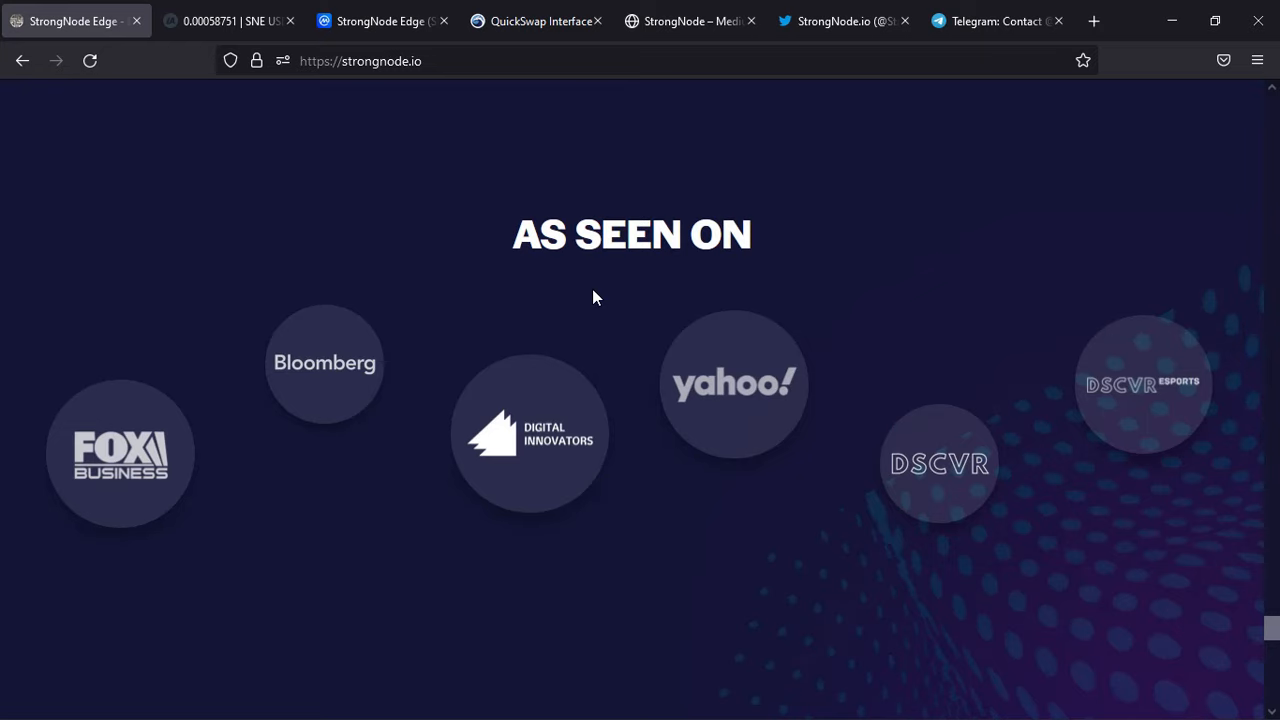
pyautogui.scroll(-3)
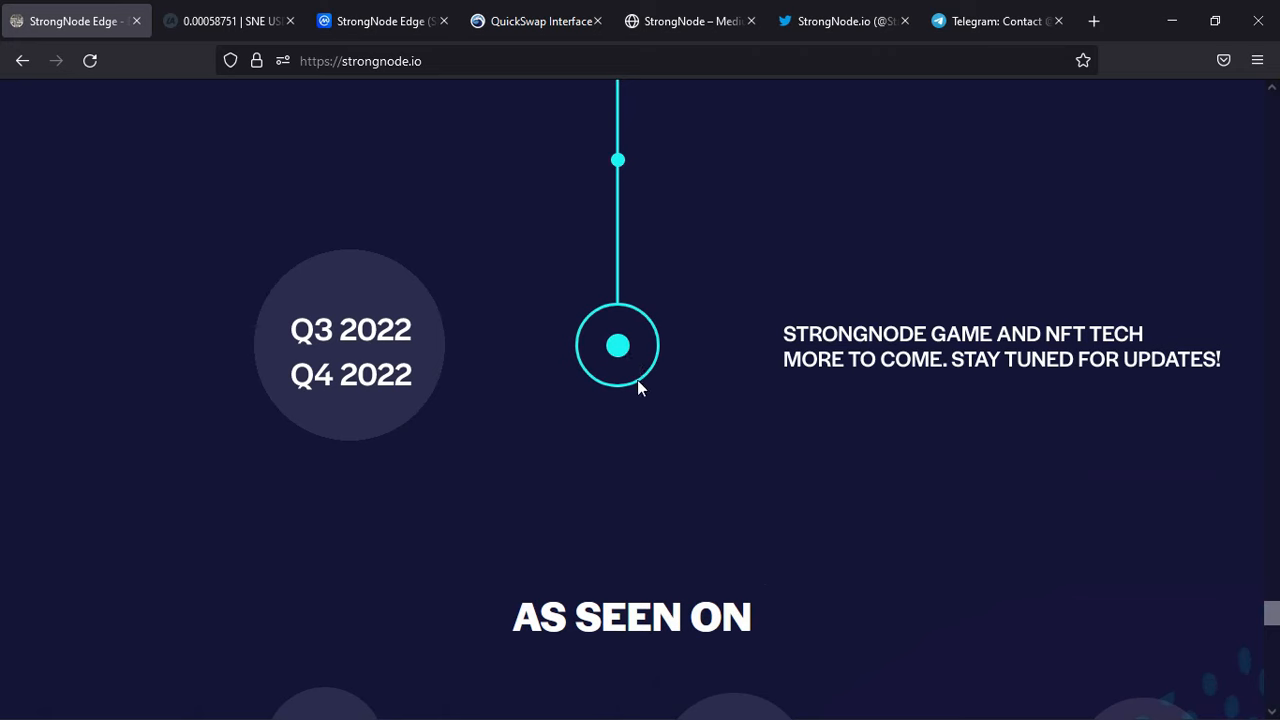
pyautogui.moveTo(640, 356)
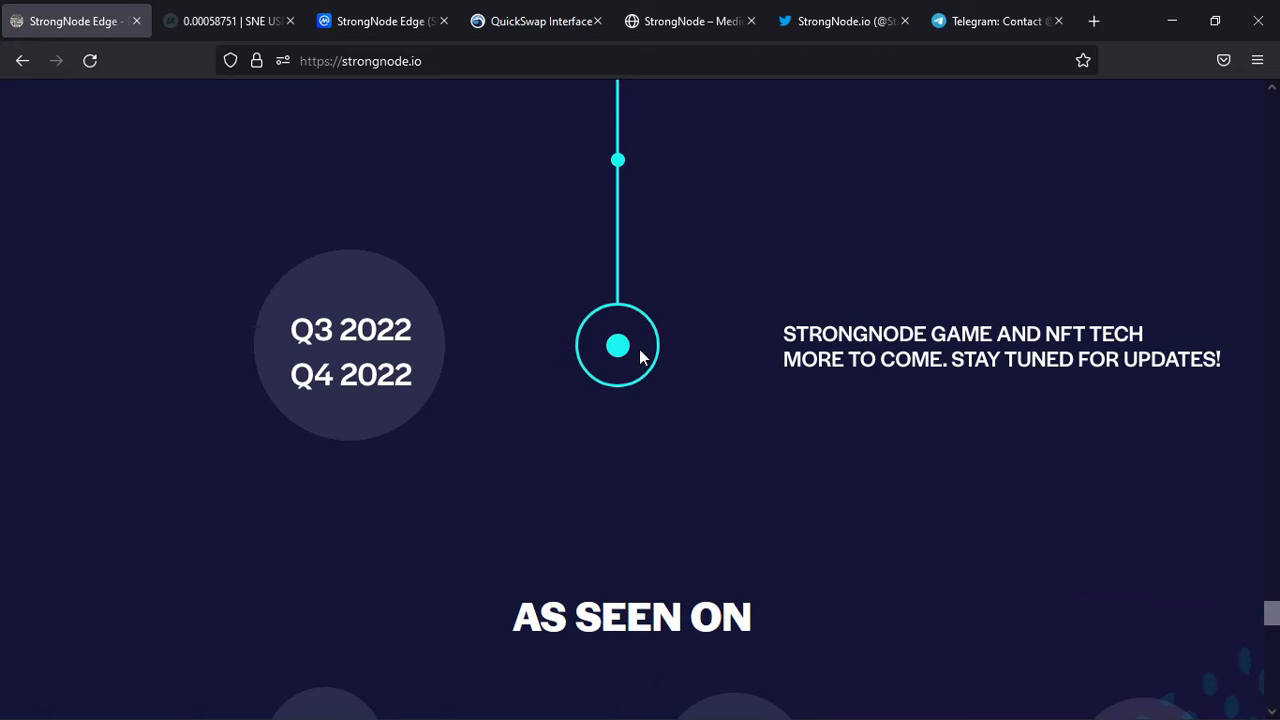
pyautogui.scroll(3)
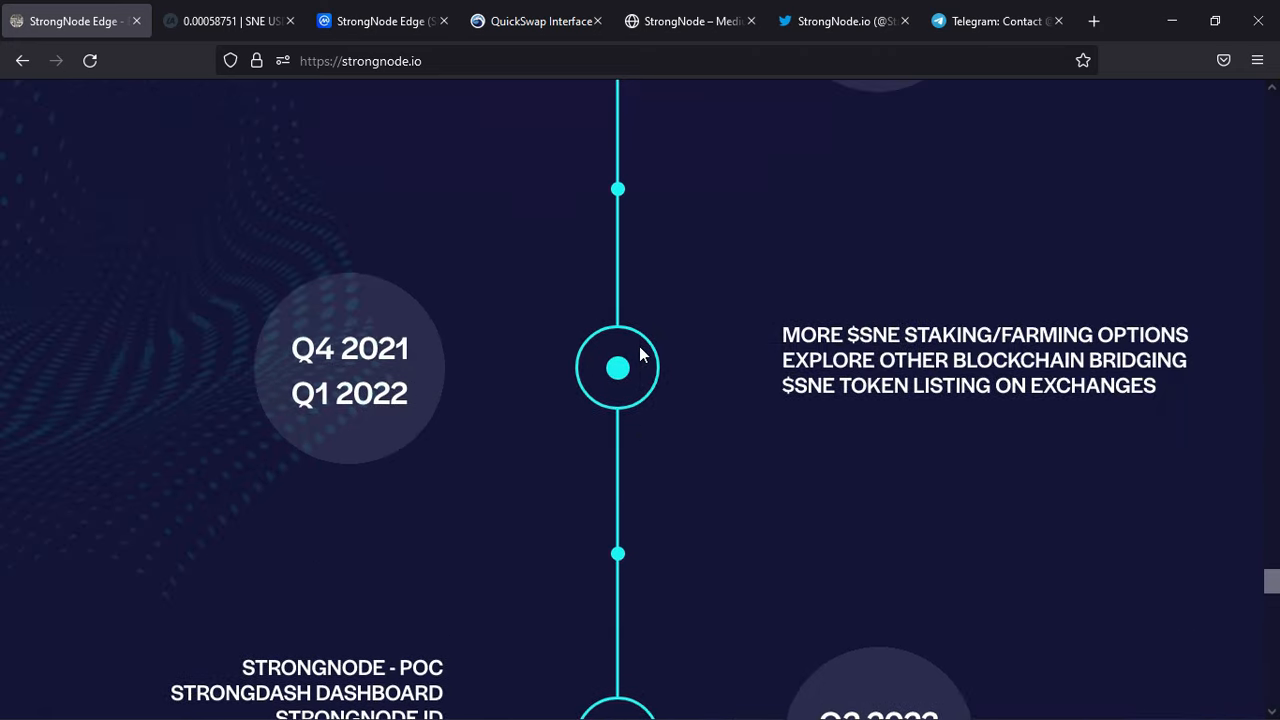
pyautogui.scroll(3)
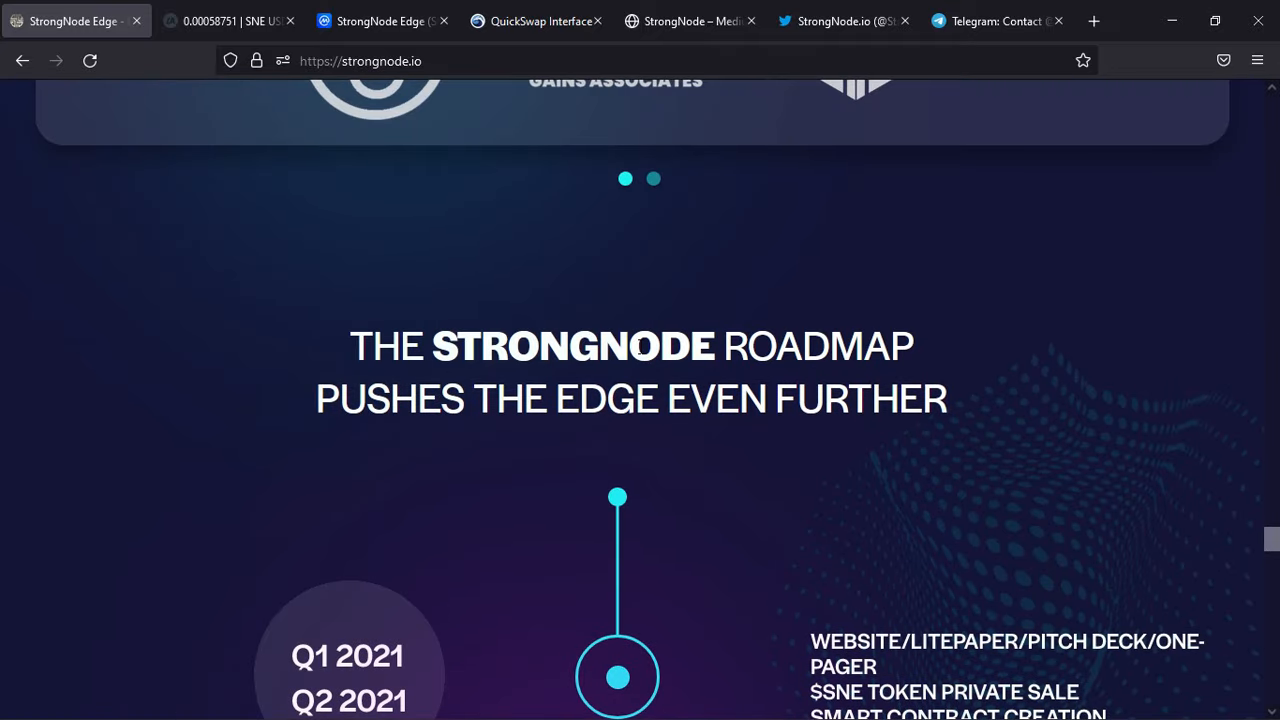
pyautogui.moveTo(644, 284)
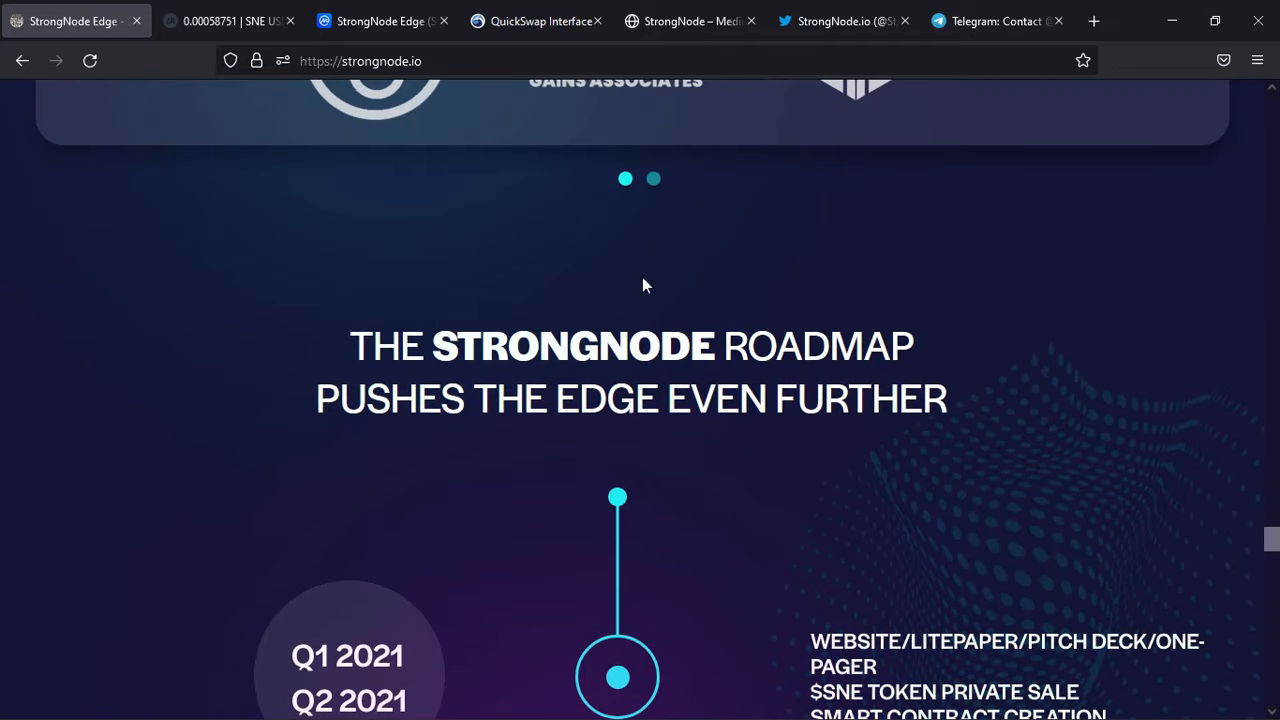
pyautogui.scroll(3)
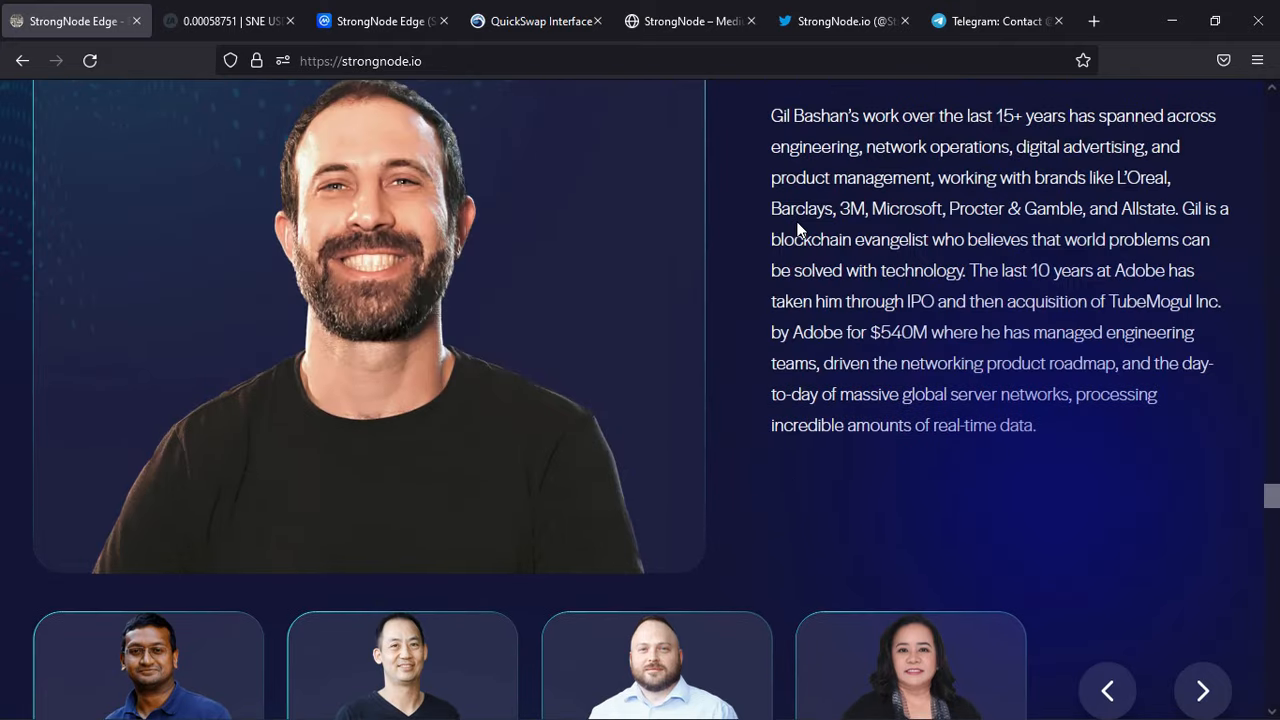
pyautogui.moveTo(730, 428)
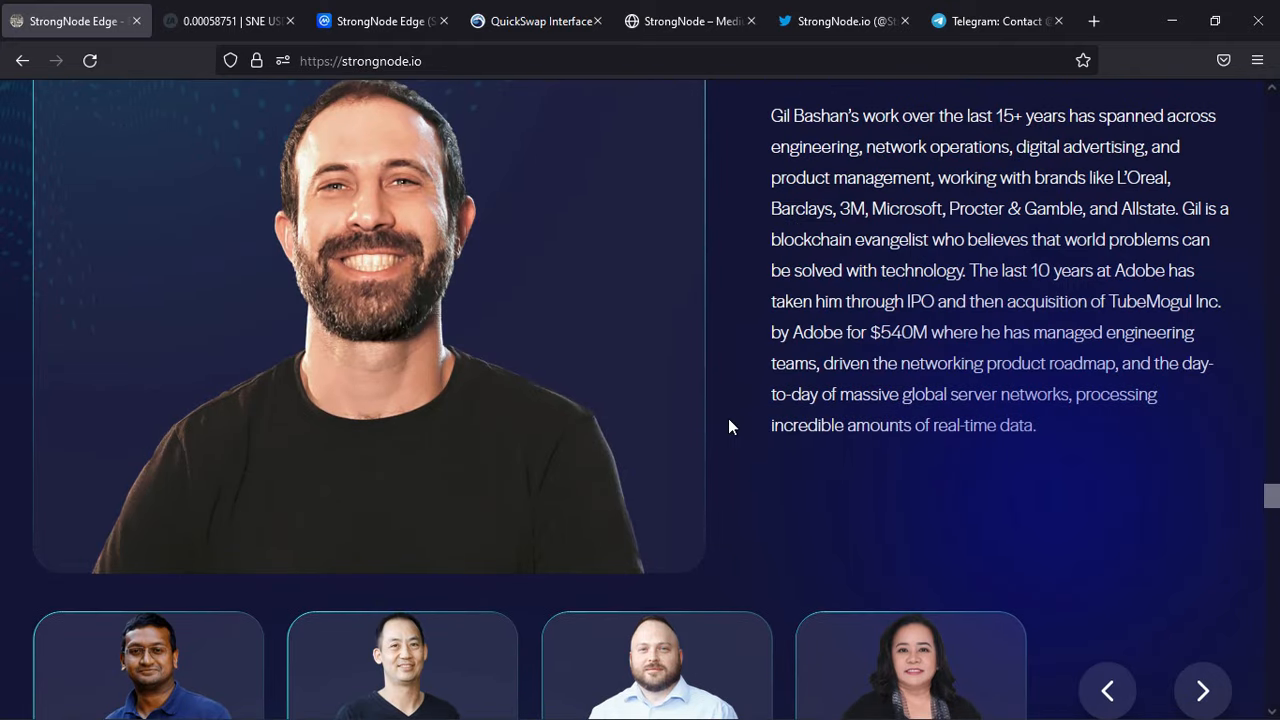